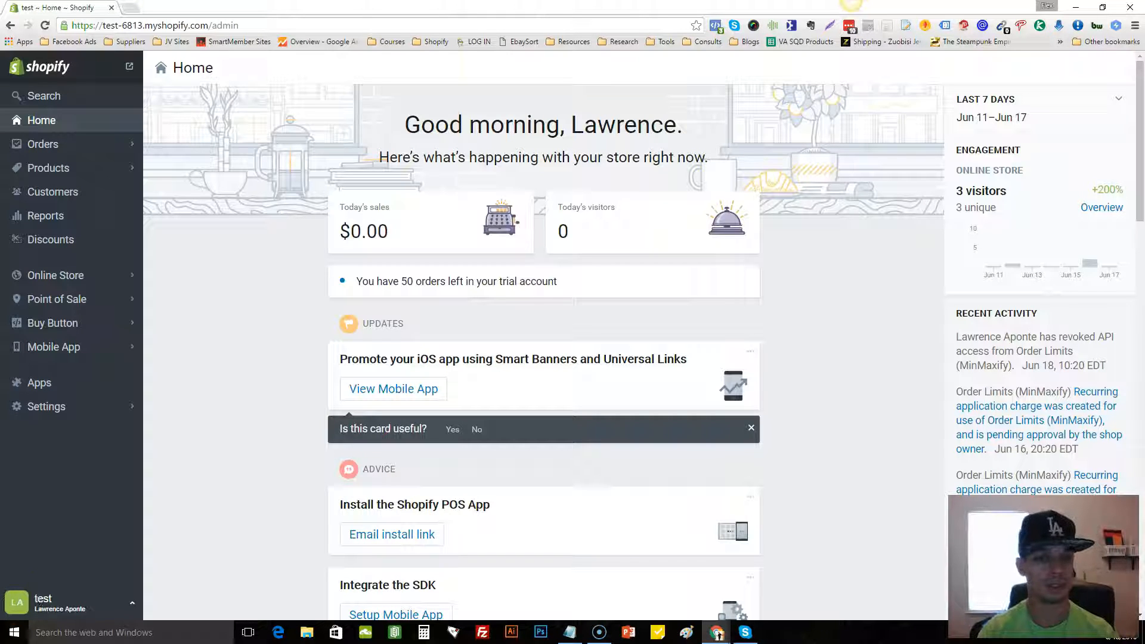
pyautogui.moveTo(285, 431)
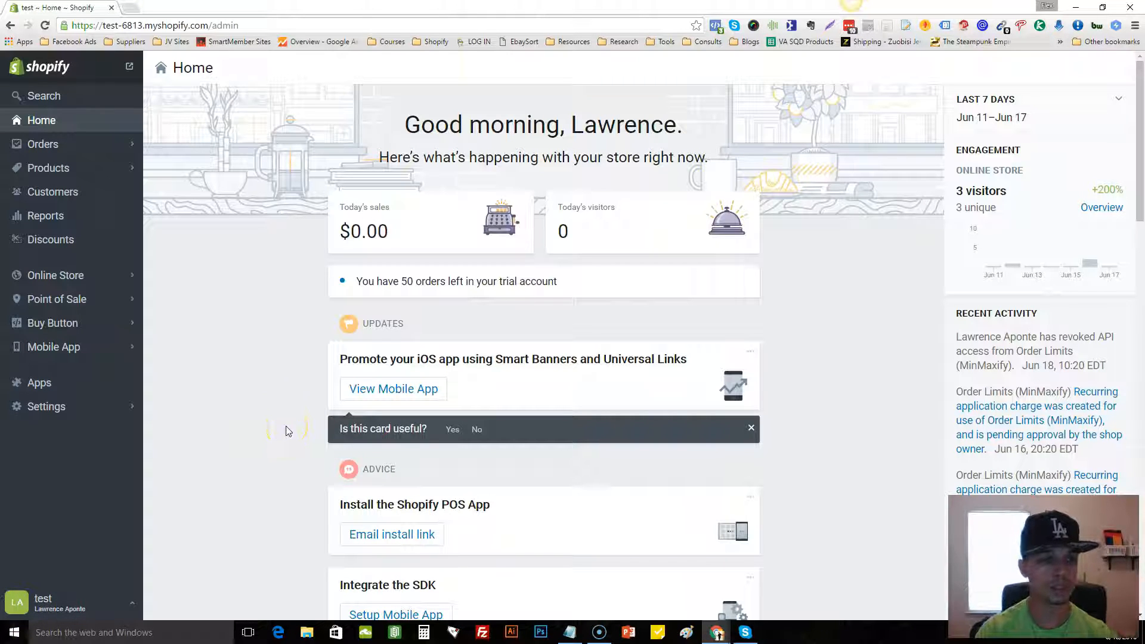
pyautogui.moveTo(305, 386)
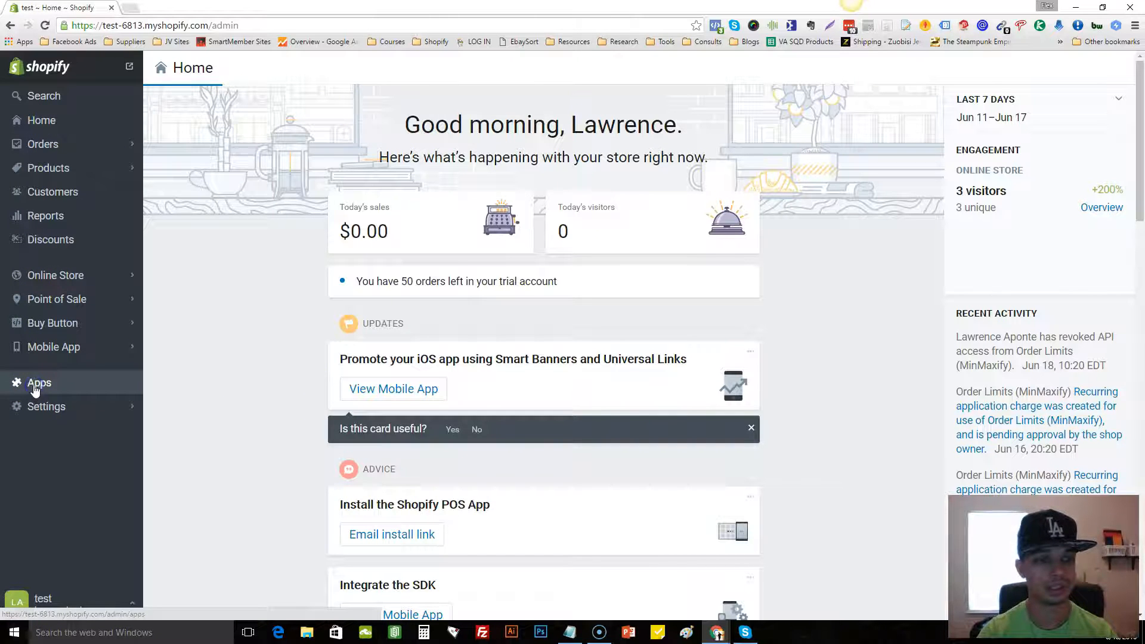
# - From the Apps page in Shopify Admin, visit the Shopify App Store in a new tab
pyautogui.click(38, 383)
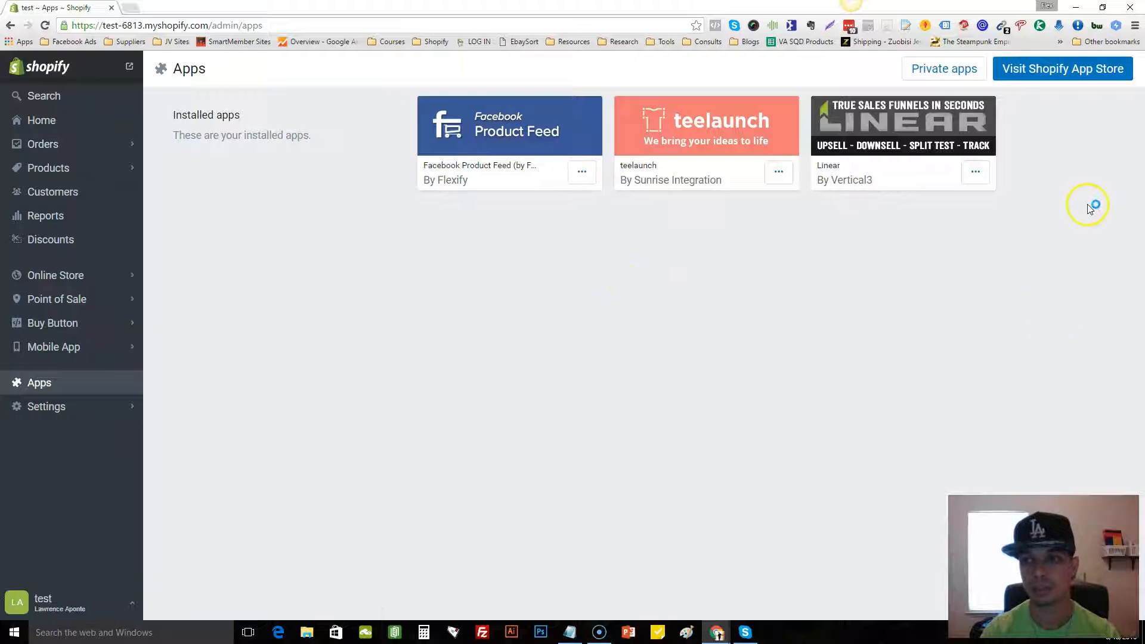
pyautogui.click(1062, 69)
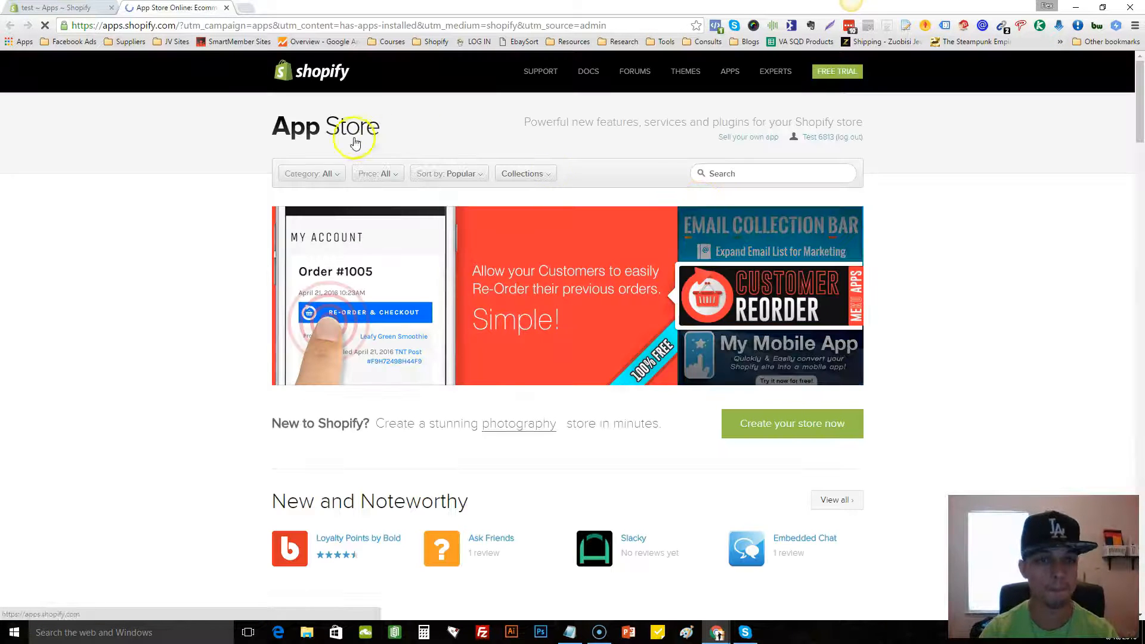
pyautogui.moveTo(161, 173)
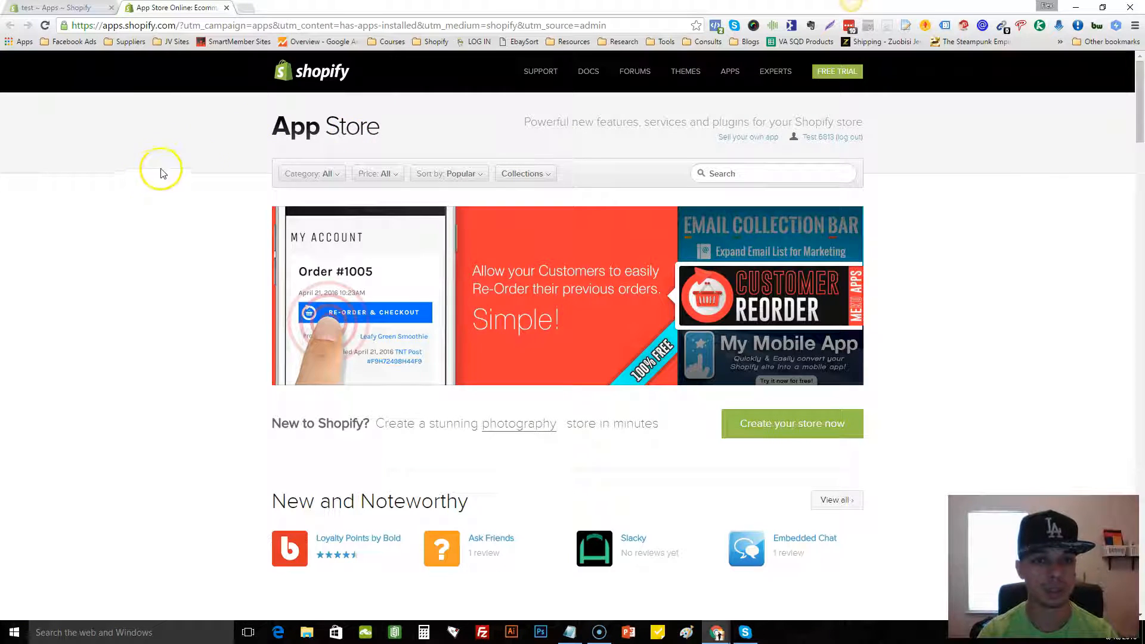
# - Filter the App Store to apps of All prices and sort the listing by Popular
pyautogui.click(378, 173)
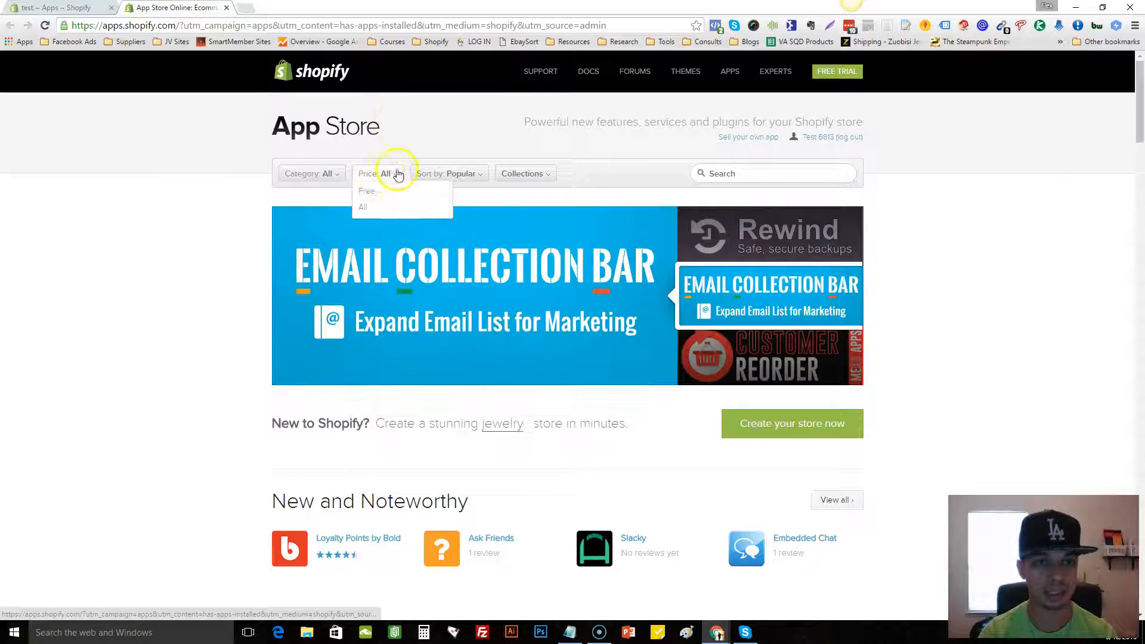
pyautogui.moveTo(380, 175)
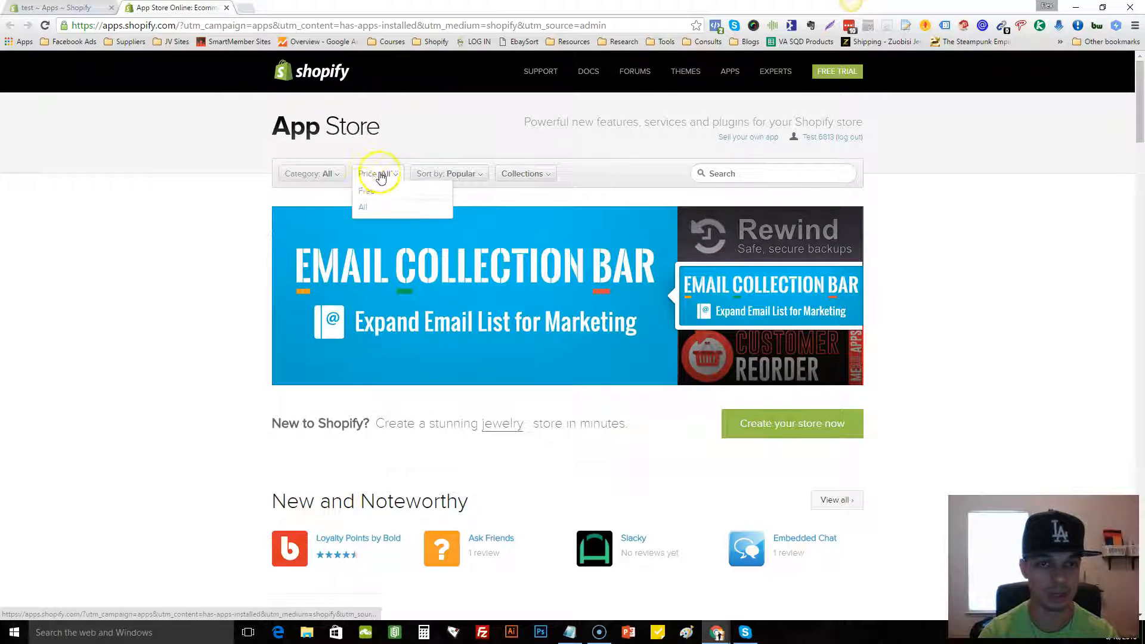
pyautogui.click(363, 206)
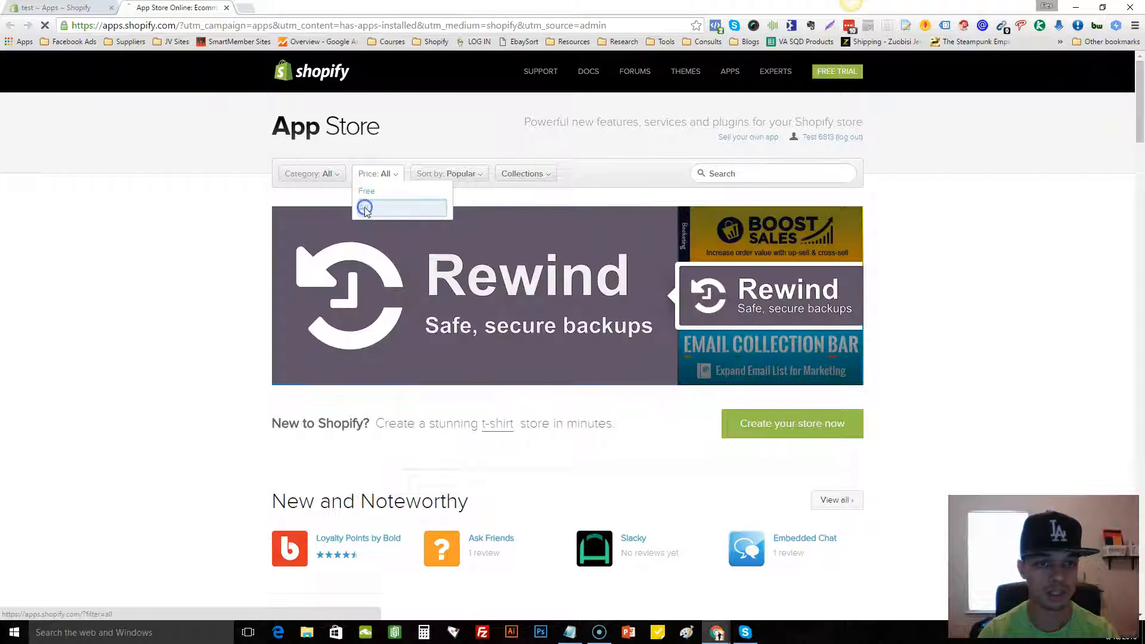
pyautogui.click(366, 207)
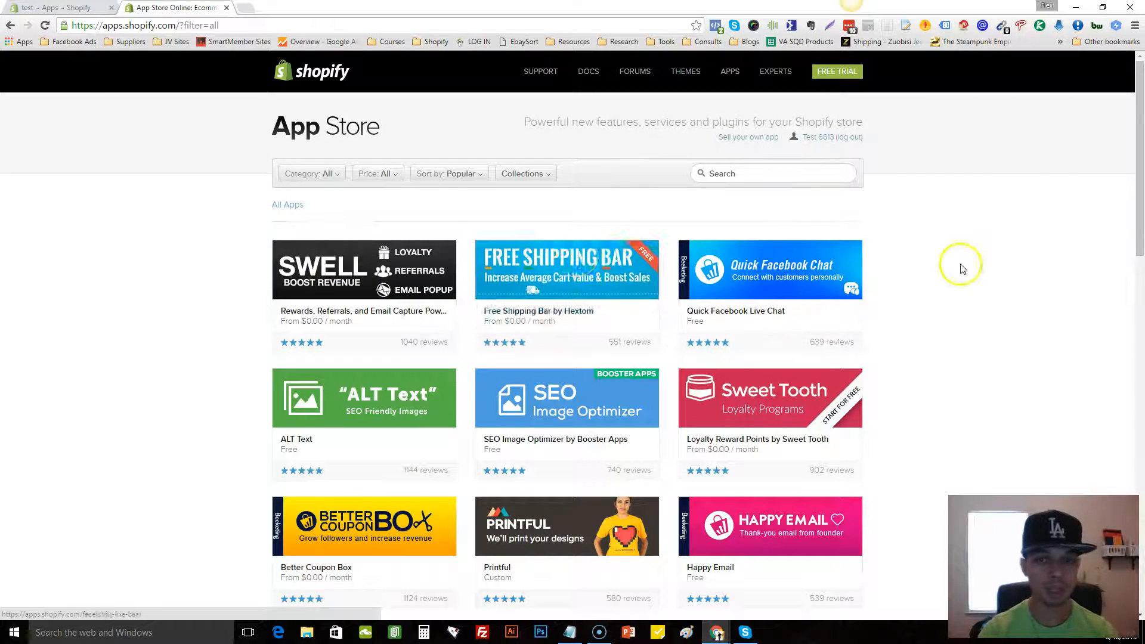
pyautogui.moveTo(497, 278)
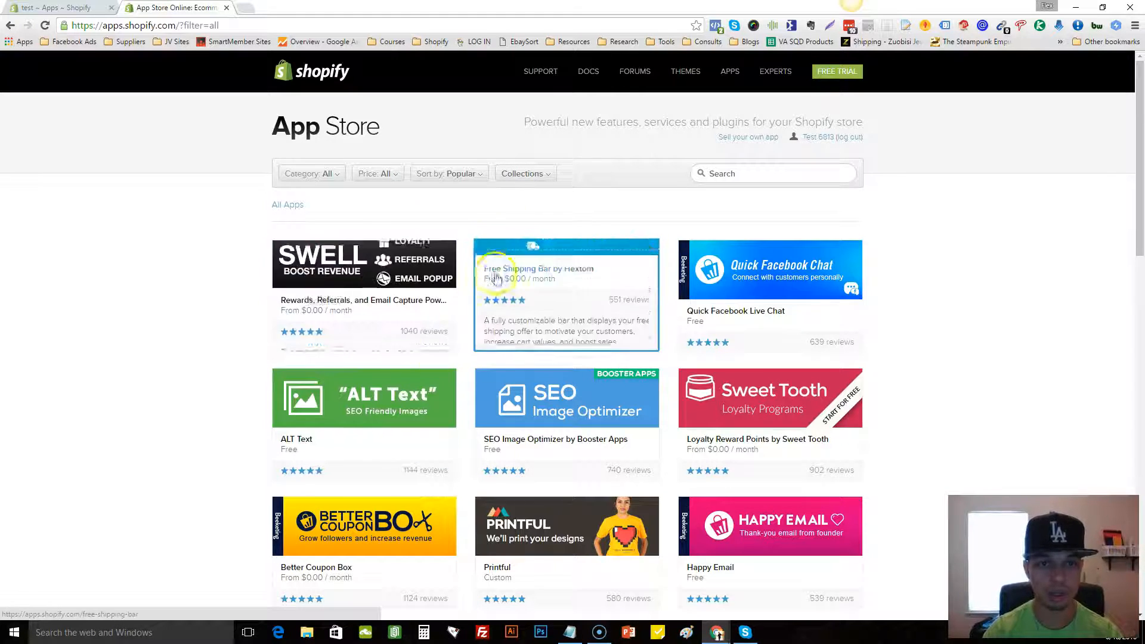
pyautogui.moveTo(344, 377)
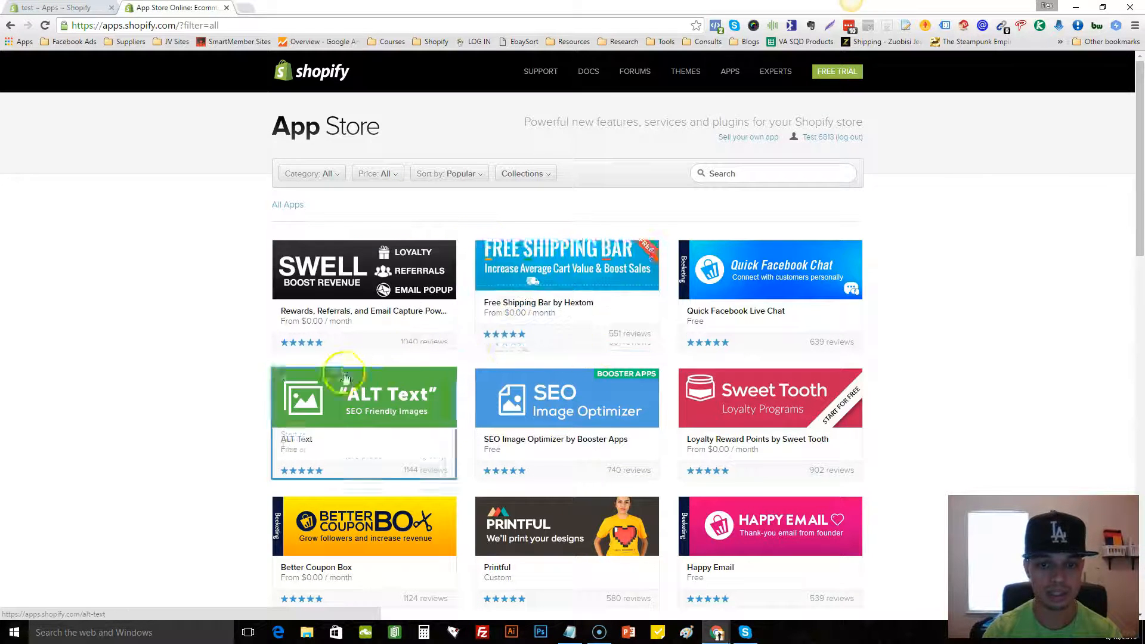
pyautogui.moveTo(461, 197)
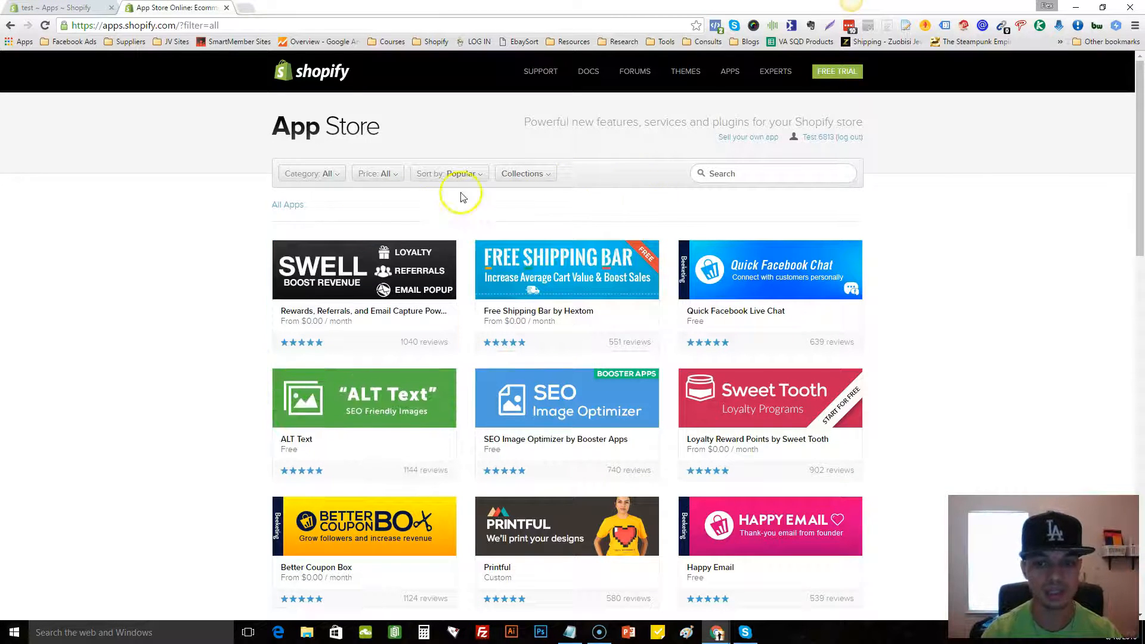
pyautogui.click(448, 173)
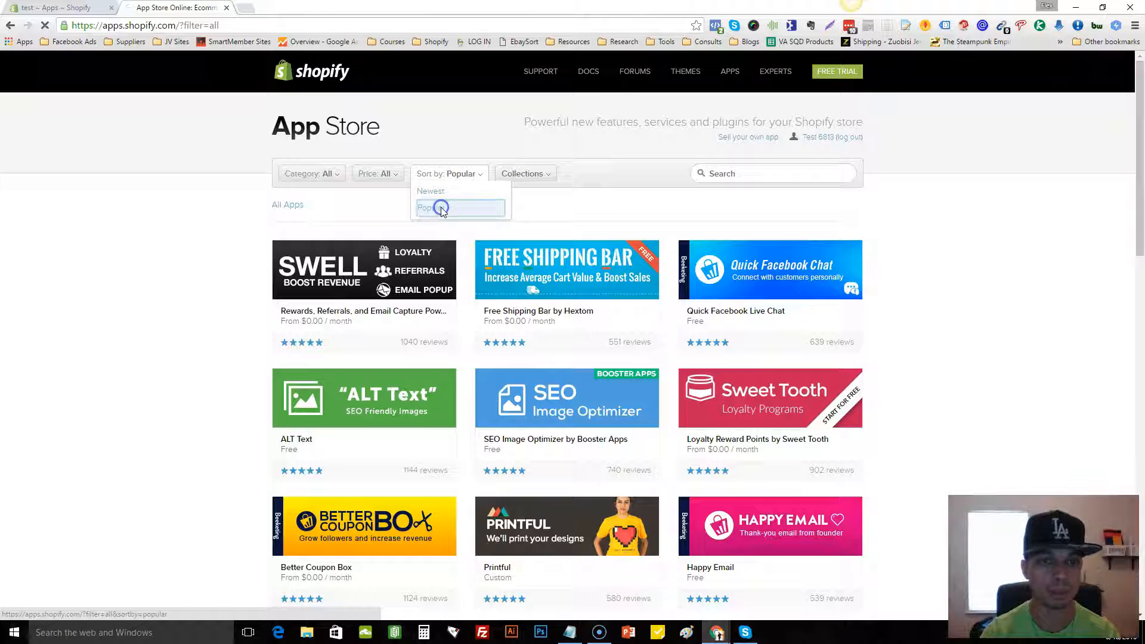
pyautogui.click(438, 208)
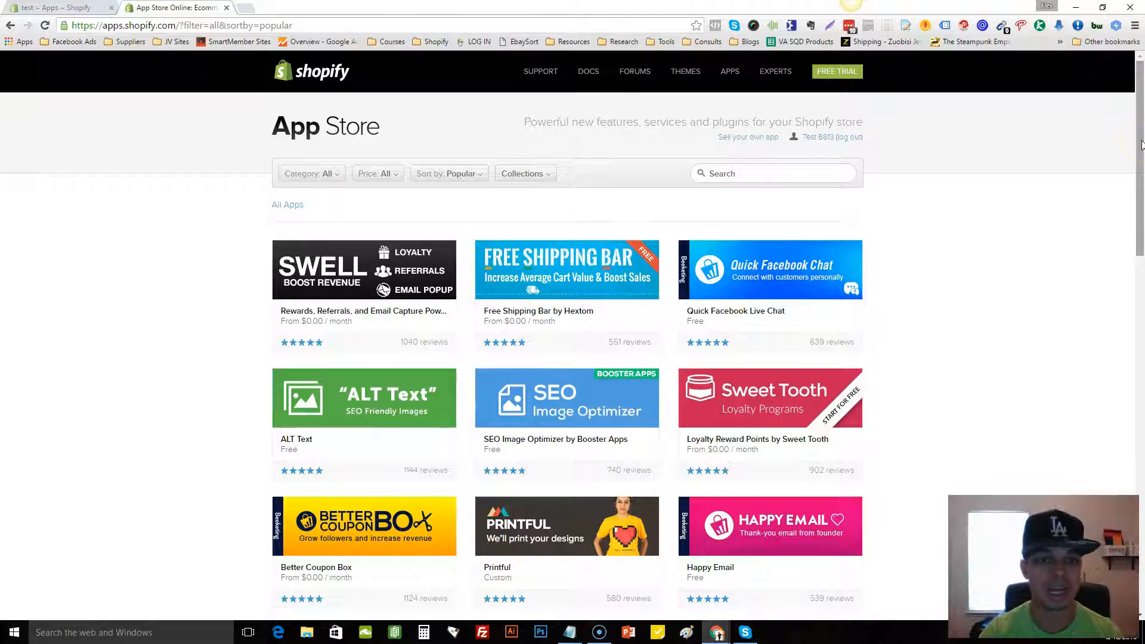
pyautogui.scroll(-3)
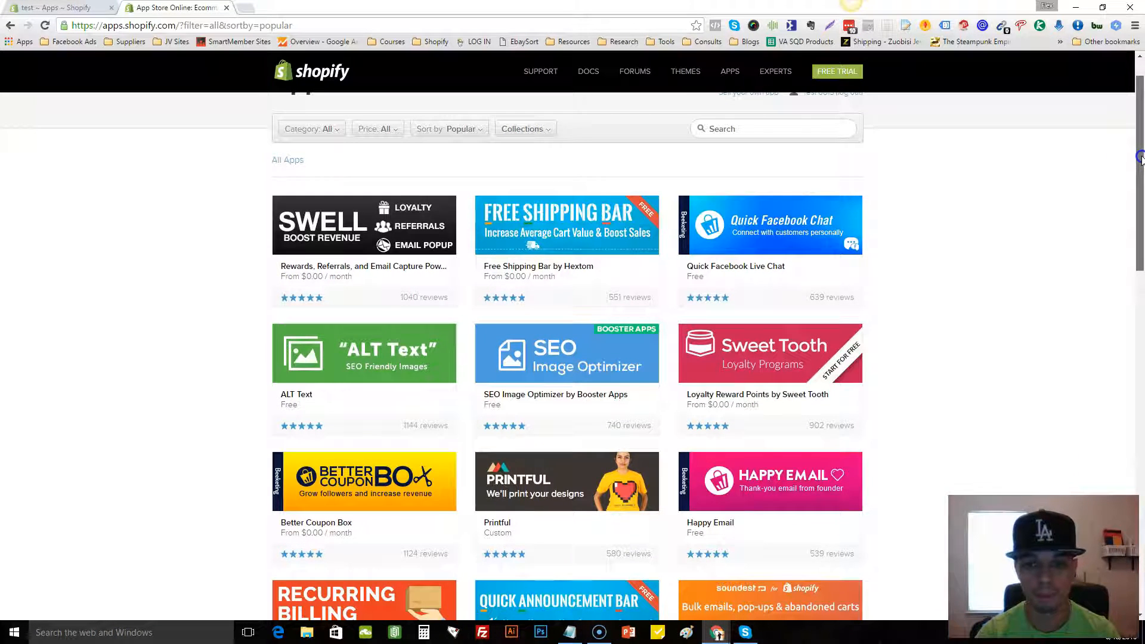
pyautogui.scroll(-3)
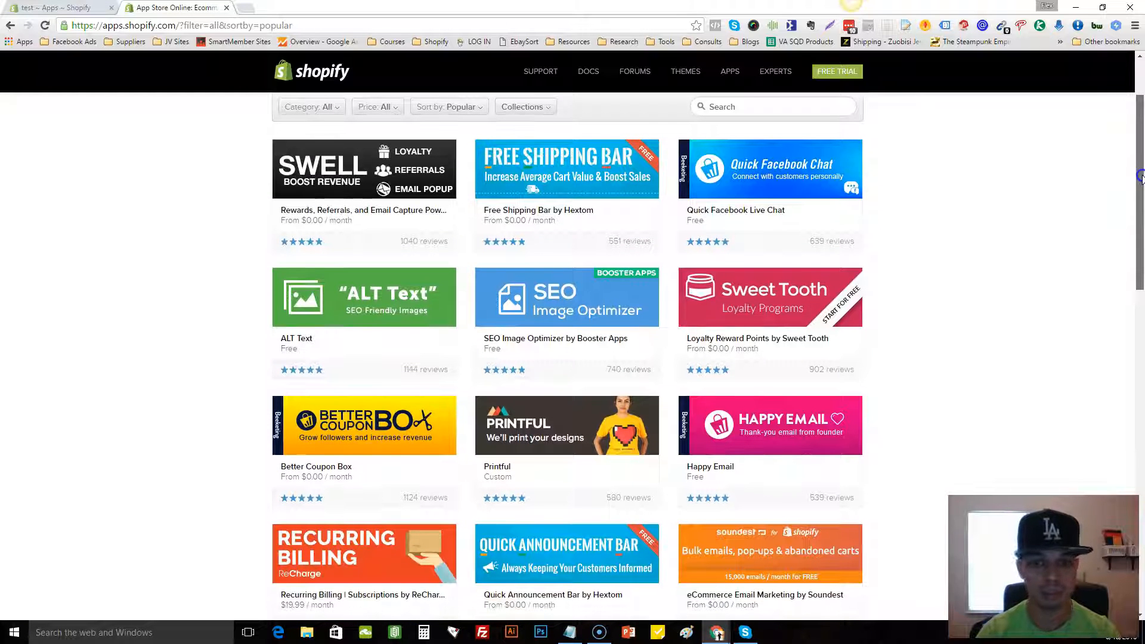
pyautogui.scroll(-3)
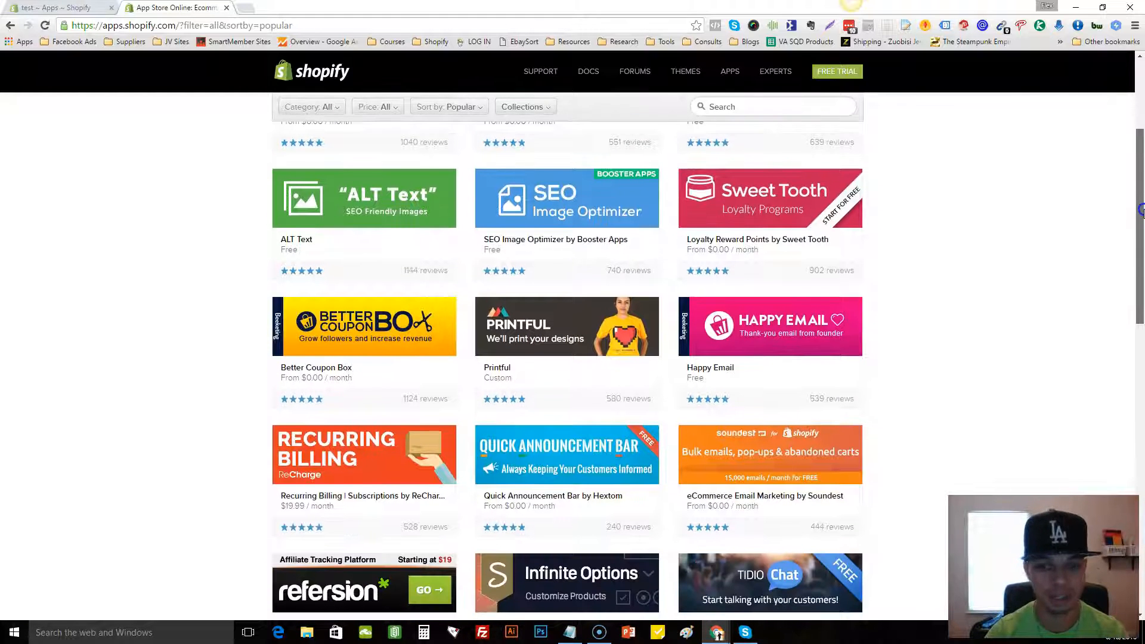
pyautogui.scroll(-3)
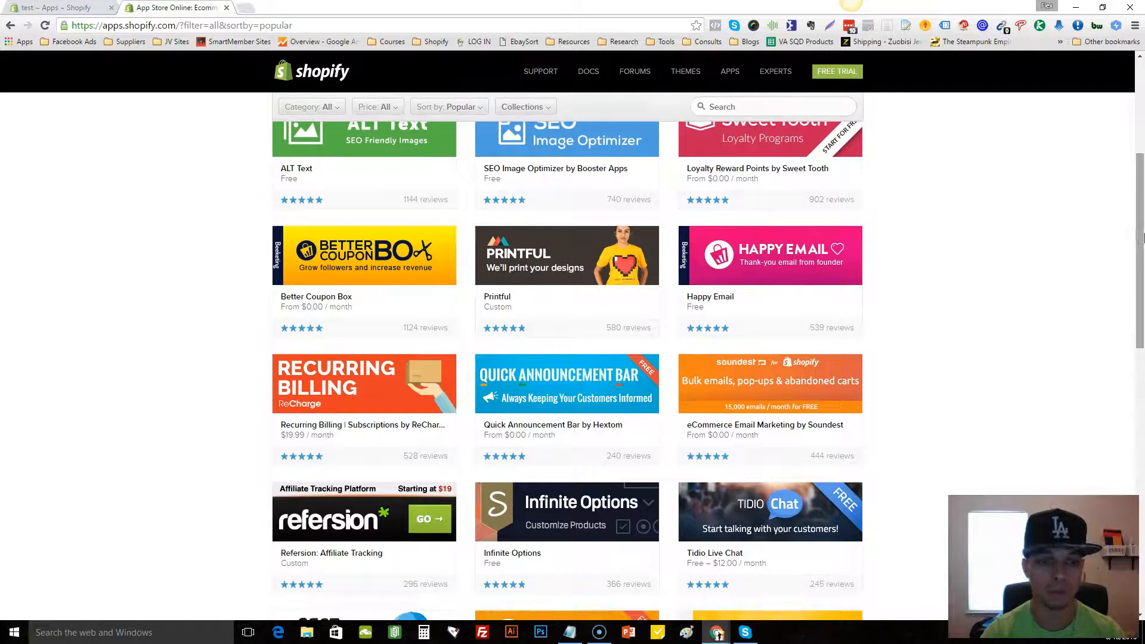
pyautogui.scroll(-3)
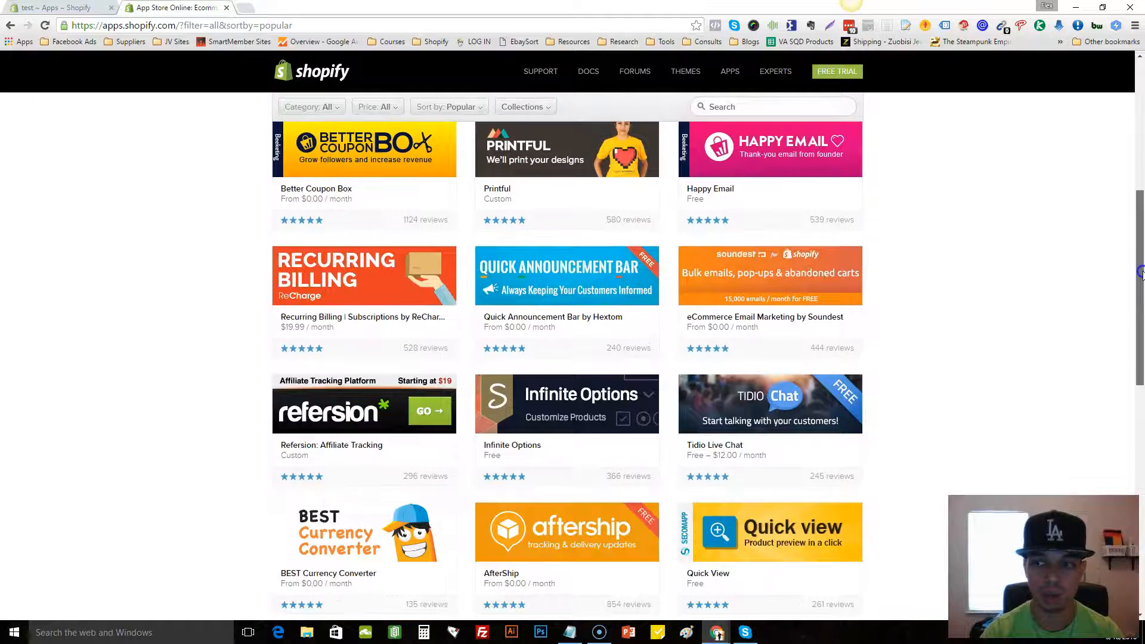
pyautogui.scroll(-3)
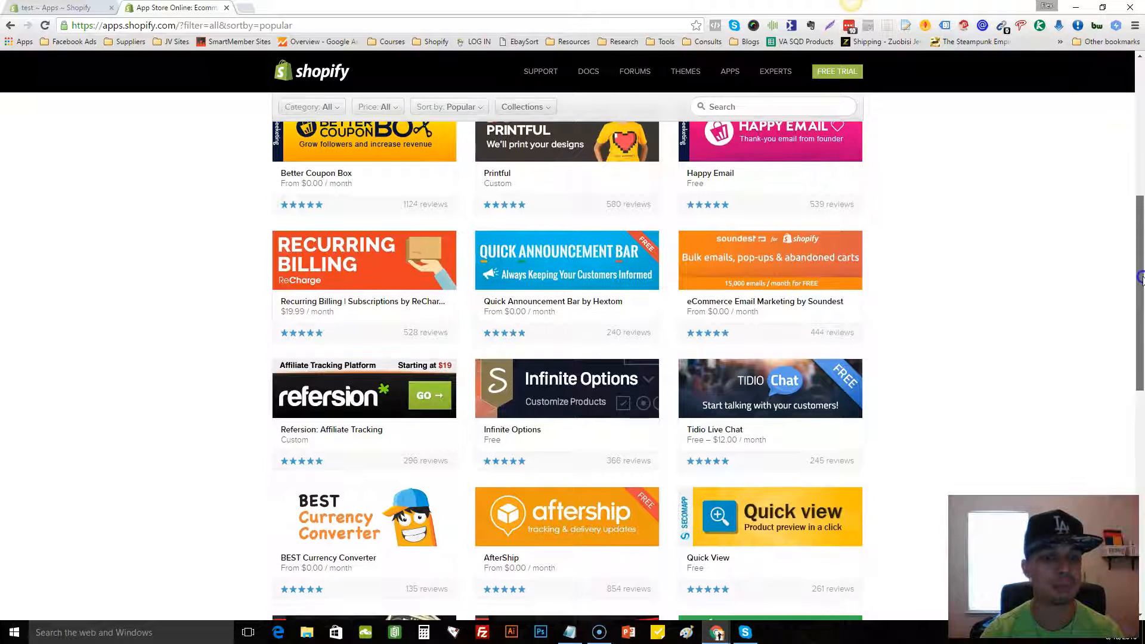
pyautogui.scroll(-3)
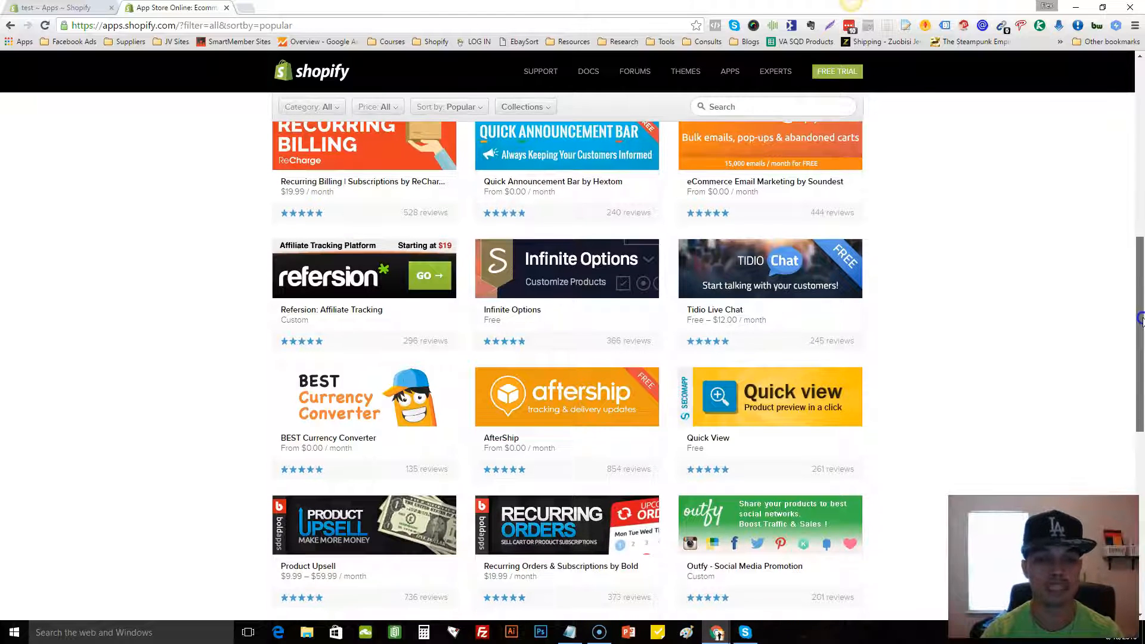
pyautogui.scroll(-3)
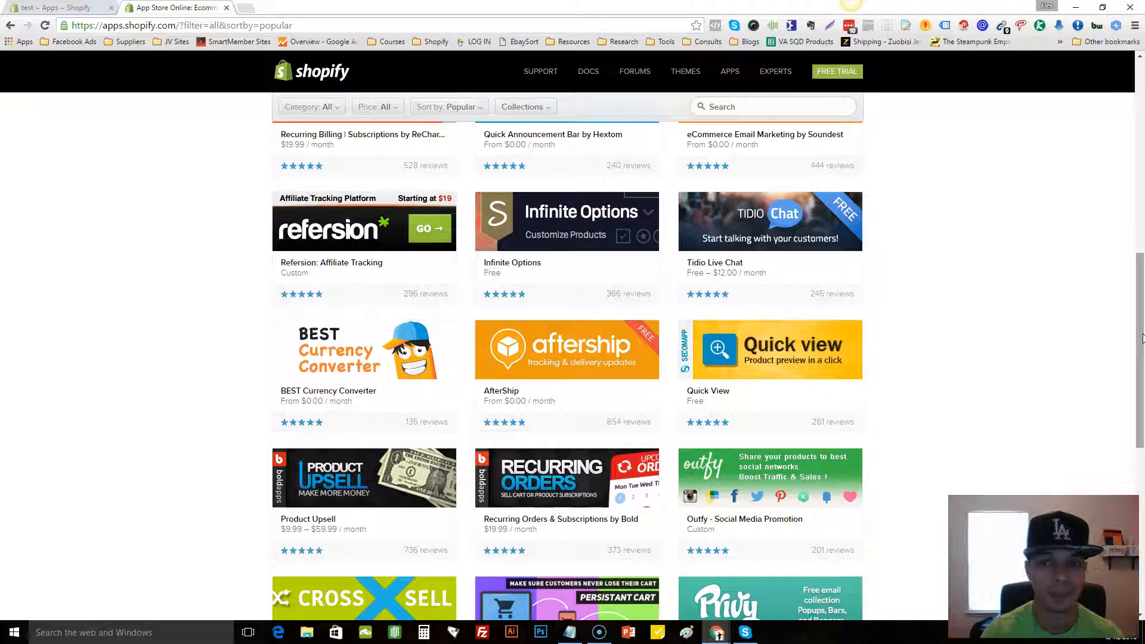
pyautogui.scroll(-3)
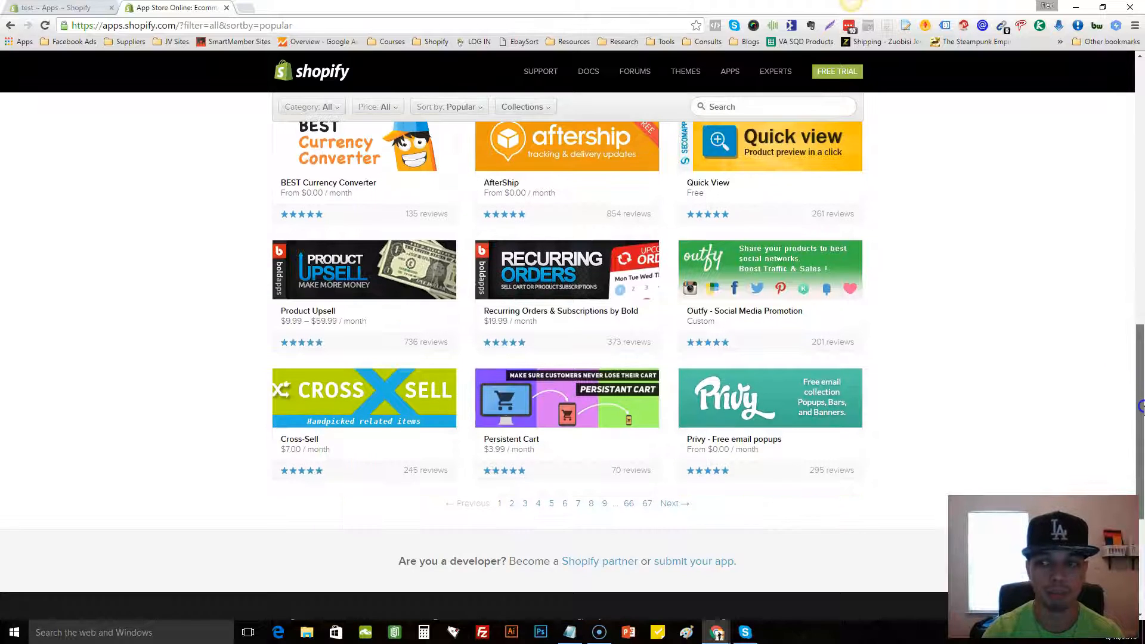
pyautogui.moveTo(571, 329)
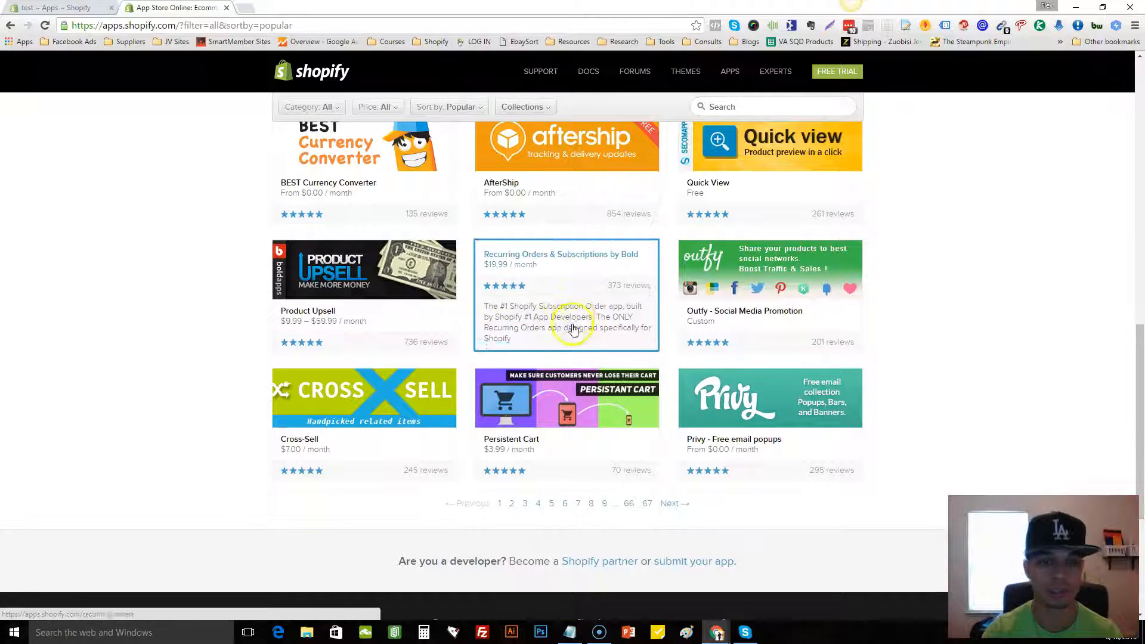
pyautogui.moveTo(982, 219)
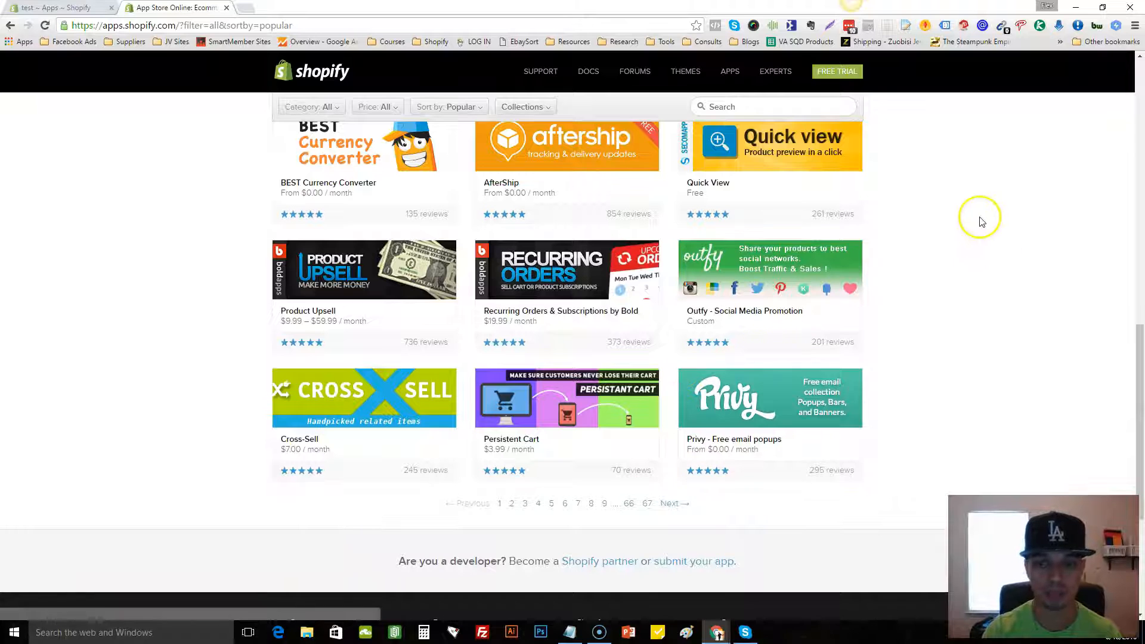
pyautogui.moveTo(263, 233)
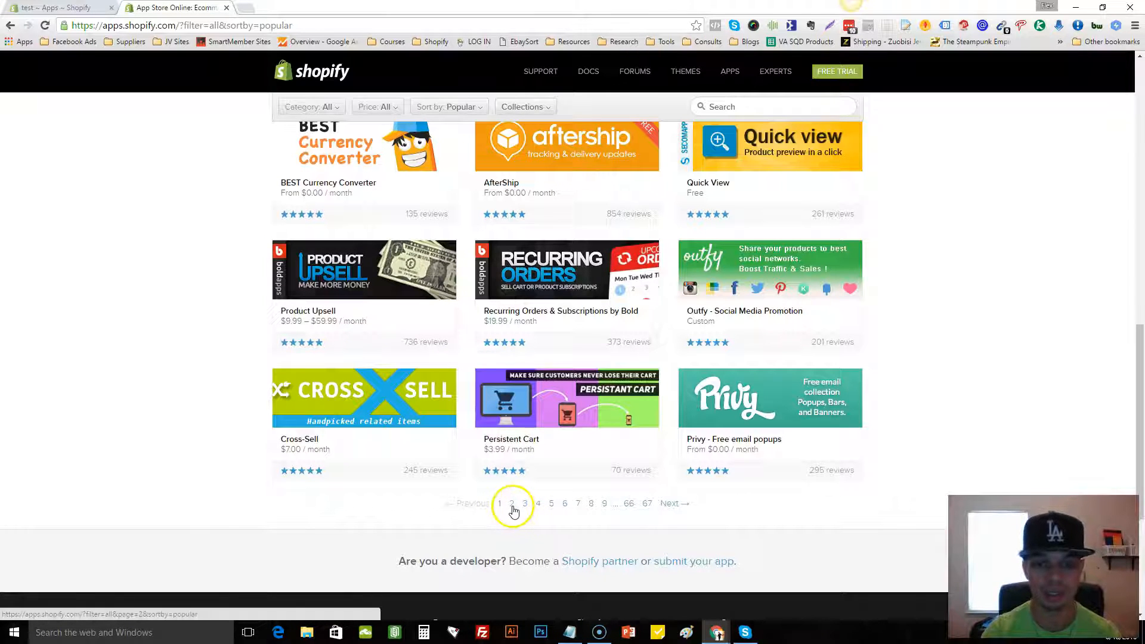
# - Go to page 2 of the popular listing and browse down through its app cards
pyautogui.click(512, 504)
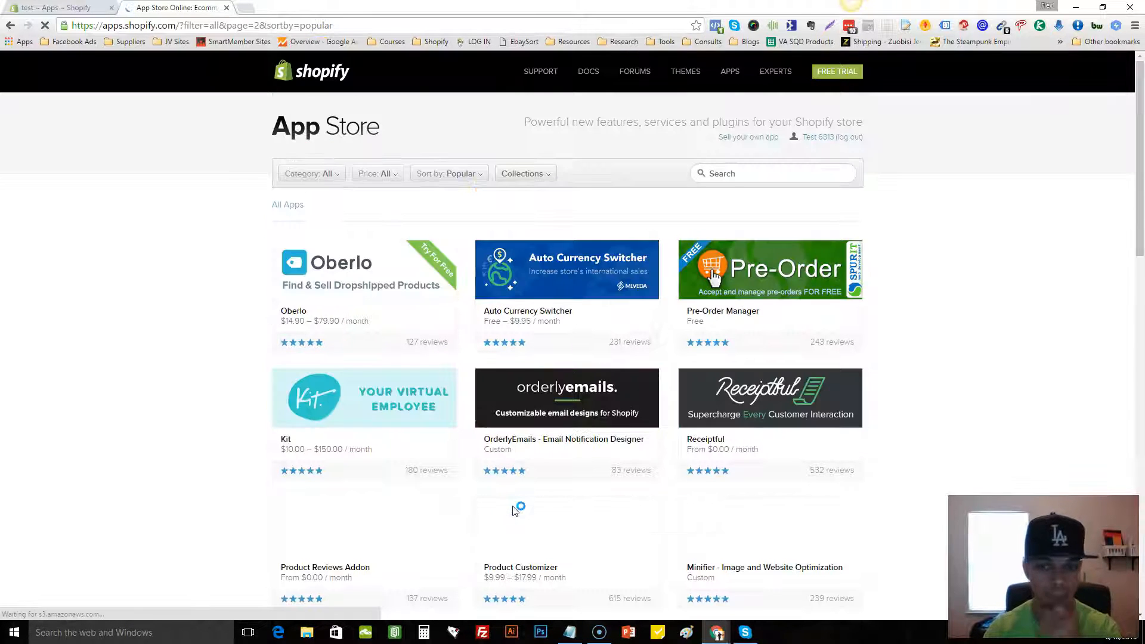
pyautogui.moveTo(942, 347)
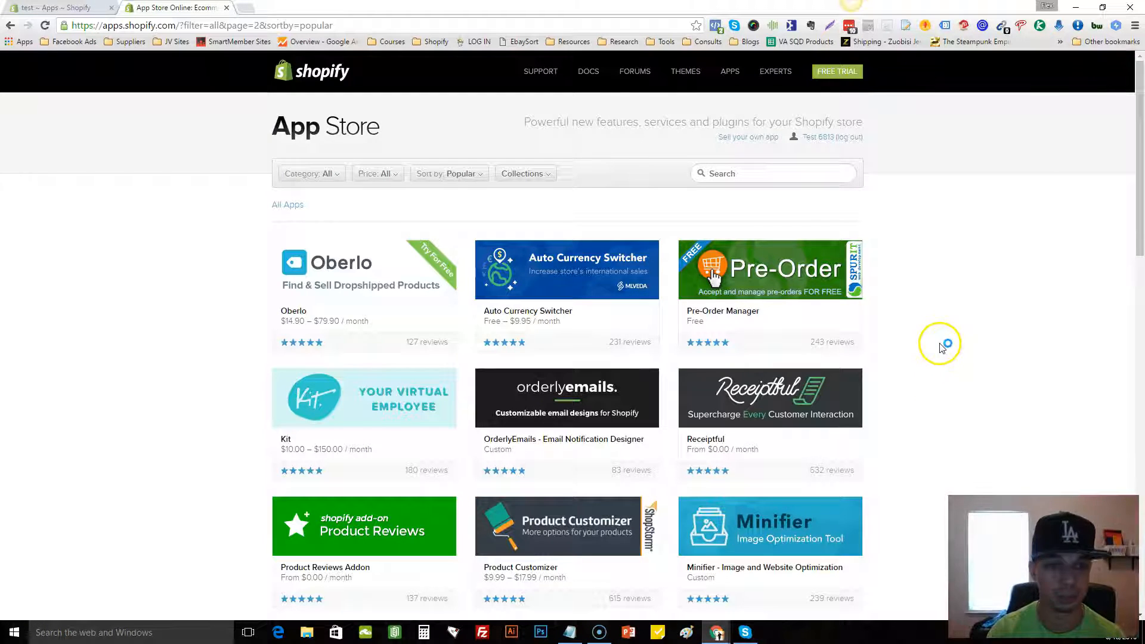
pyautogui.scroll(-3)
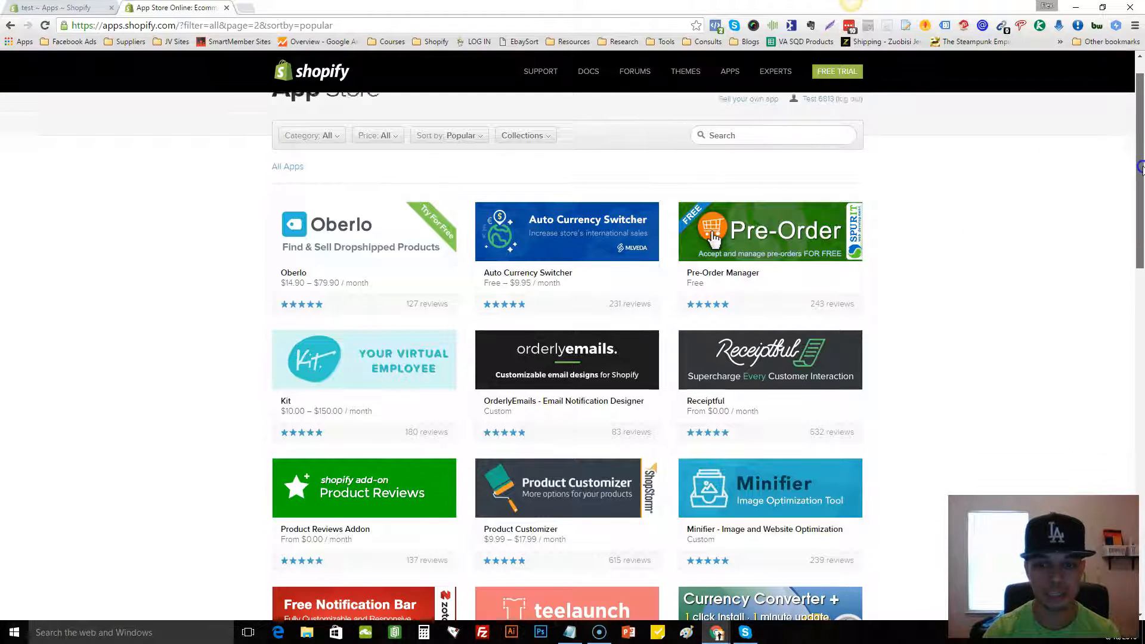
pyautogui.scroll(-3)
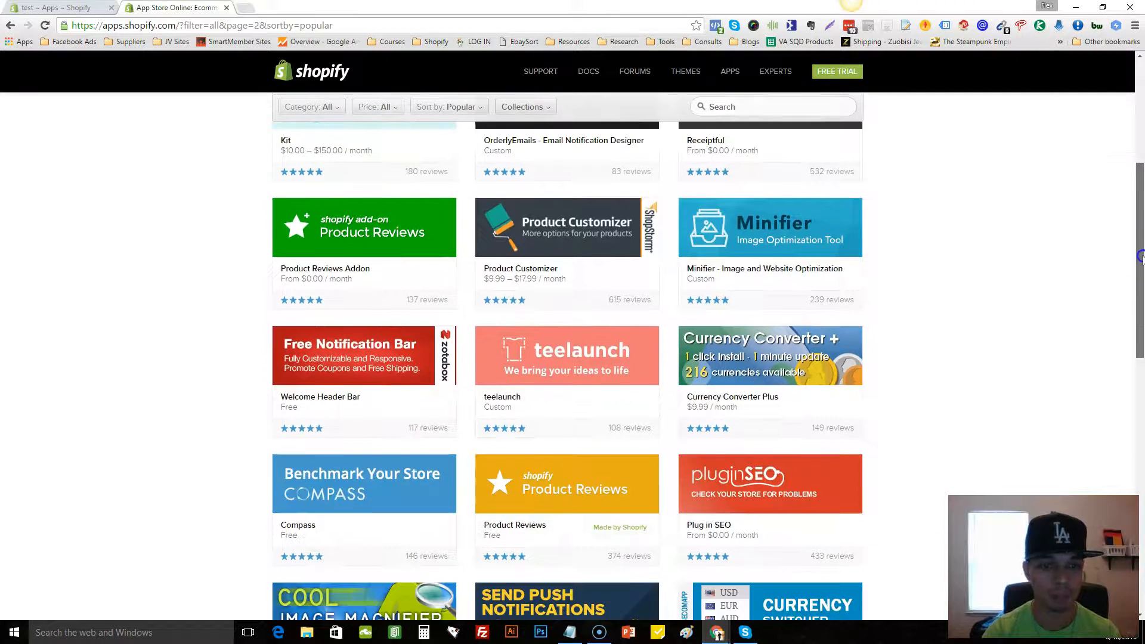
pyautogui.scroll(-3)
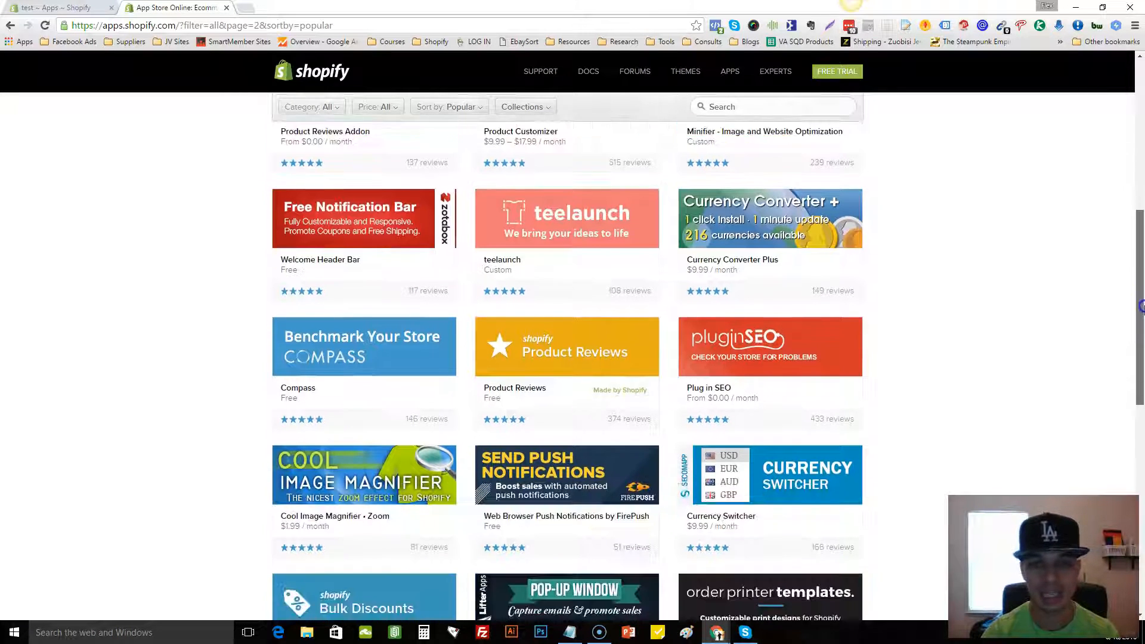
pyautogui.scroll(-3)
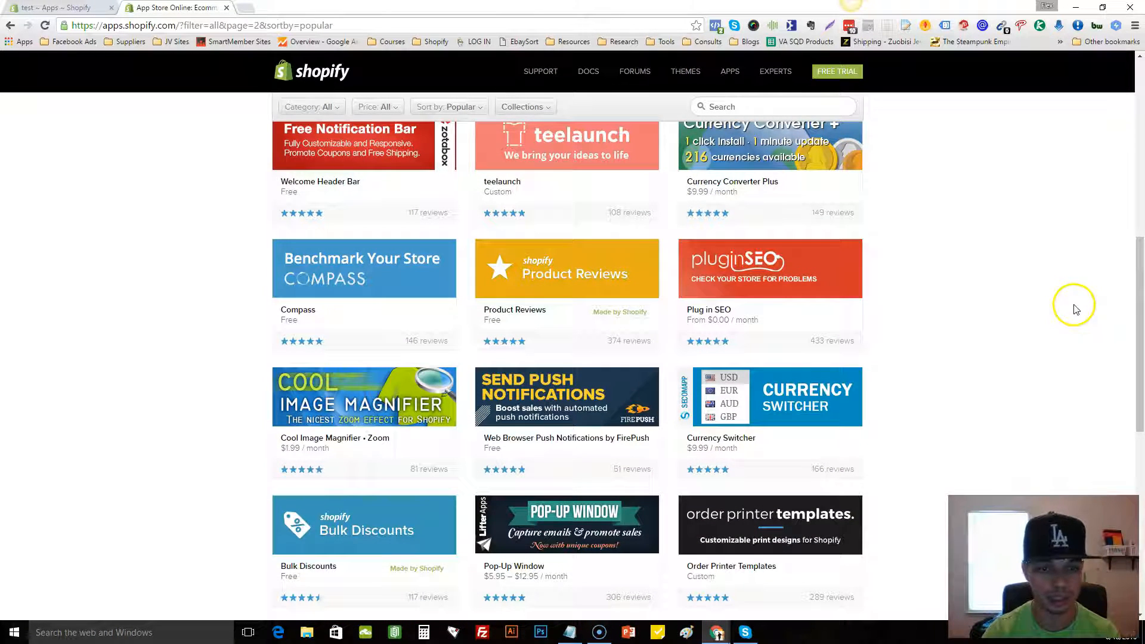
pyautogui.scroll(-3)
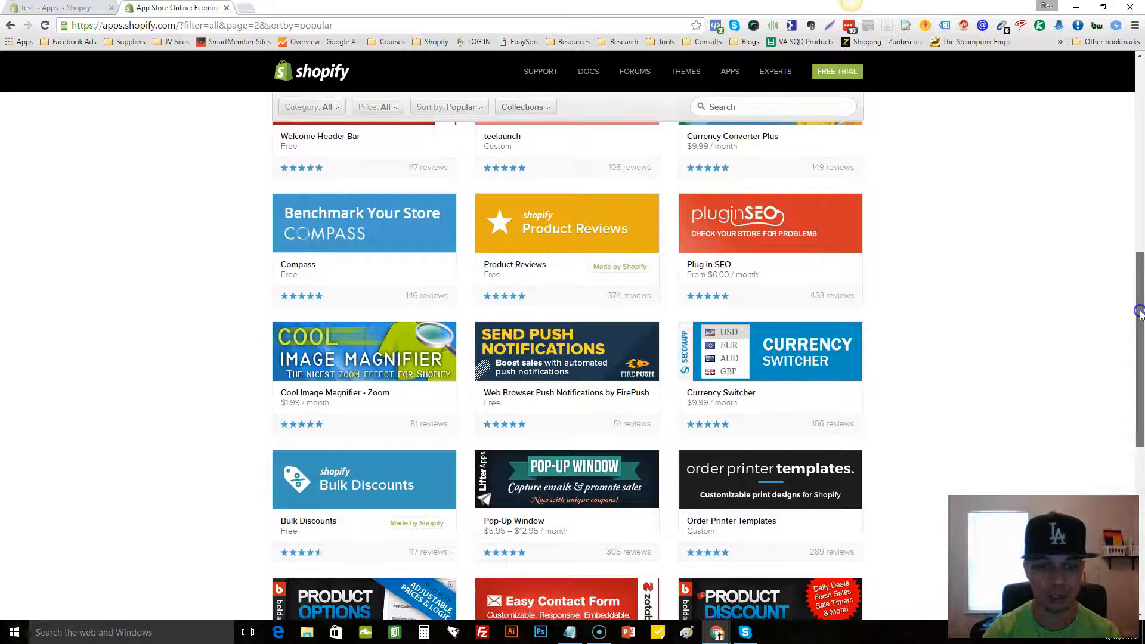
pyautogui.scroll(-3)
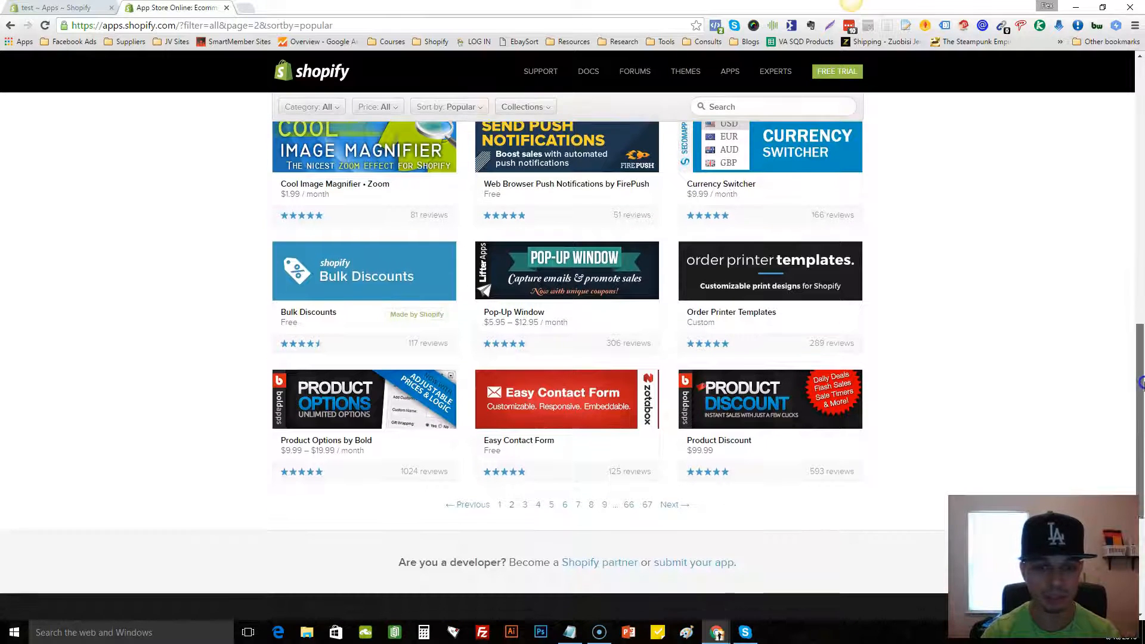
# - Open the $99.99 Product Discount app's page in a new tab
pyautogui.rightClick(812, 405)
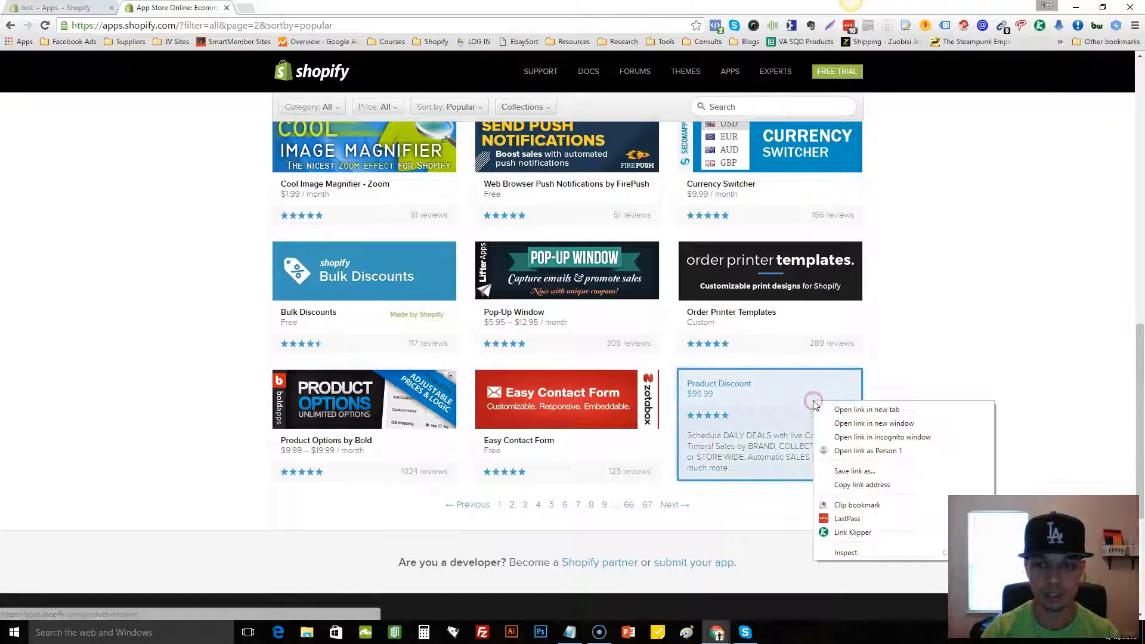
pyautogui.click(867, 409)
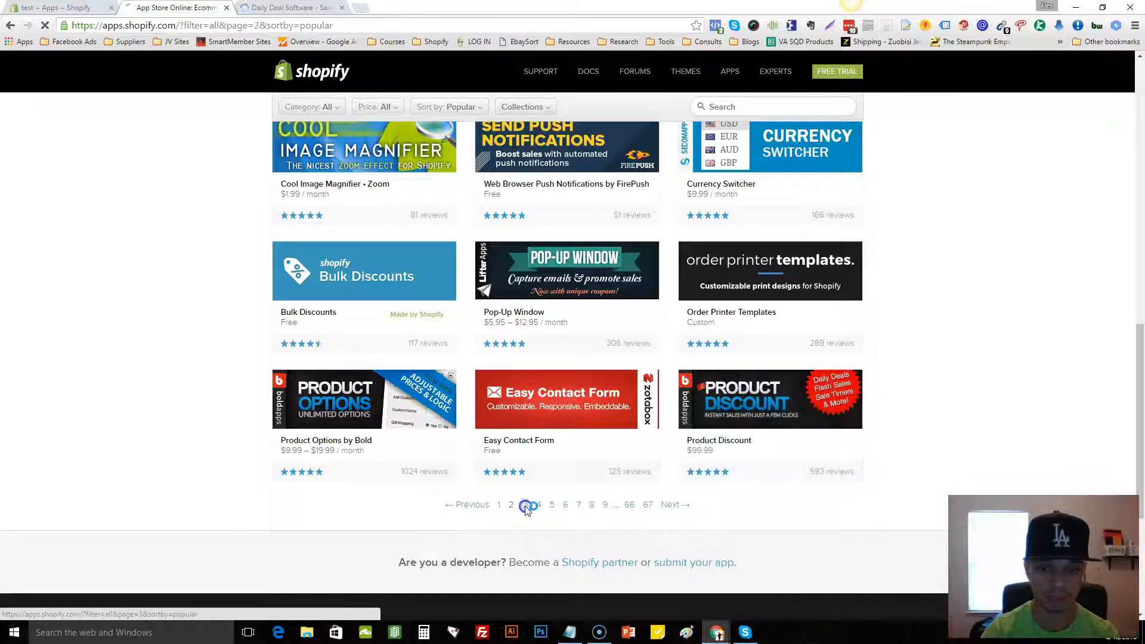
# - Browse page 3 of the popular listing to its end, then move on to page 4
pyautogui.click(531, 505)
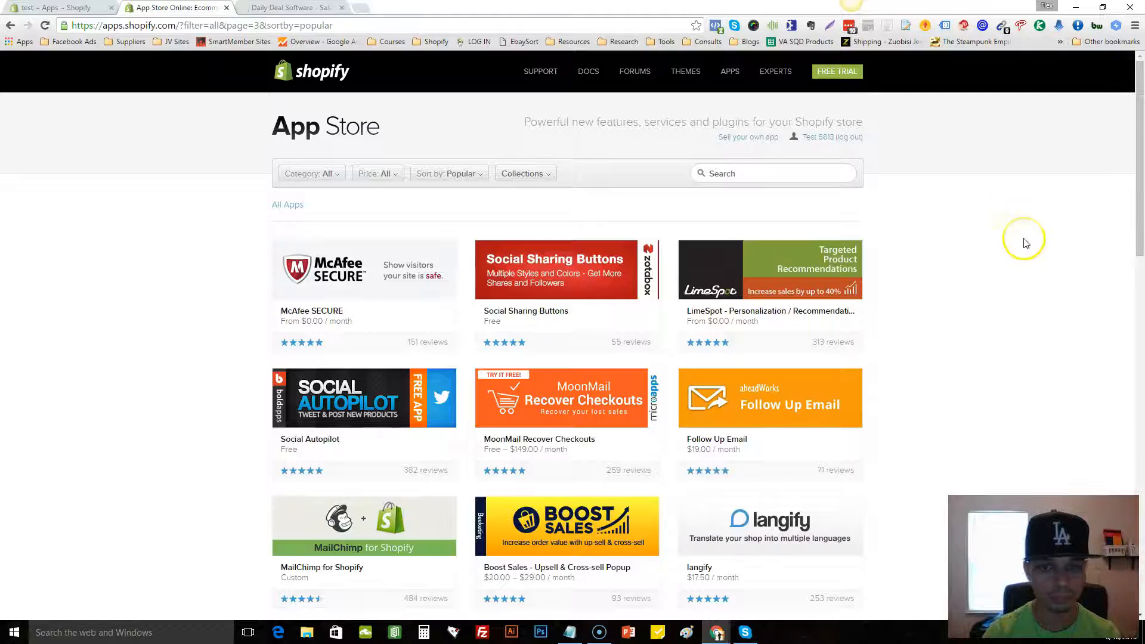
pyautogui.moveTo(1135, 124)
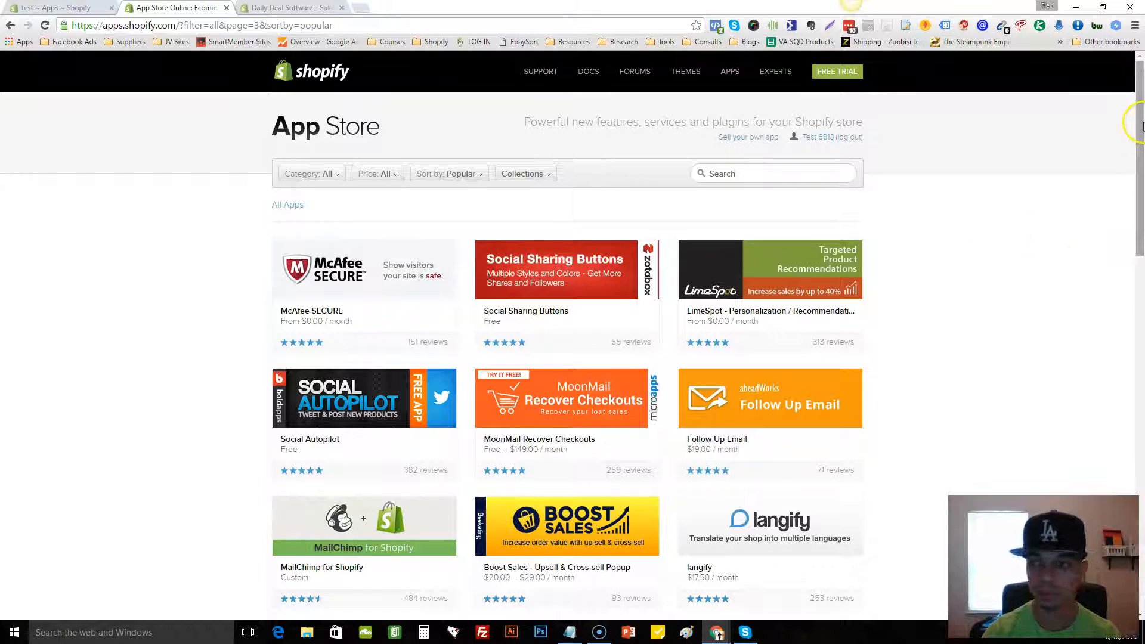
pyautogui.scroll(-3)
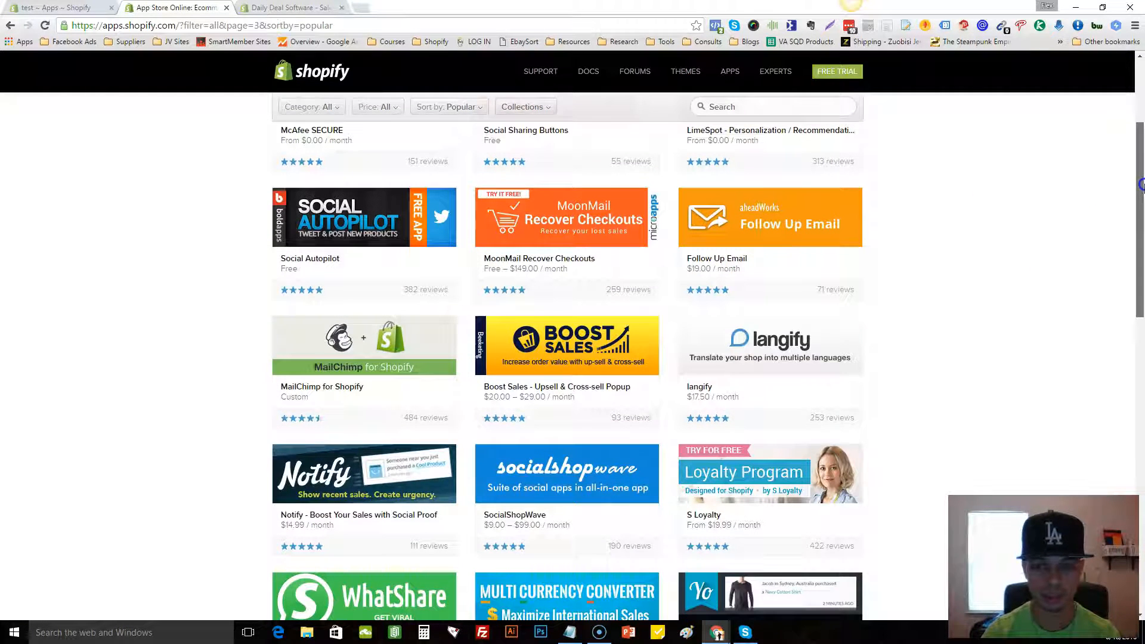
pyautogui.scroll(-3)
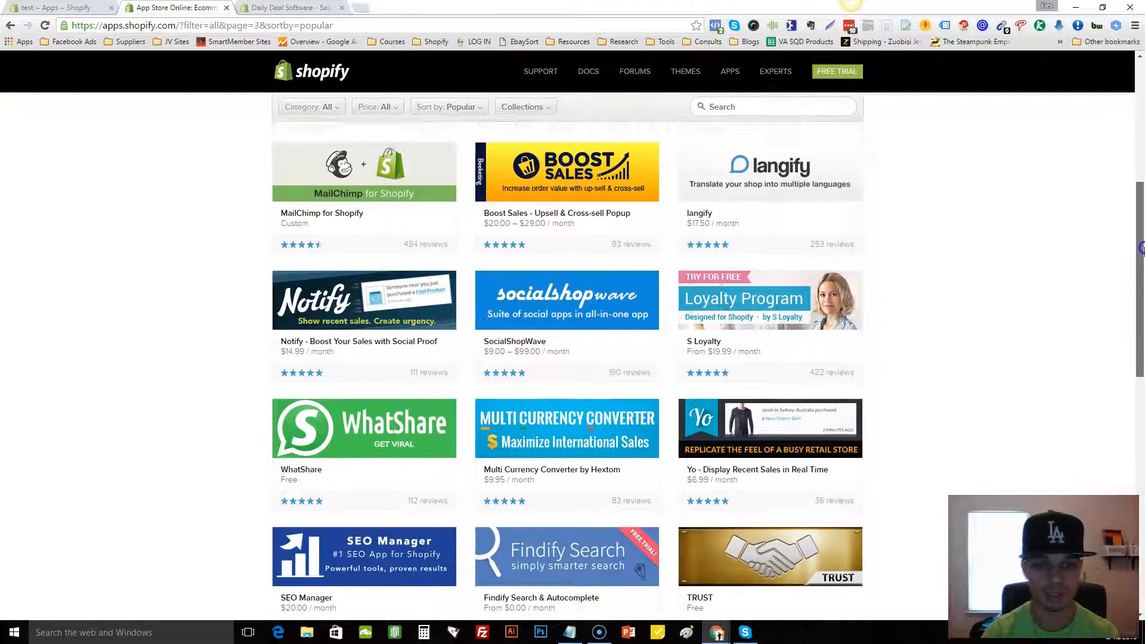
pyautogui.scroll(-3)
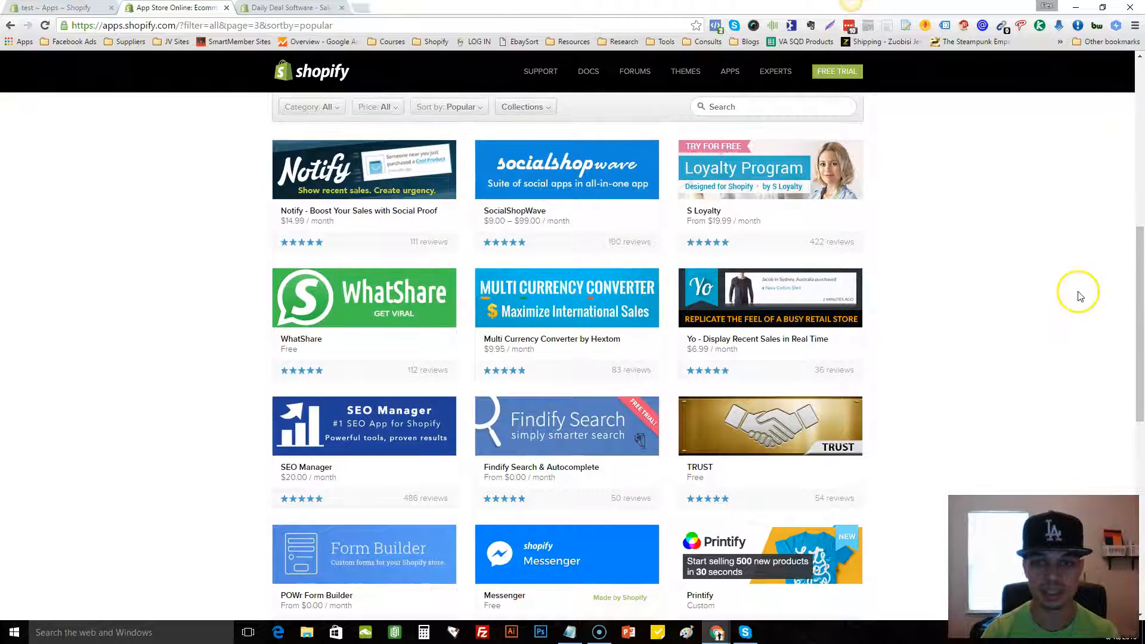
pyautogui.scroll(-3)
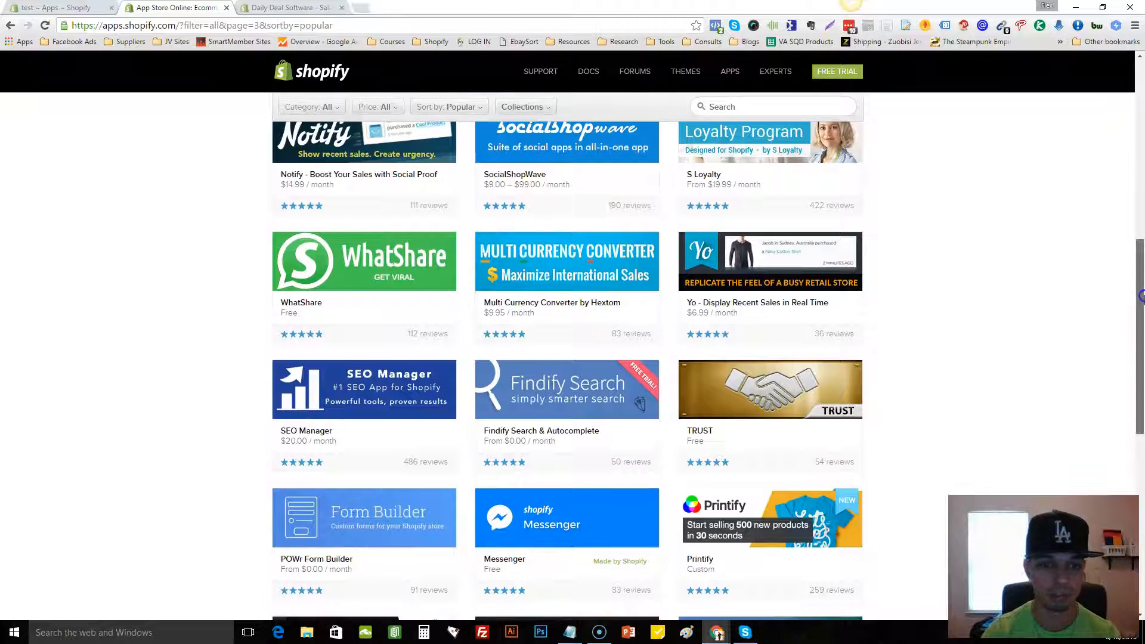
pyautogui.scroll(-3)
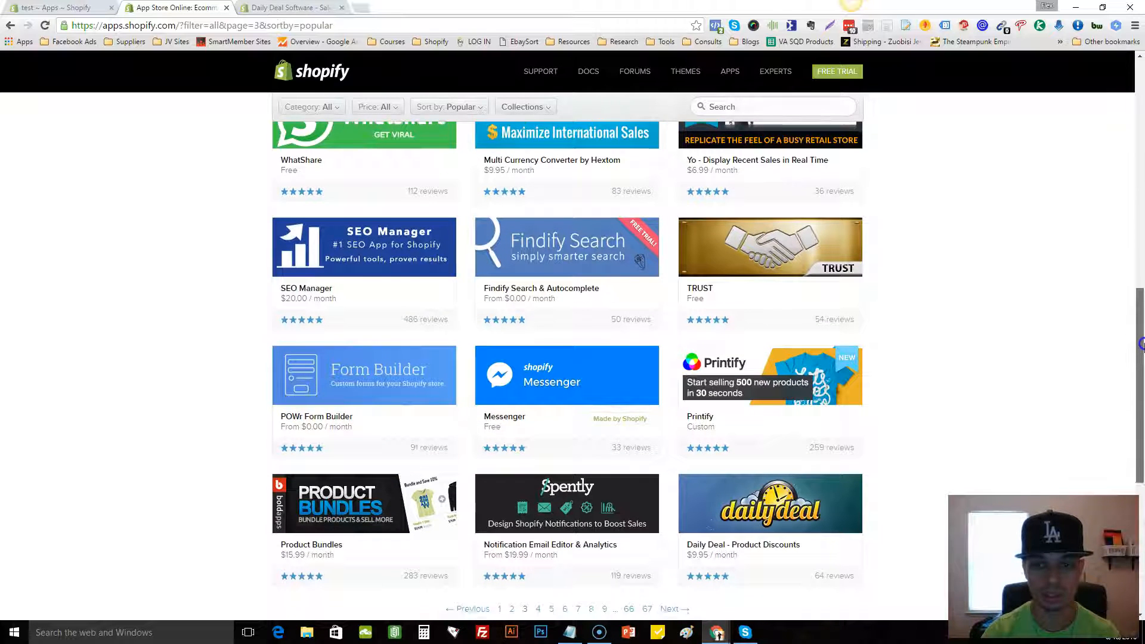
pyautogui.scroll(-3)
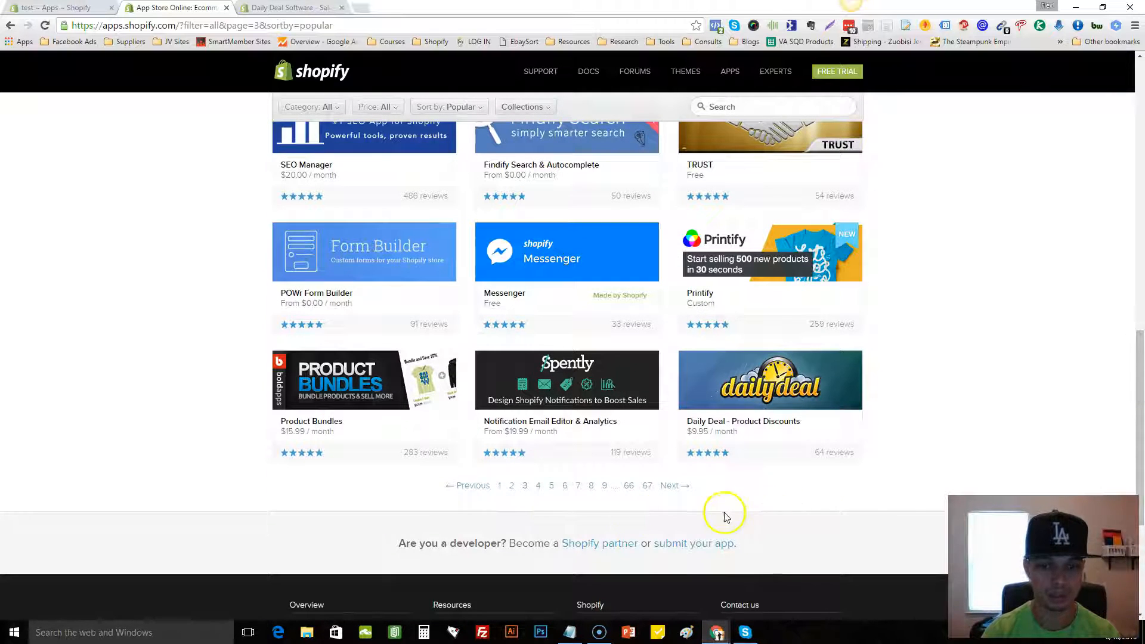
pyautogui.click(538, 485)
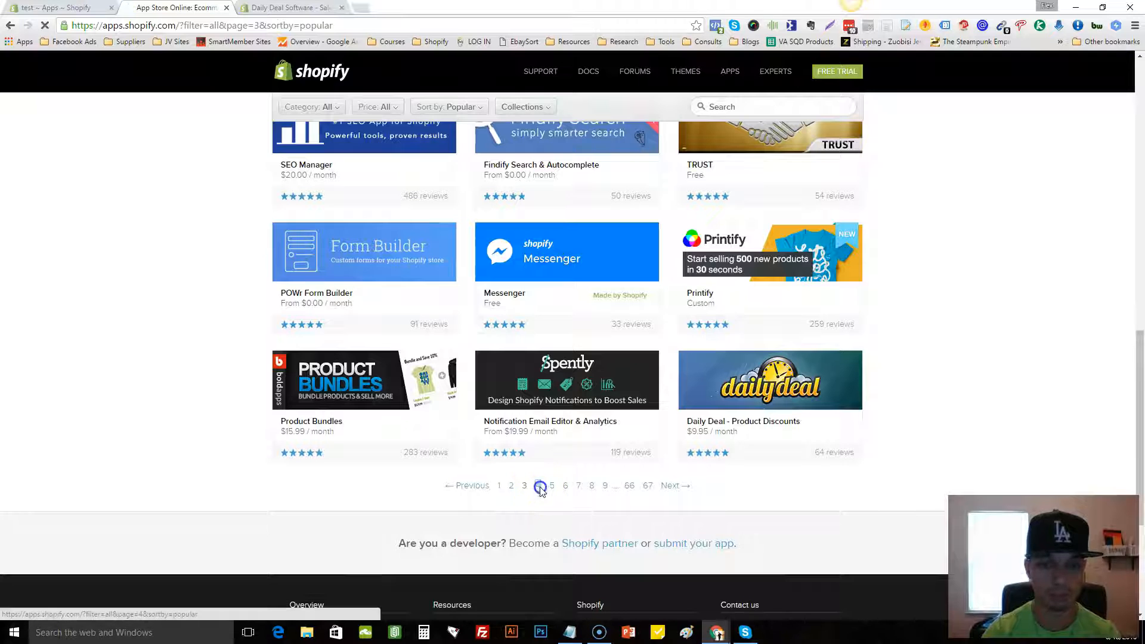
# - Browse page 4's app cards down to the pagination bar, then move on to page 5
pyautogui.click(539, 486)
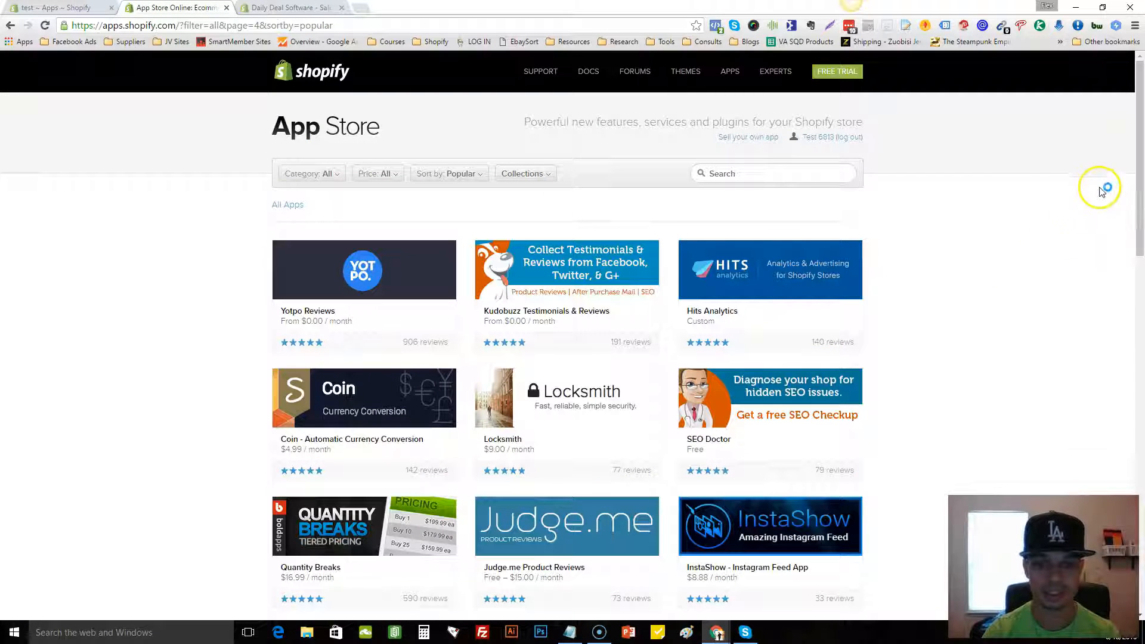
pyautogui.scroll(-3)
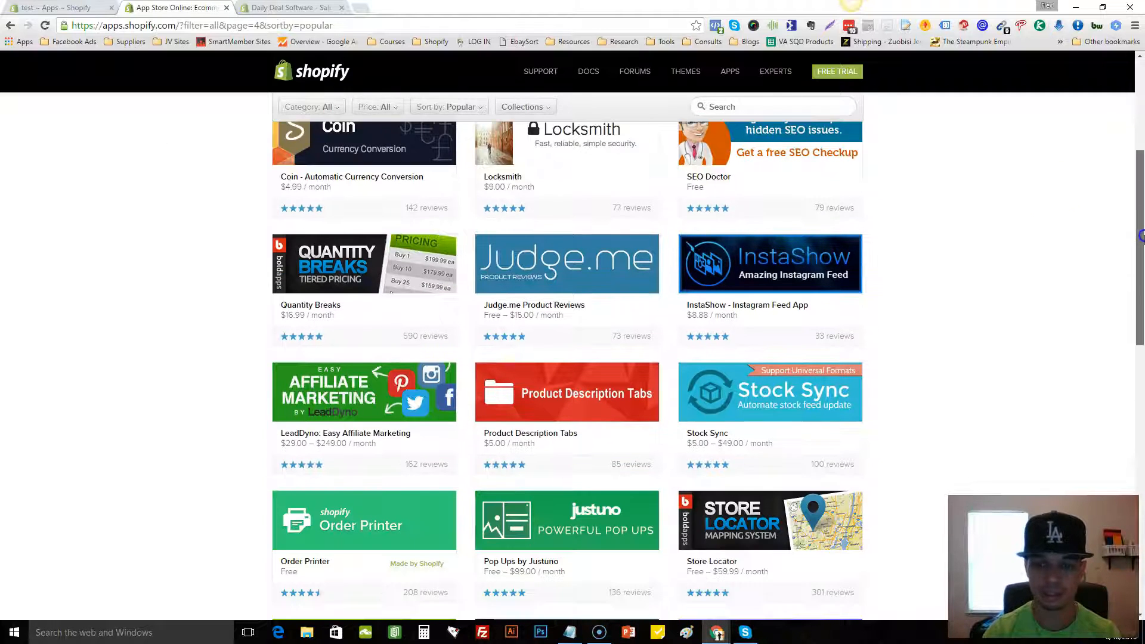
pyautogui.scroll(-3)
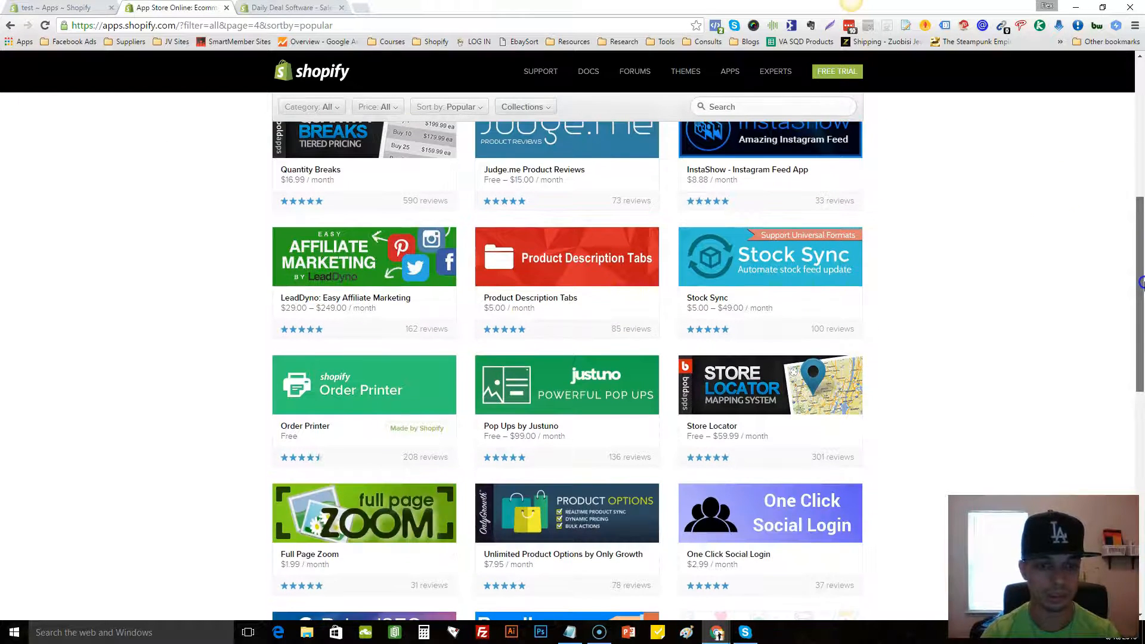
pyautogui.scroll(-3)
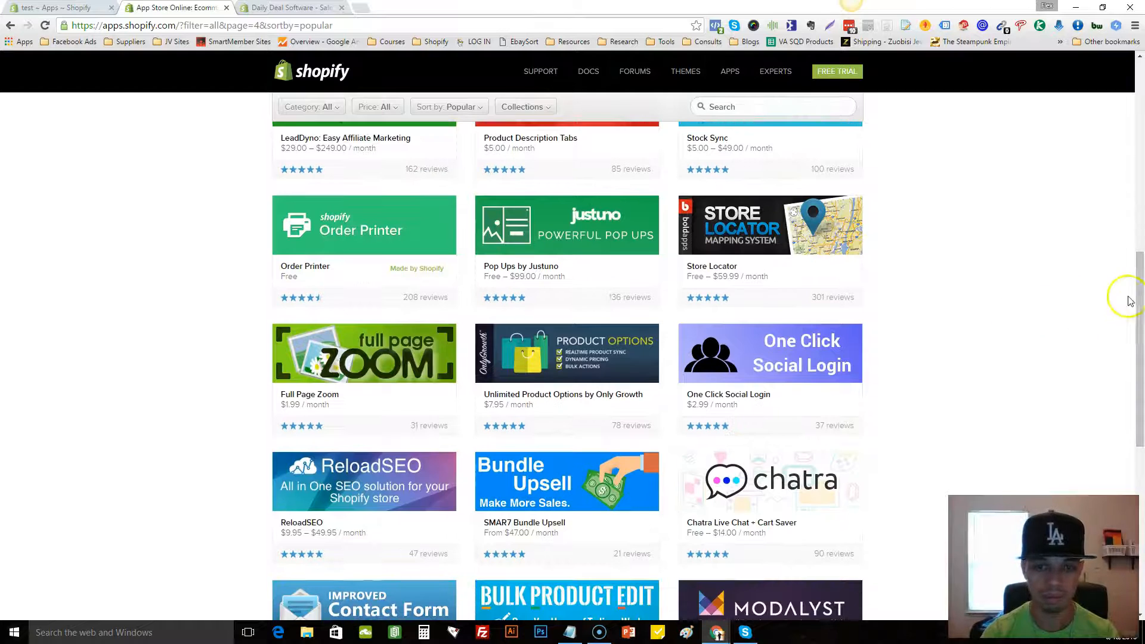
pyautogui.scroll(-3)
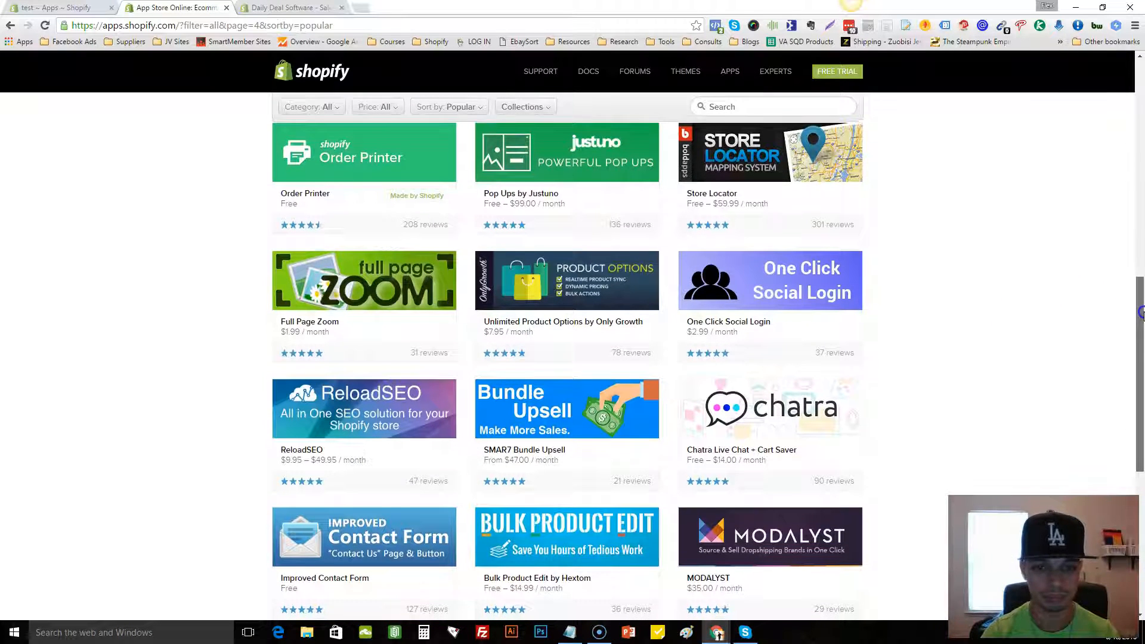
pyautogui.scroll(-3)
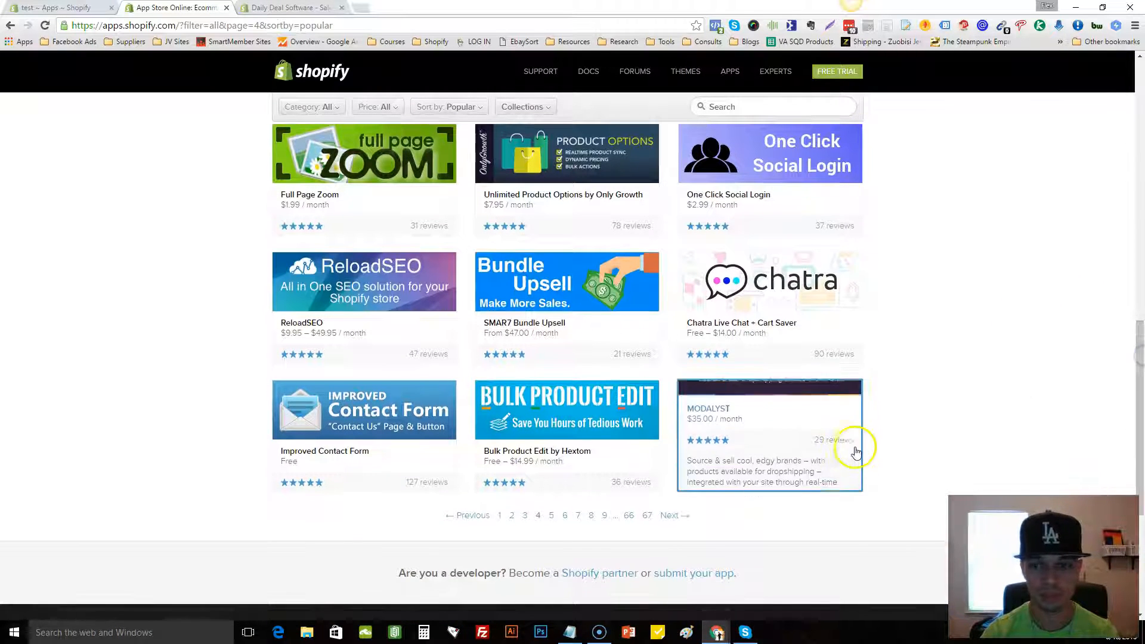
pyautogui.click(551, 515)
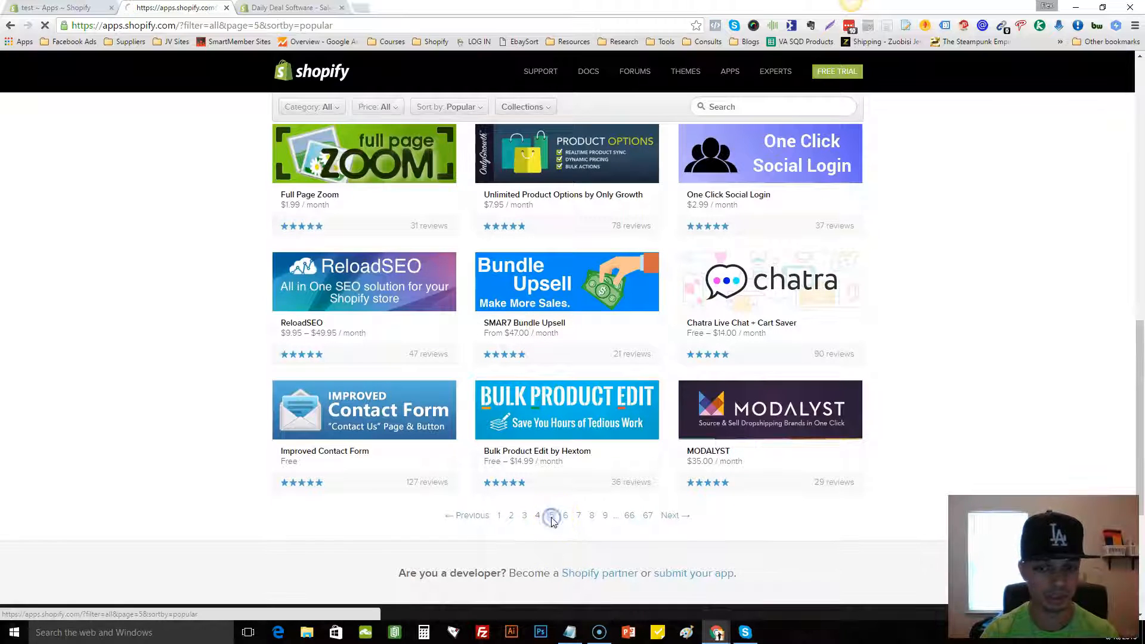
# - Browse page 5's app cards down to the pagination bar at its end
pyautogui.click(552, 515)
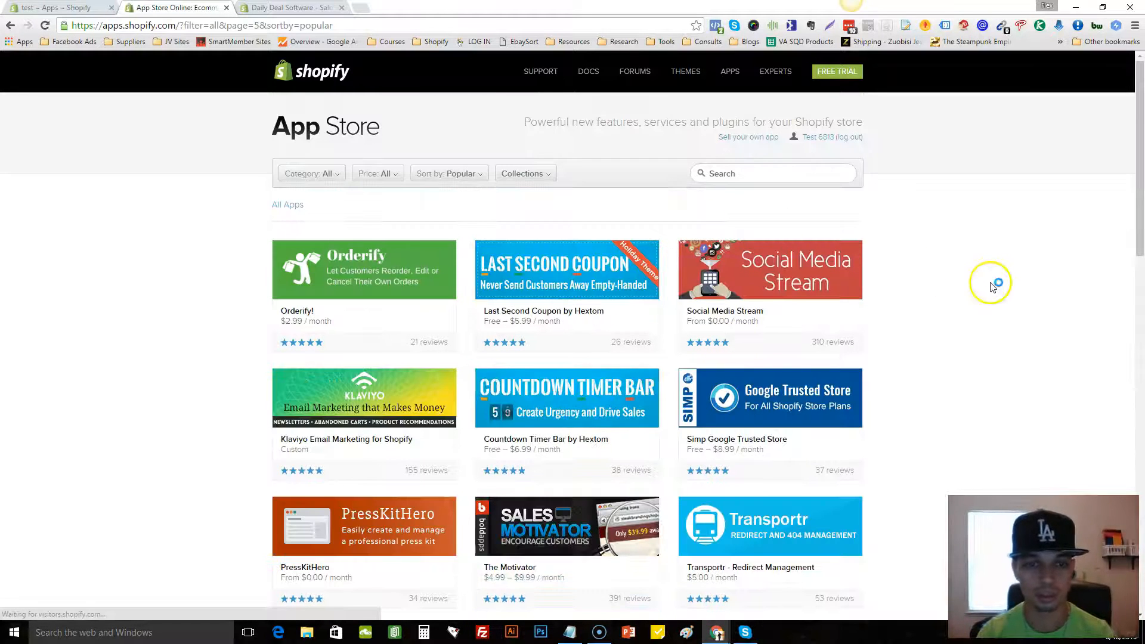
pyautogui.scroll(-3)
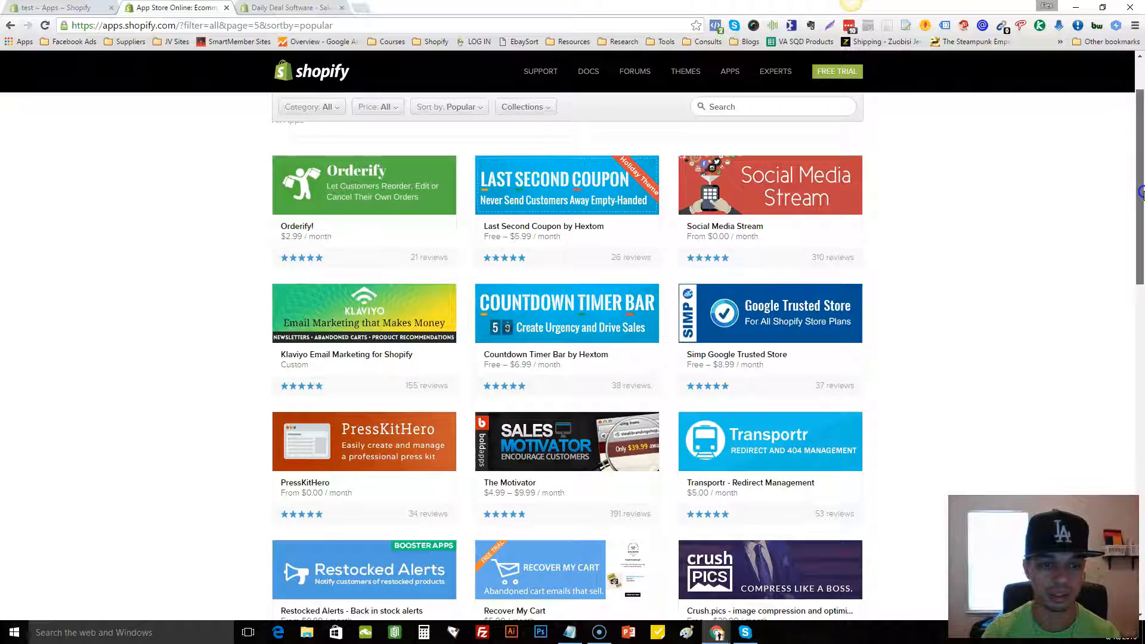
pyautogui.scroll(-3)
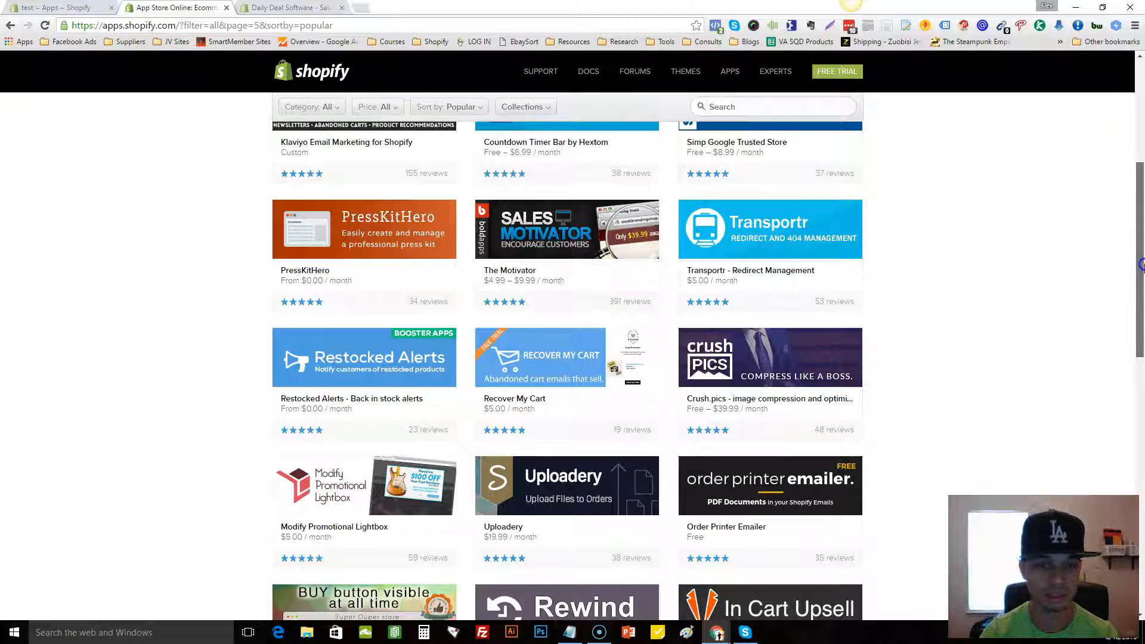
pyautogui.scroll(-3)
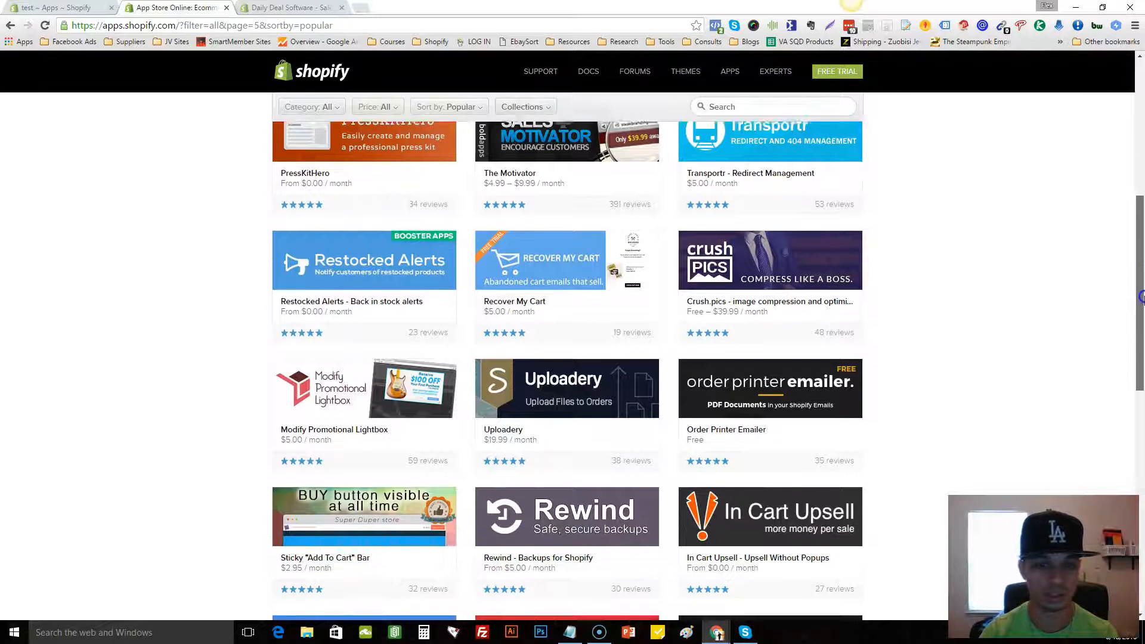
pyautogui.scroll(-3)
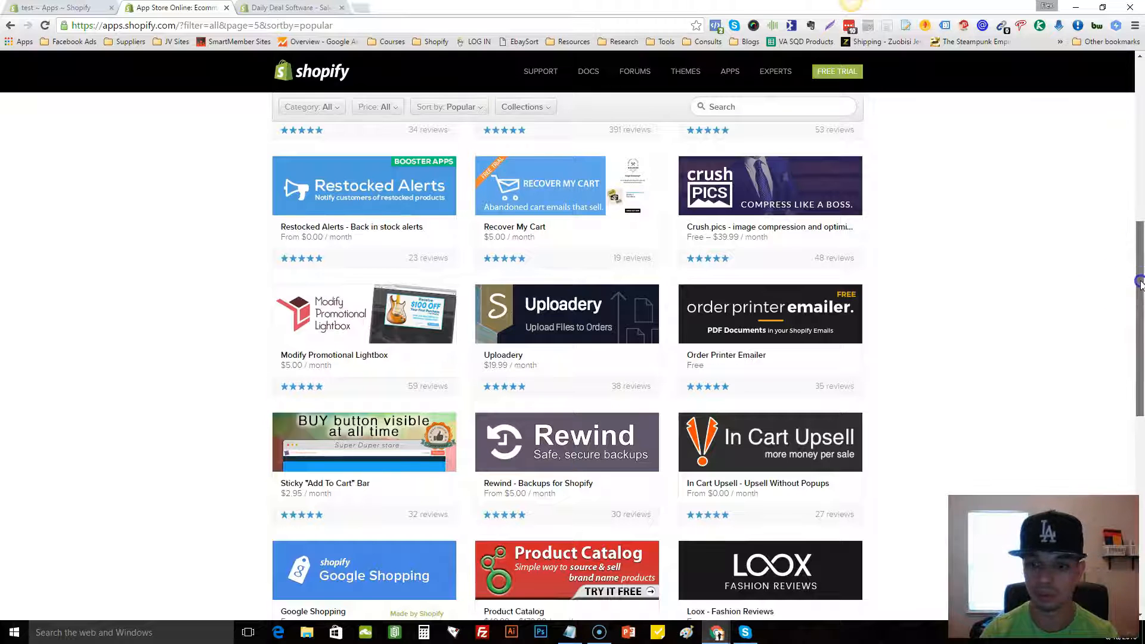
pyautogui.scroll(-3)
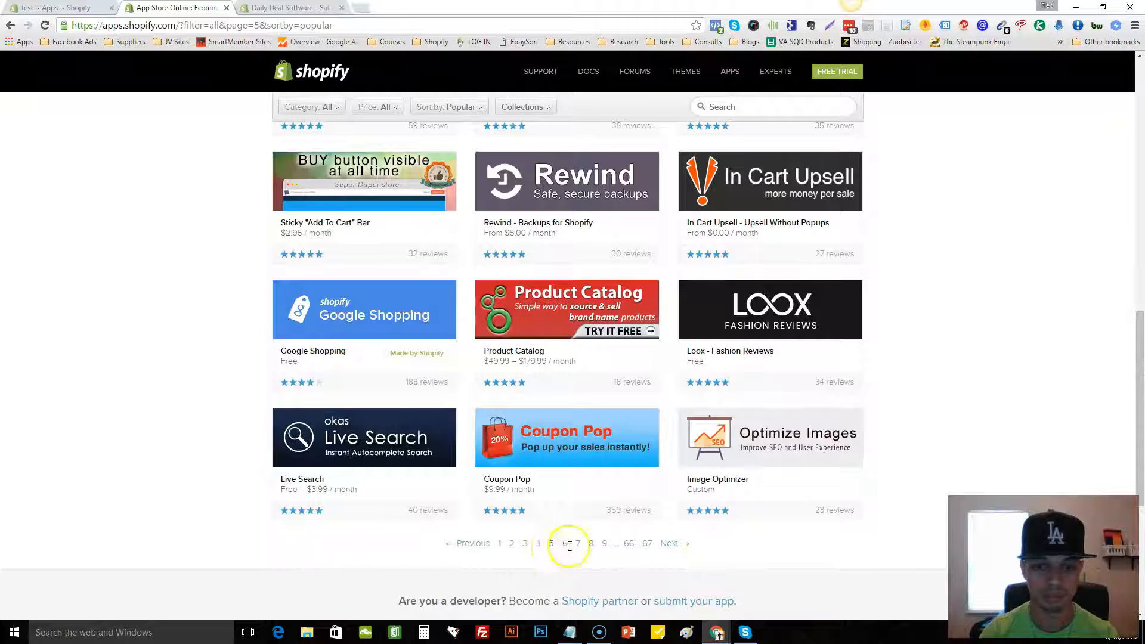
# - Go to page 6 and open the Stitch Labs Inventory Management listing in a new tab
pyautogui.click(564, 544)
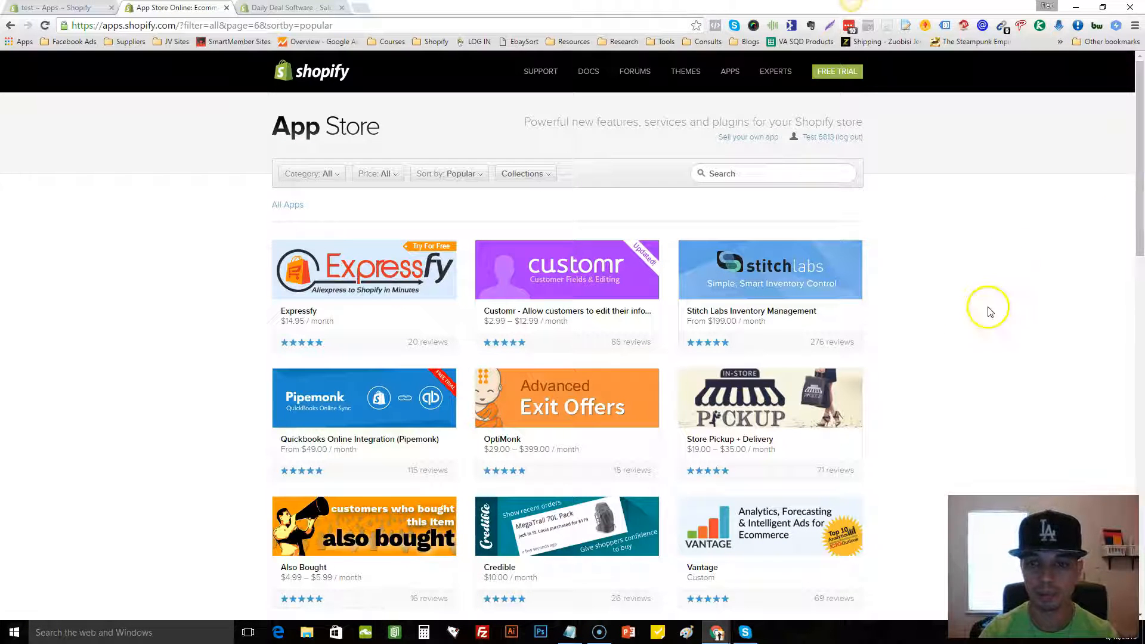
pyautogui.moveTo(737, 344)
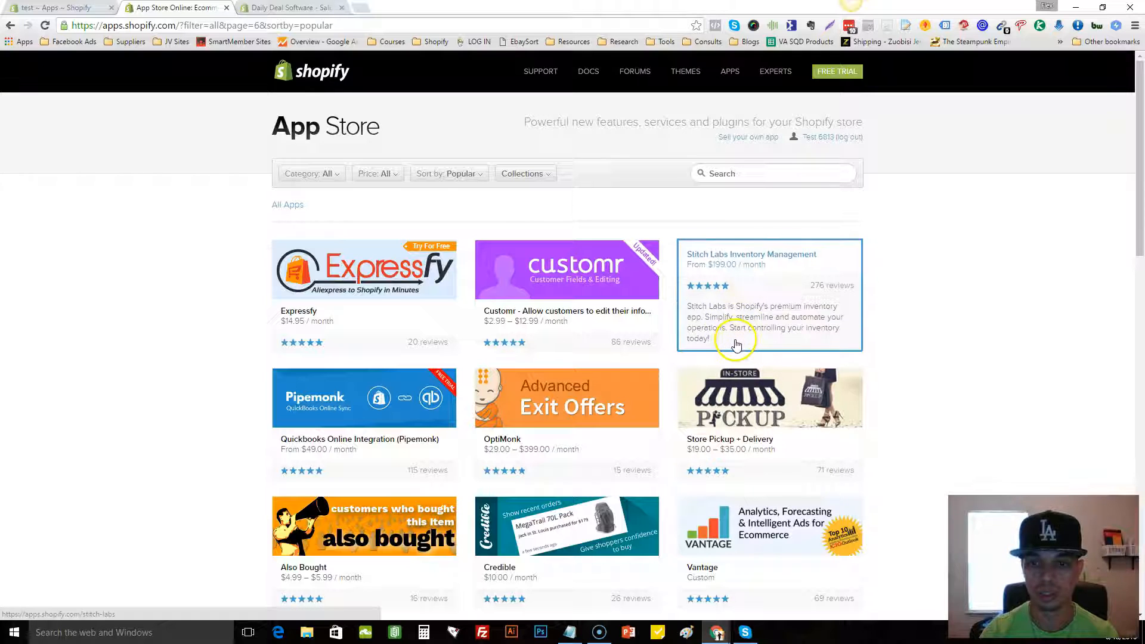
pyautogui.moveTo(987, 307)
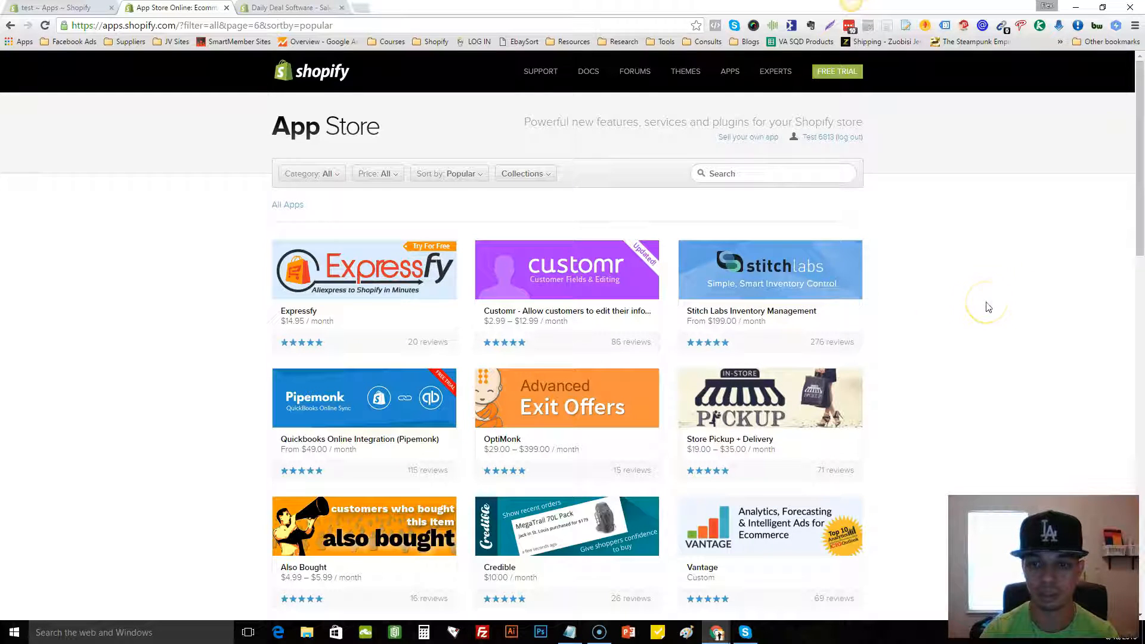
pyautogui.rightClick(770, 307)
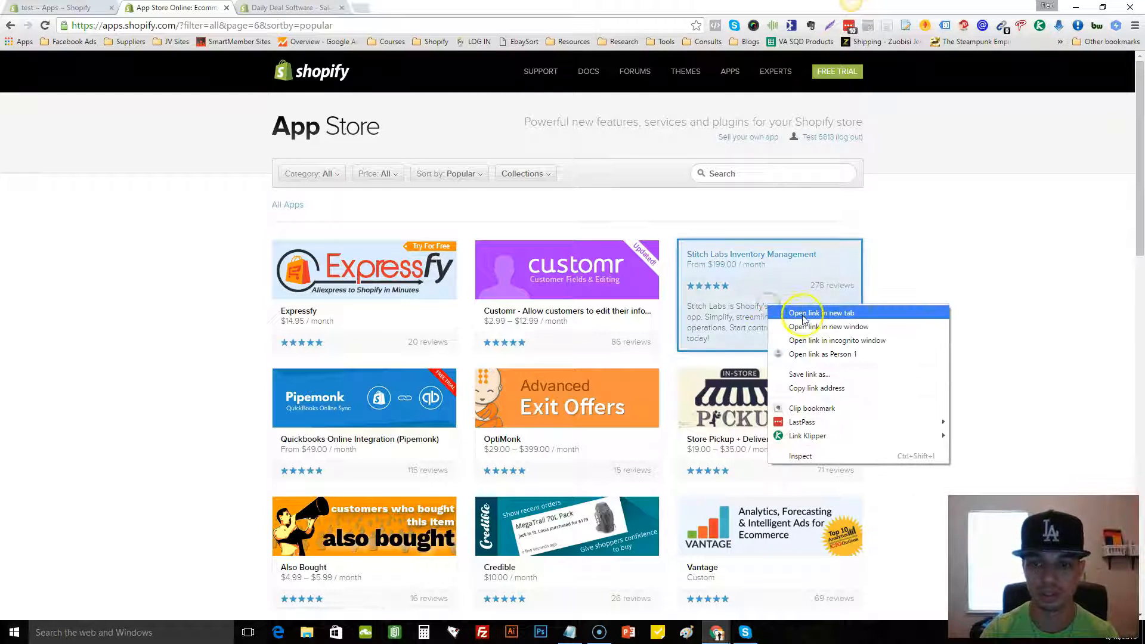
pyautogui.moveTo(854, 312)
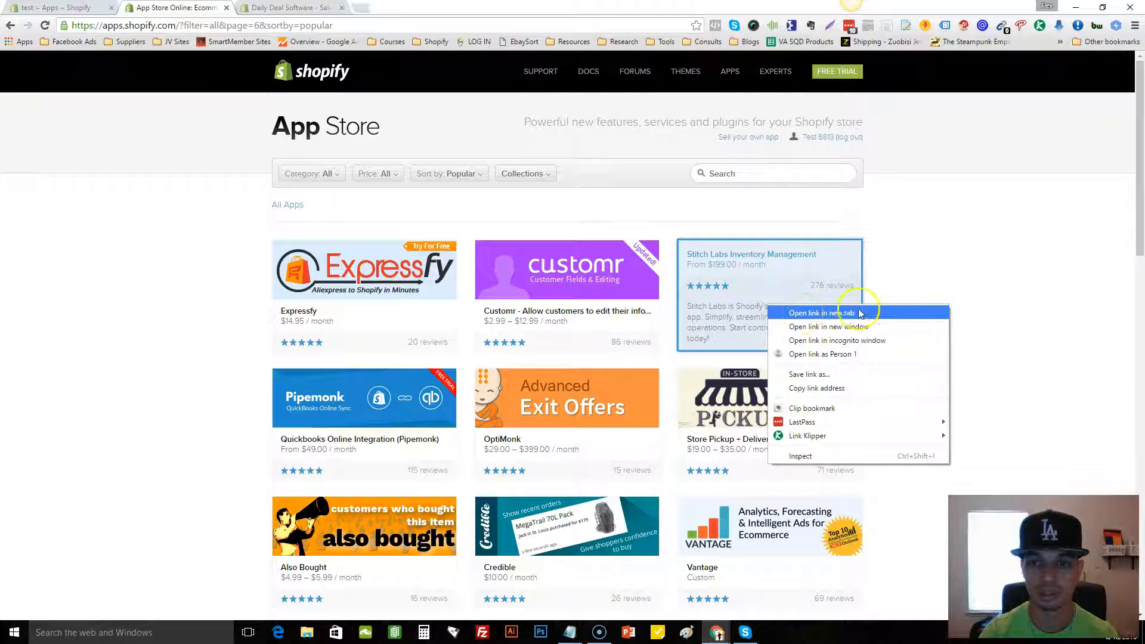
pyautogui.click(822, 312)
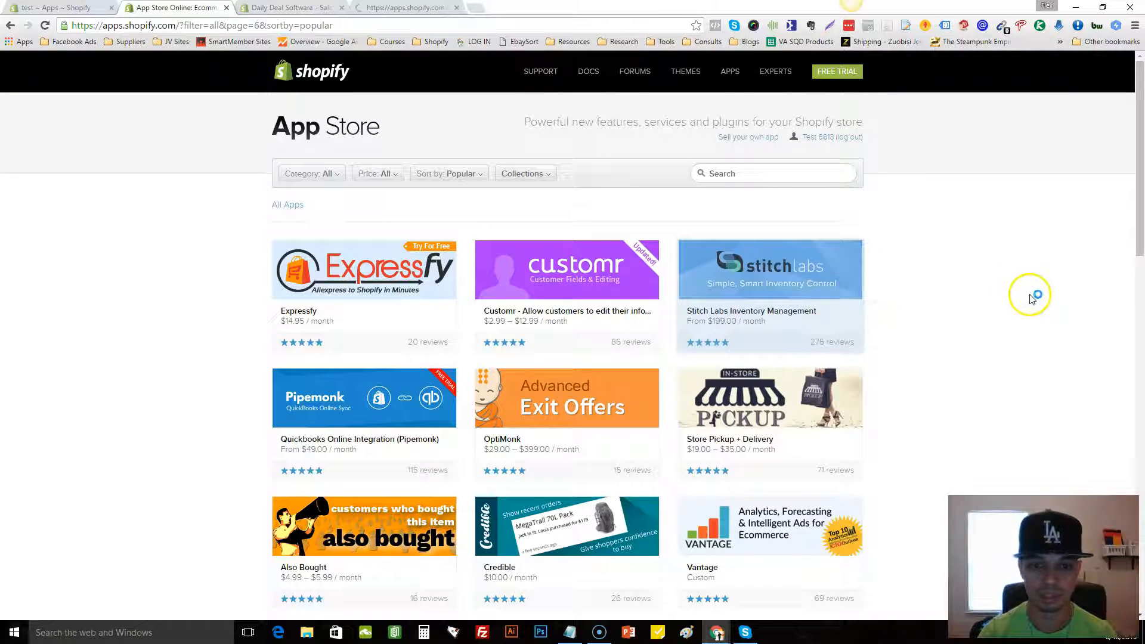
# - Further down page 6, open the $249.00/month Cin7 listing in a new tab
pyautogui.scroll(-3)
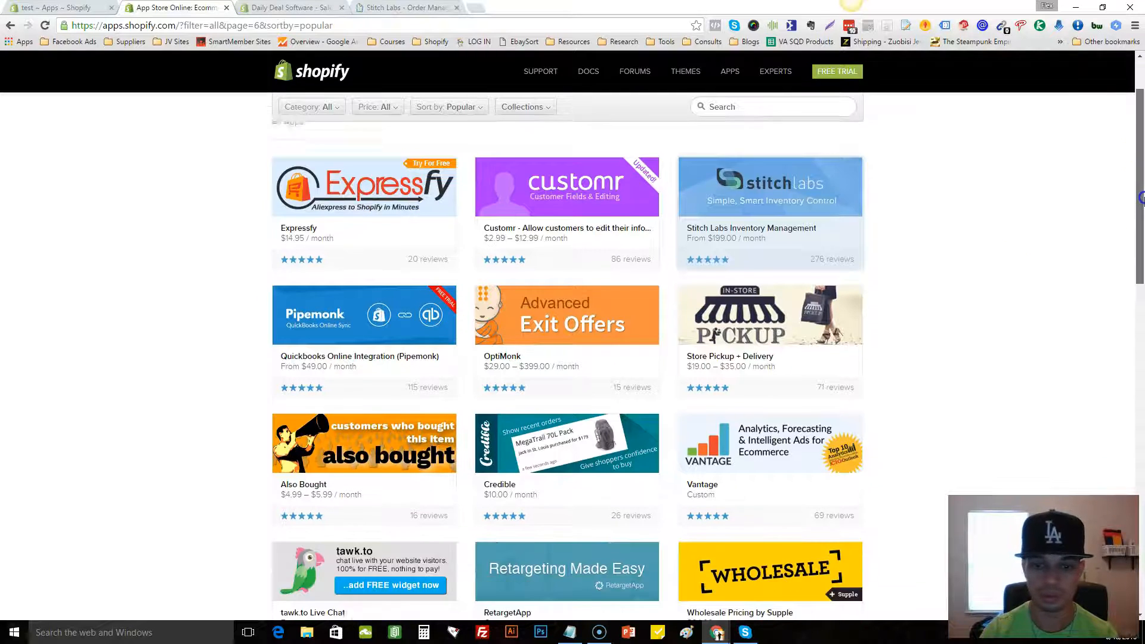
pyautogui.scroll(-3)
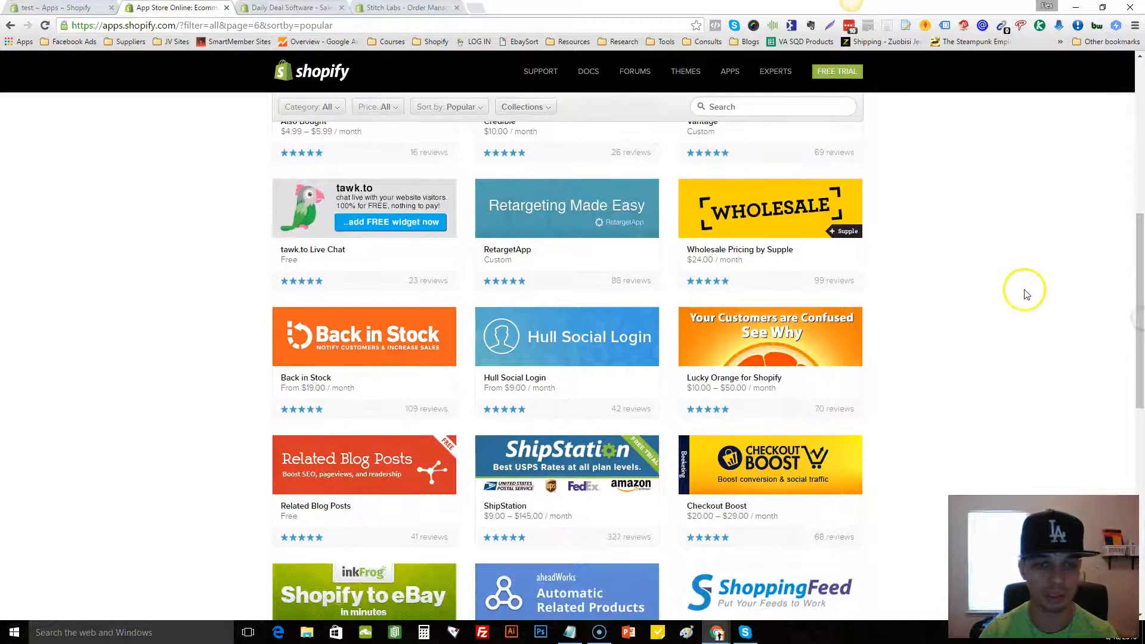
pyautogui.scroll(-3)
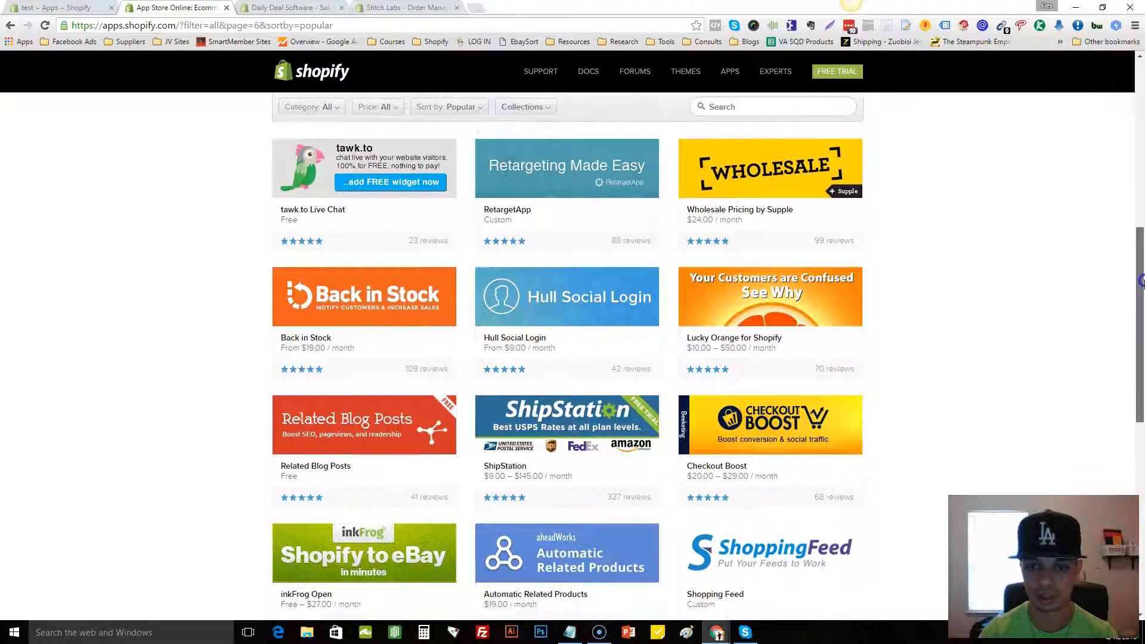
pyautogui.scroll(-3)
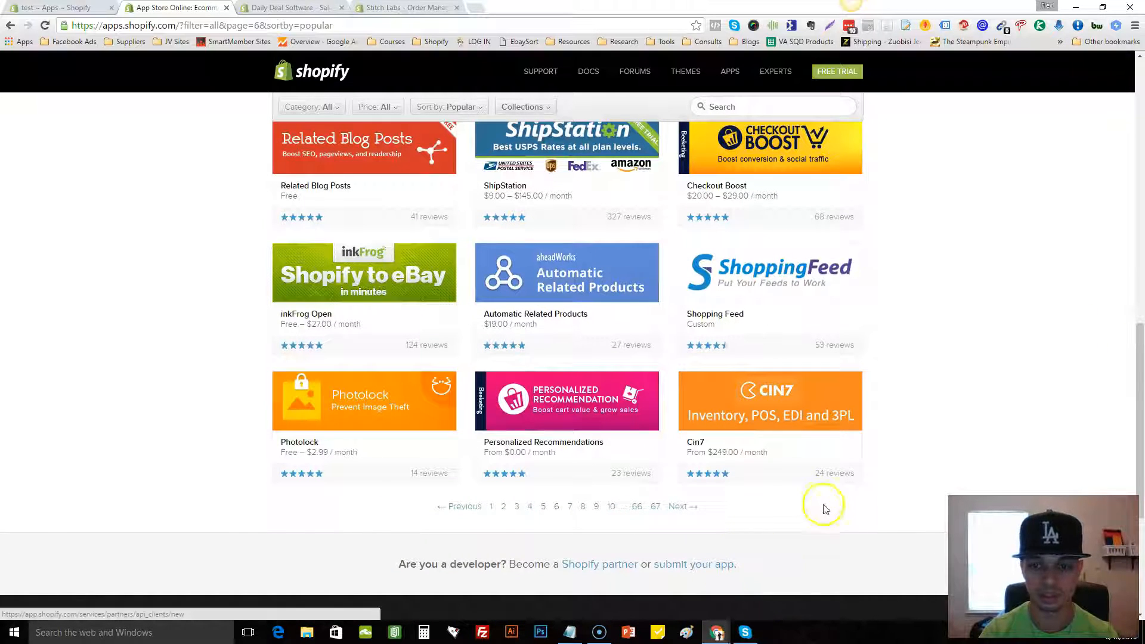
pyautogui.rightClick(774, 413)
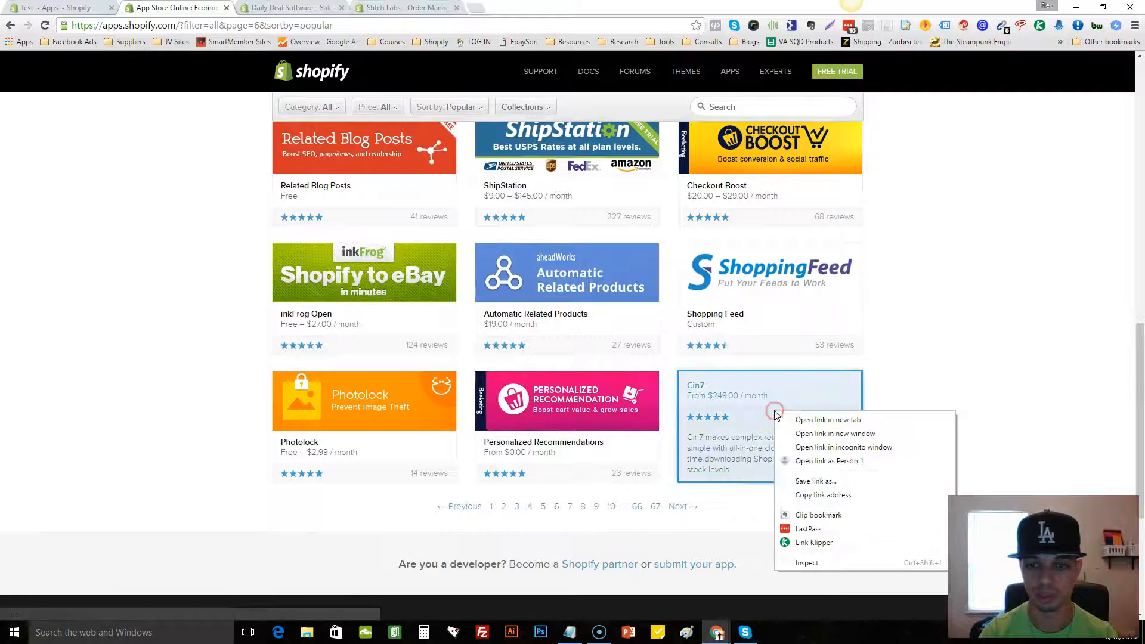
pyautogui.moveTo(828, 419)
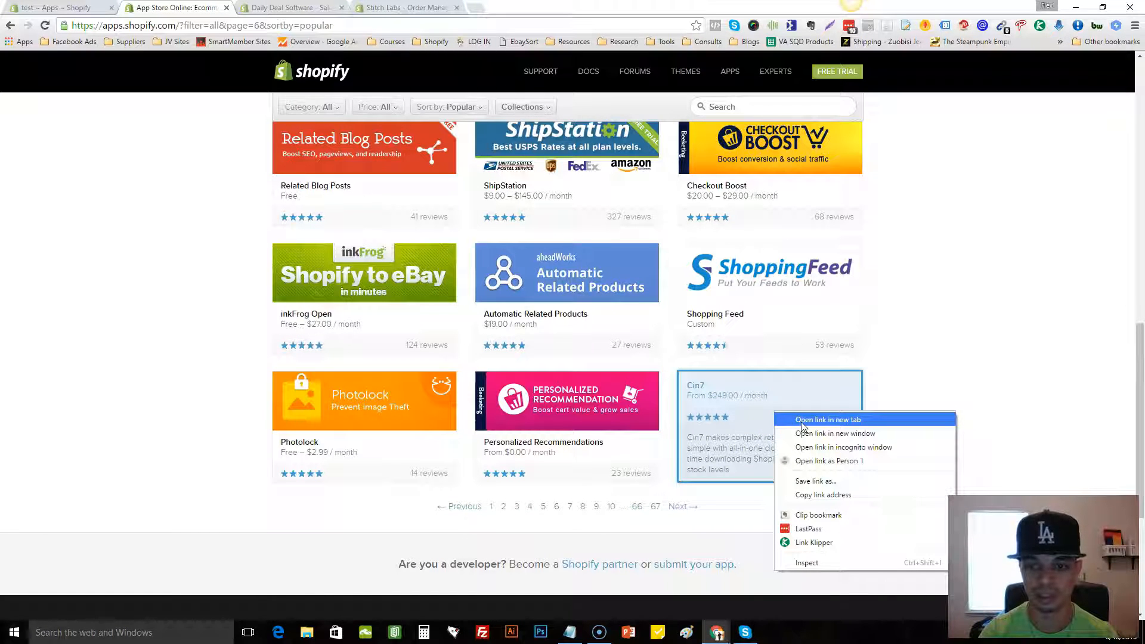
pyautogui.click(828, 419)
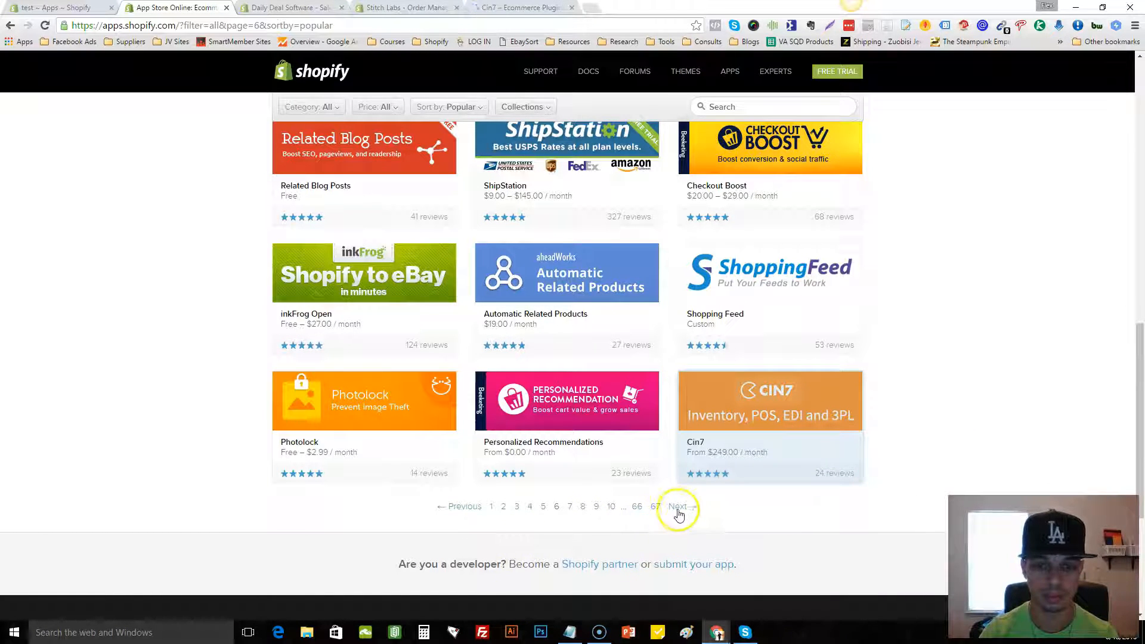
# - Advance to page 7 of the popular listing and browse through its app cards
pyautogui.click(676, 506)
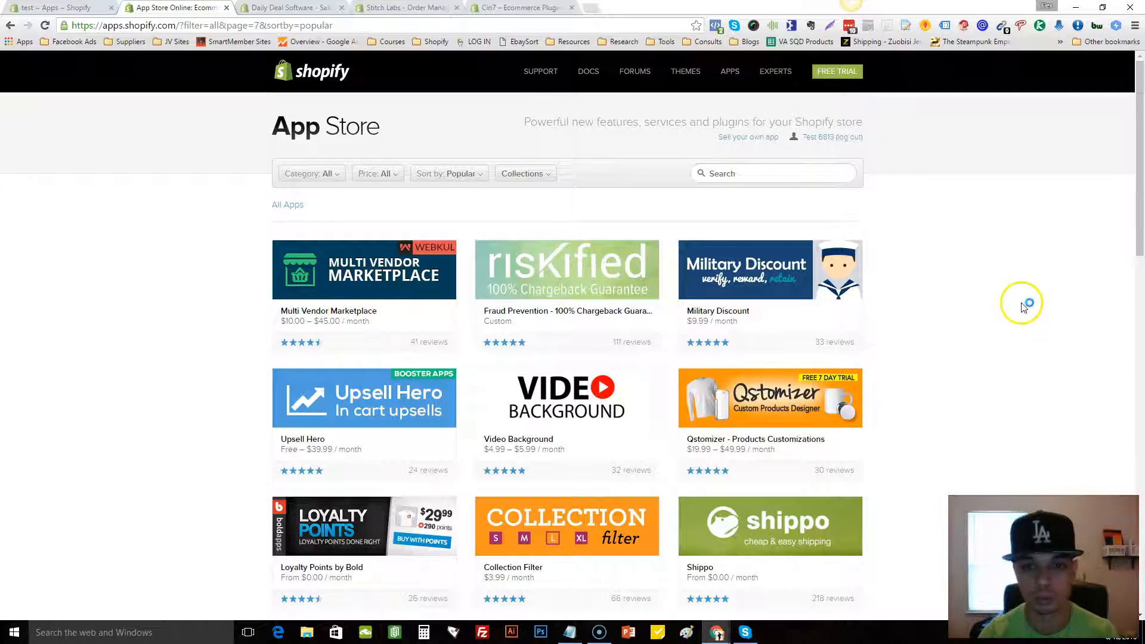
pyautogui.scroll(-3)
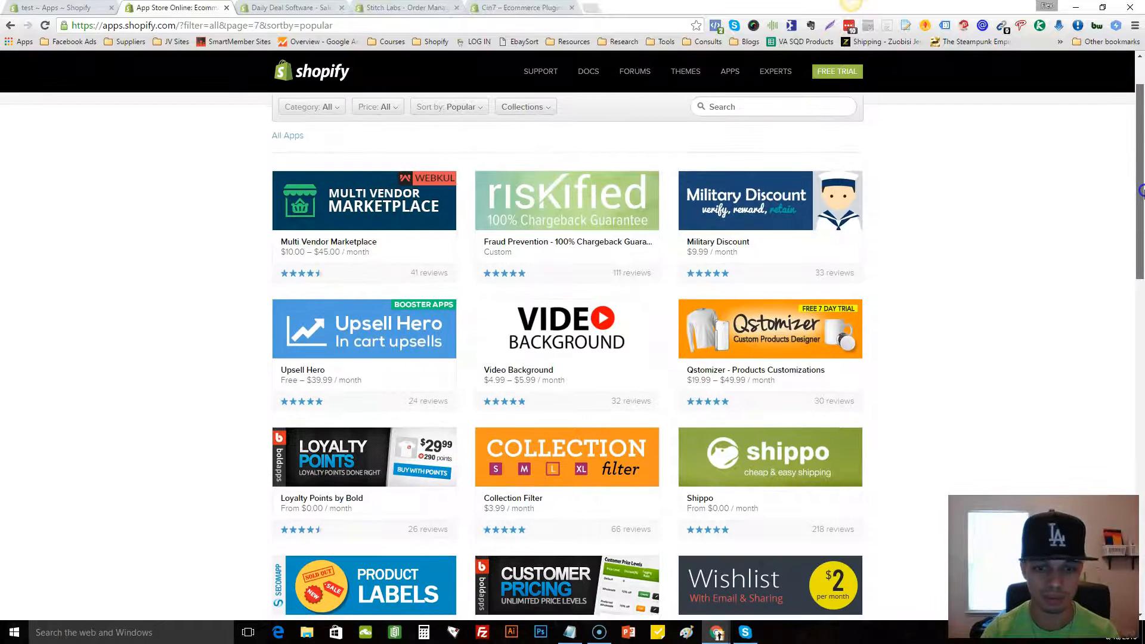
pyautogui.scroll(-3)
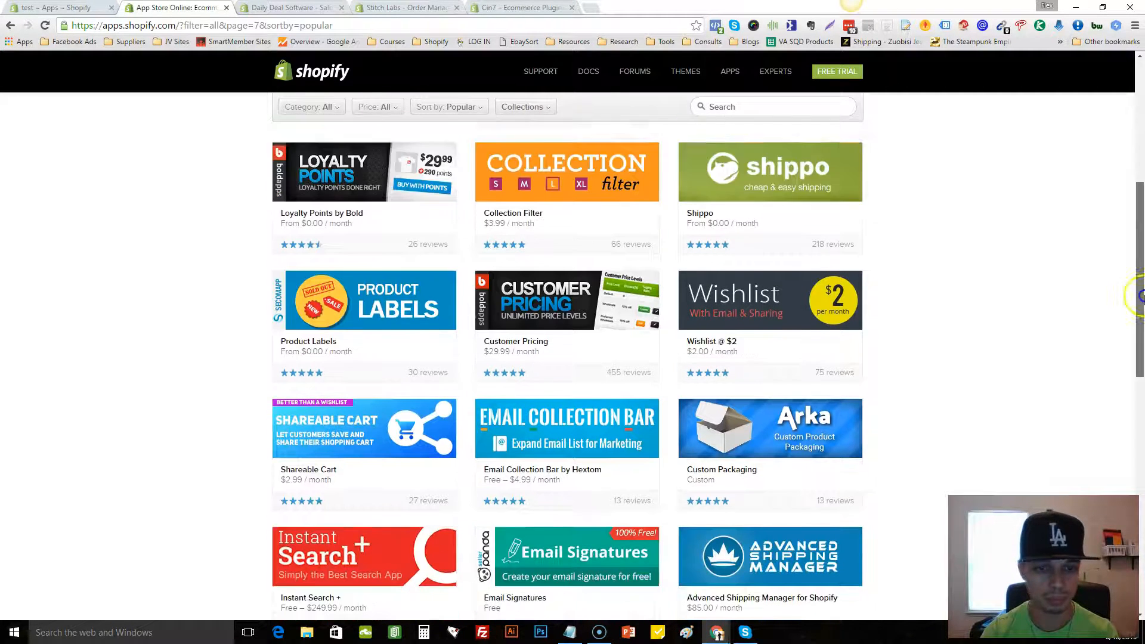
pyautogui.scroll(-3)
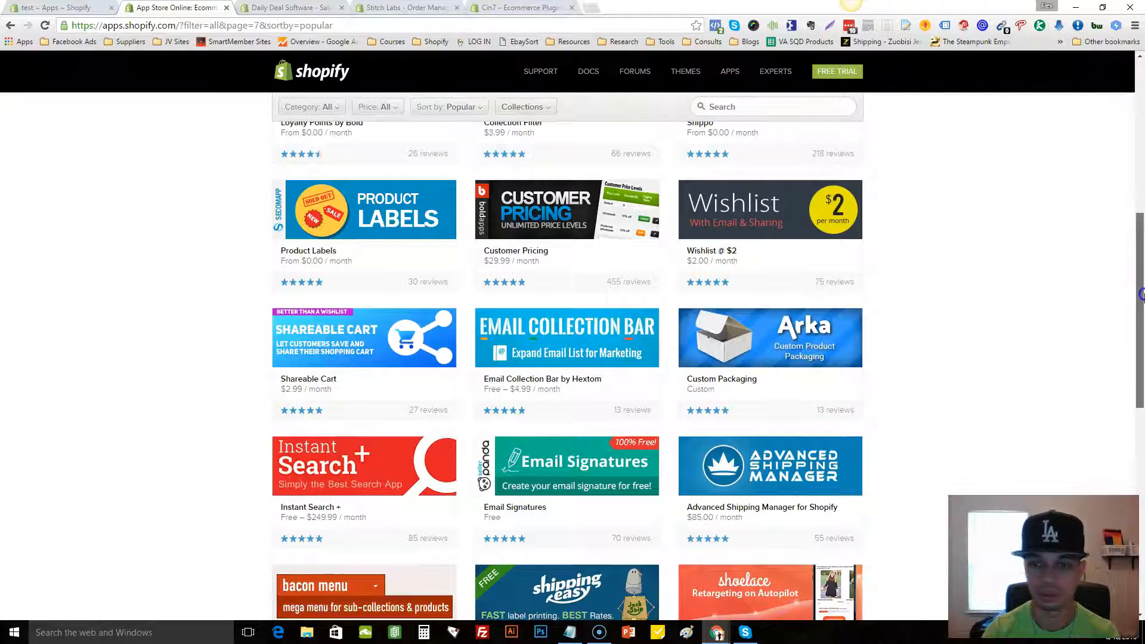
pyautogui.scroll(-3)
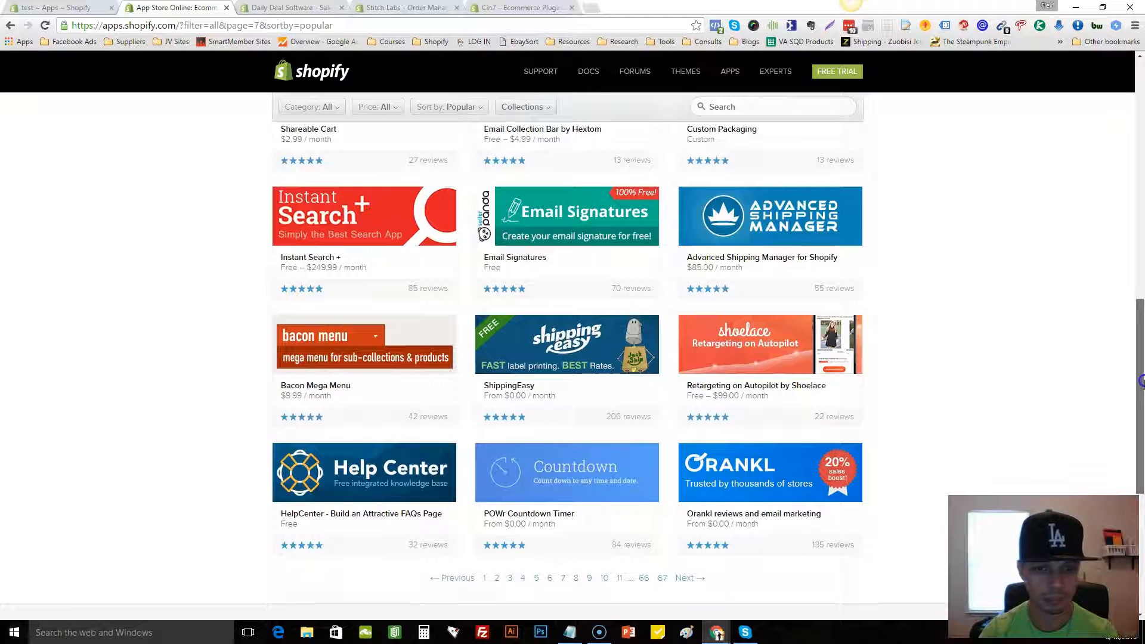
pyautogui.moveTo(807, 268)
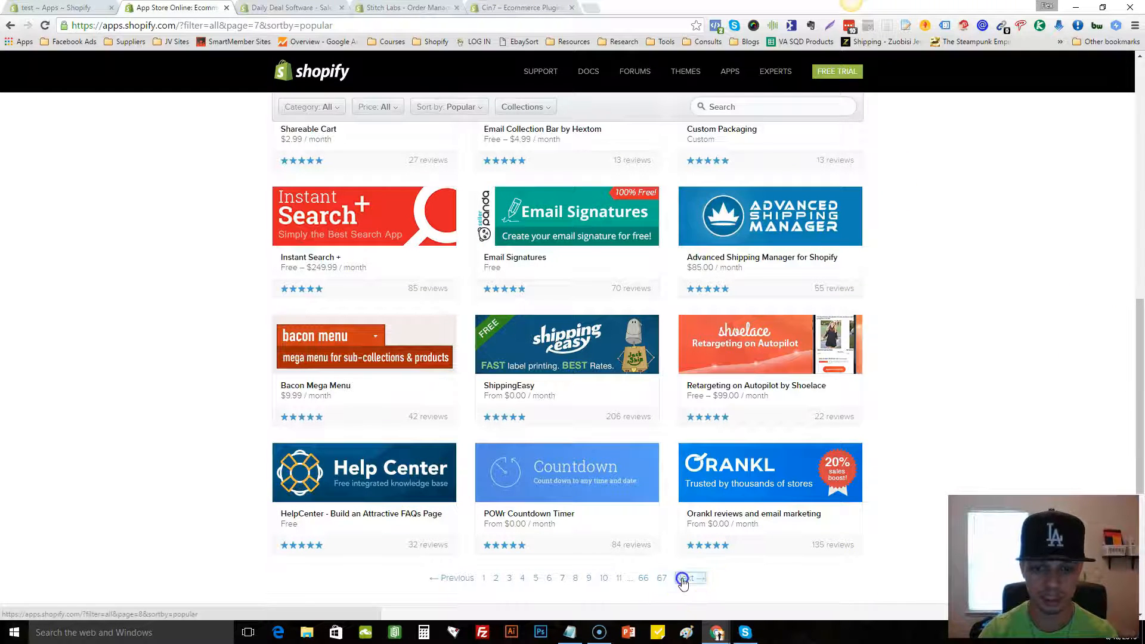
# - Advance to page 8 and browse through its app cards
pyautogui.click(682, 578)
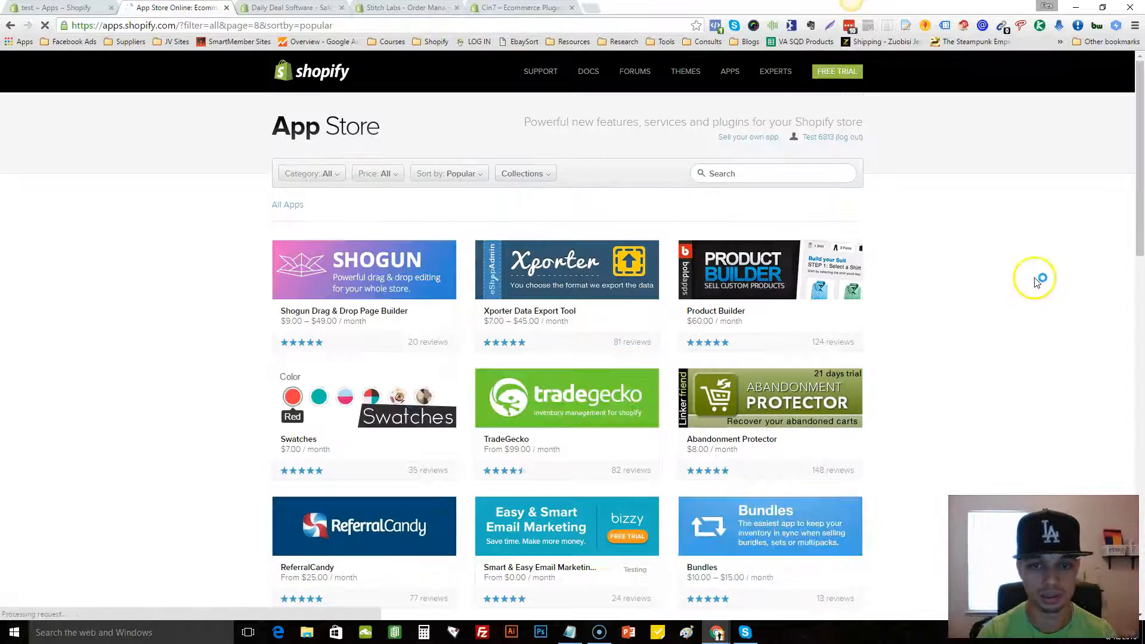
pyautogui.moveTo(1066, 293)
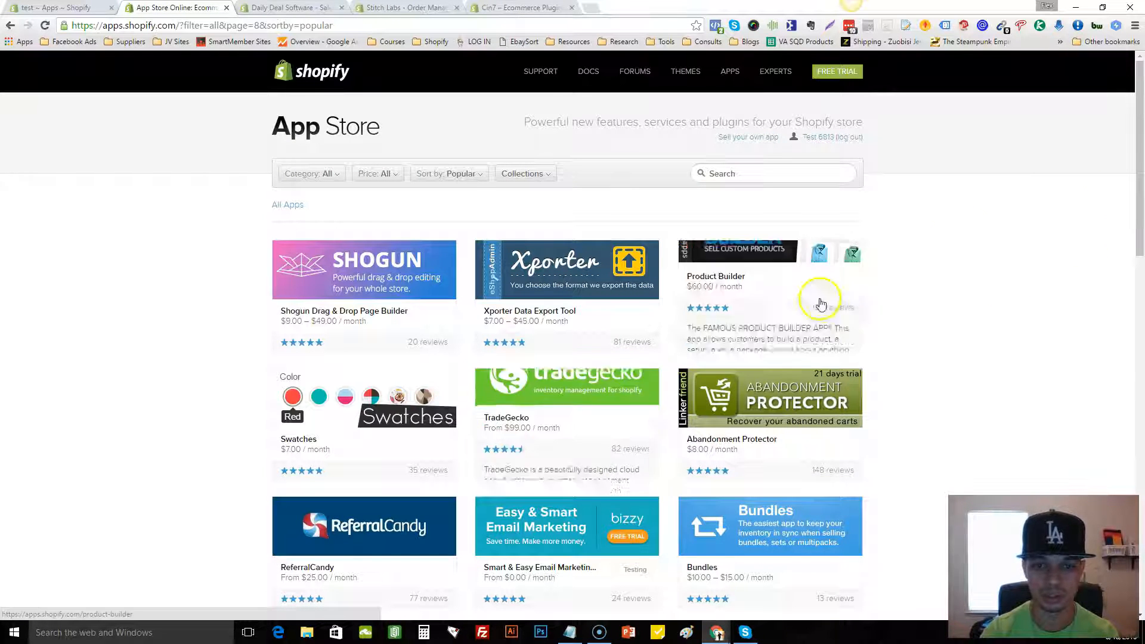
pyautogui.scroll(-3)
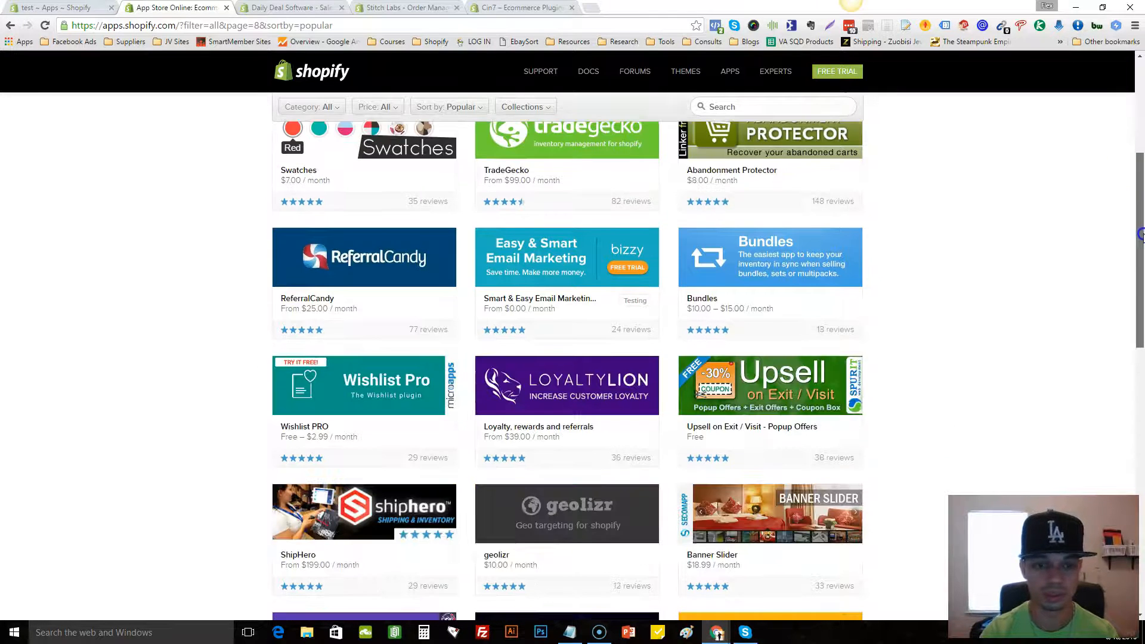
pyautogui.scroll(-3)
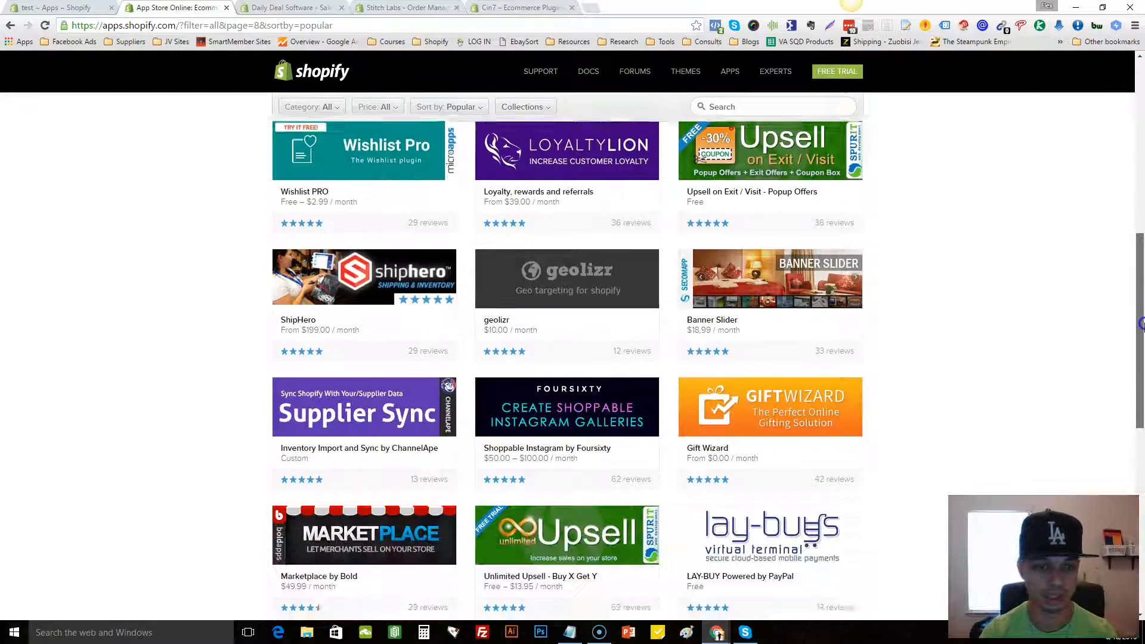
pyautogui.scroll(-3)
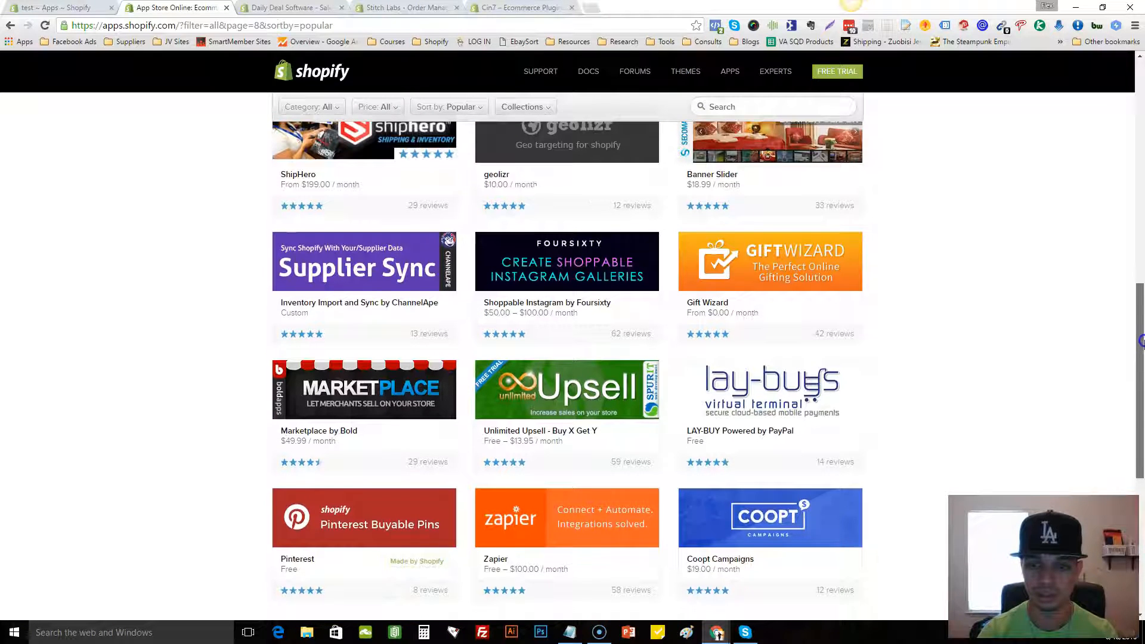
pyautogui.scroll(-3)
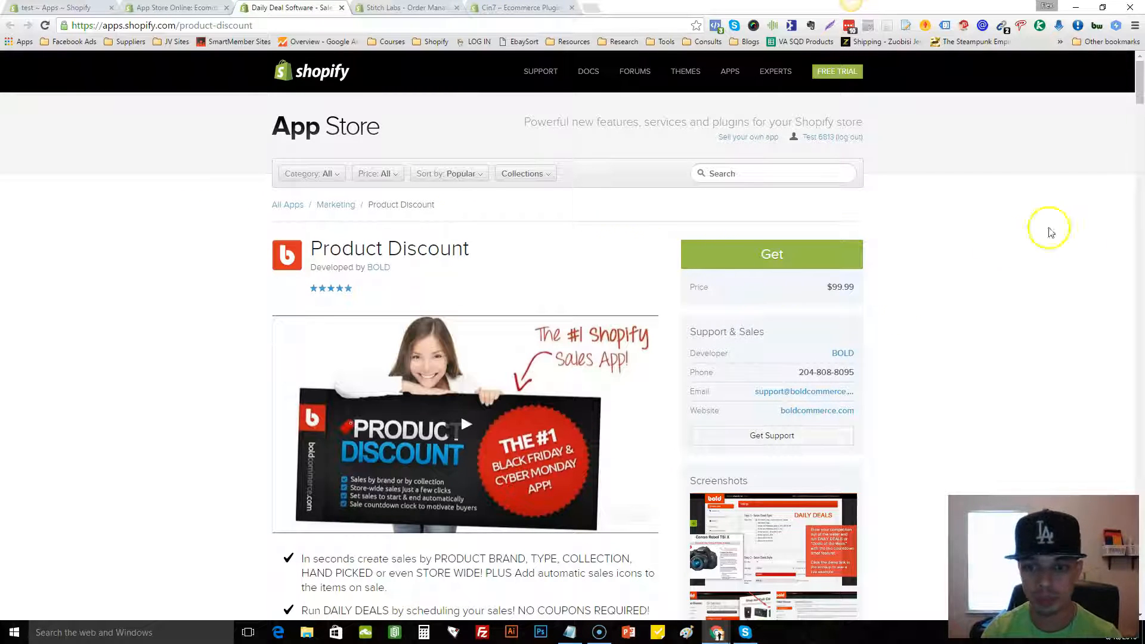
# - View the Stitch Labs tab, then switch to the Cin7 – Ecommerce Plugin listing tab
pyautogui.click(406, 8)
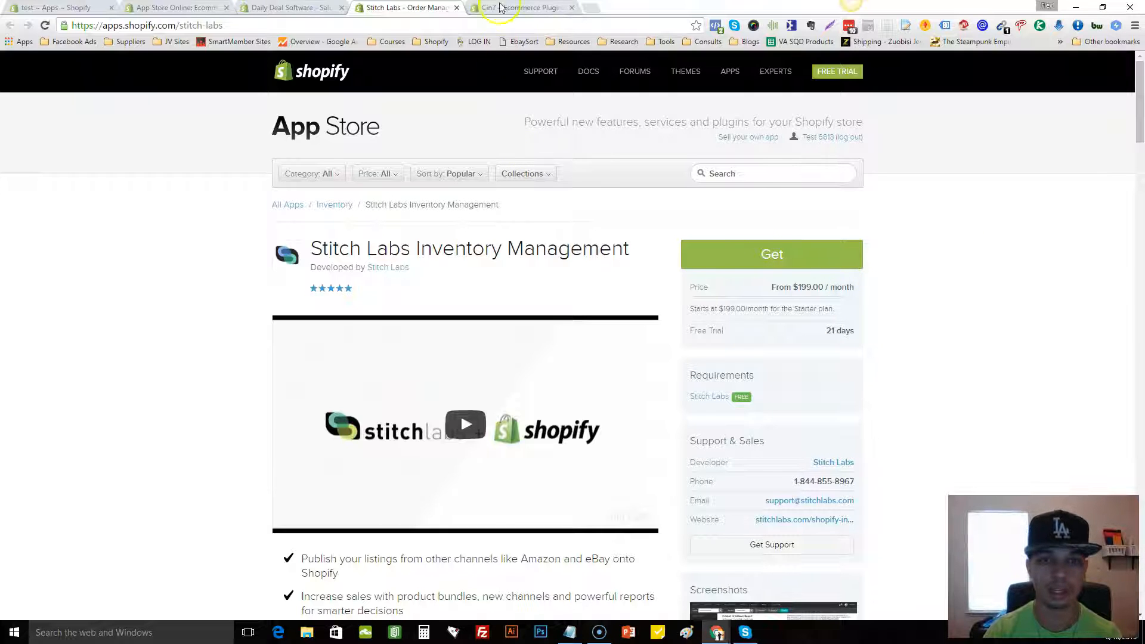
pyautogui.click(520, 7)
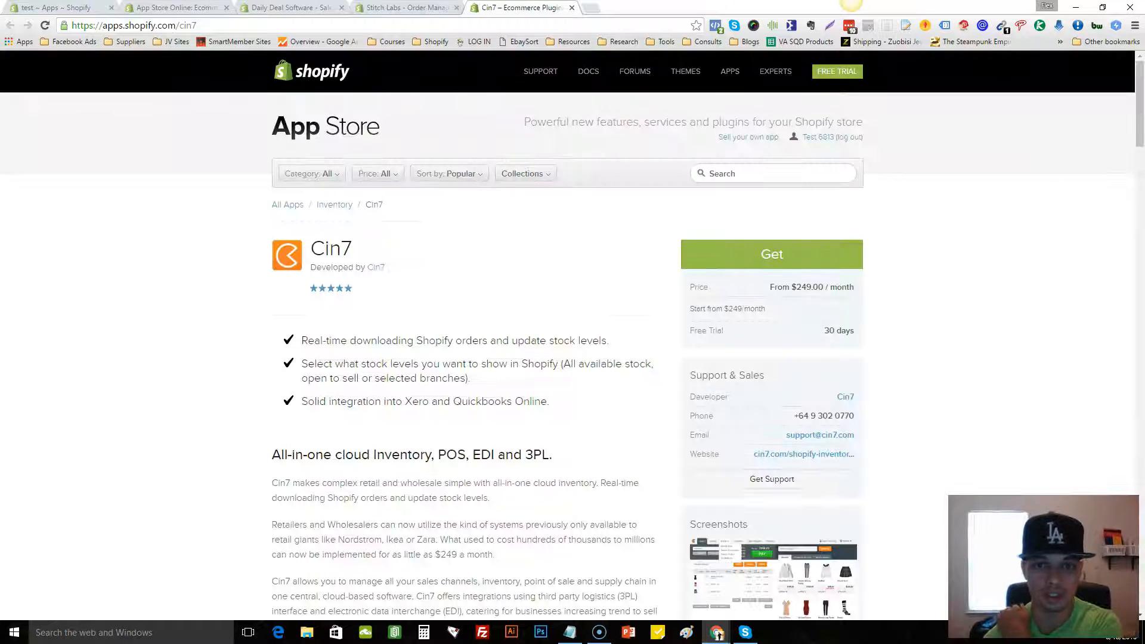
pyautogui.moveTo(919, 178)
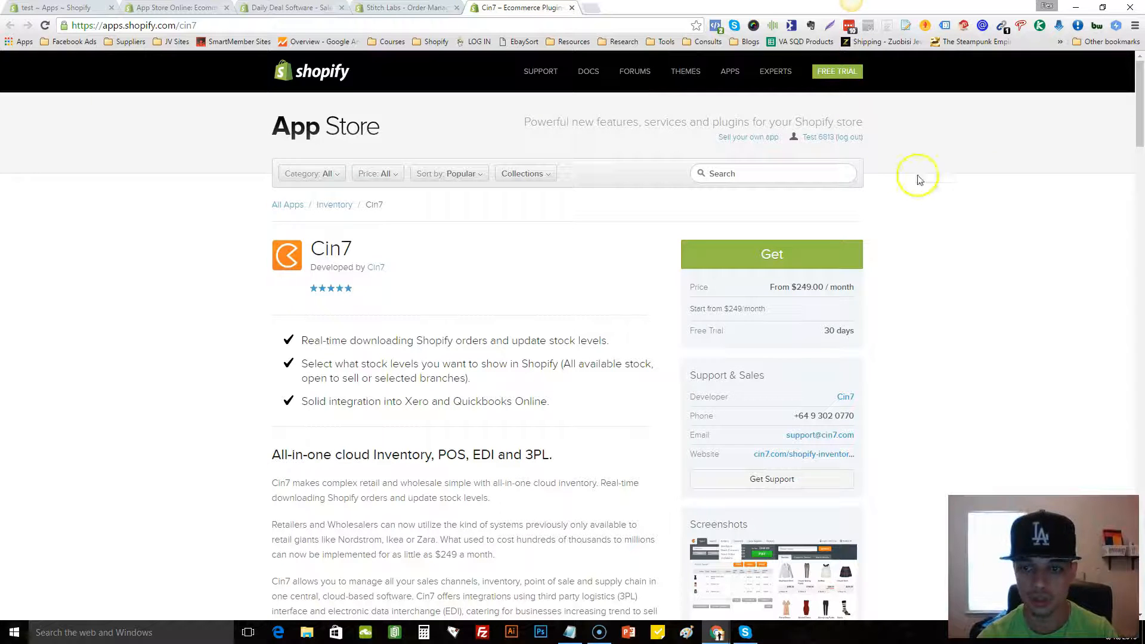
pyautogui.scroll(-3)
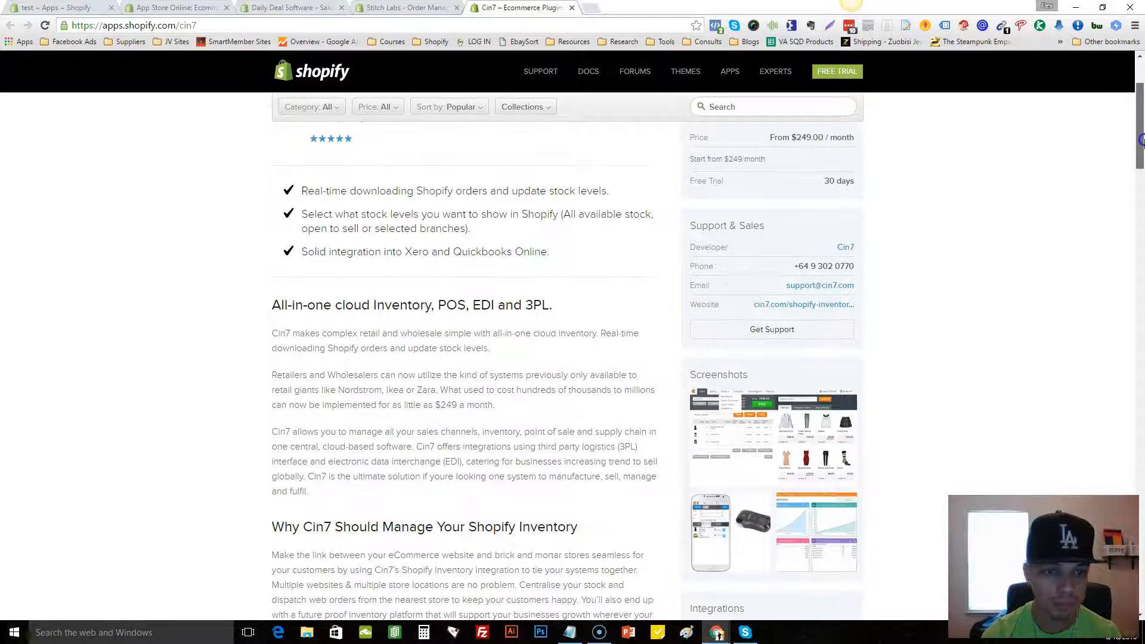
pyautogui.scroll(-3)
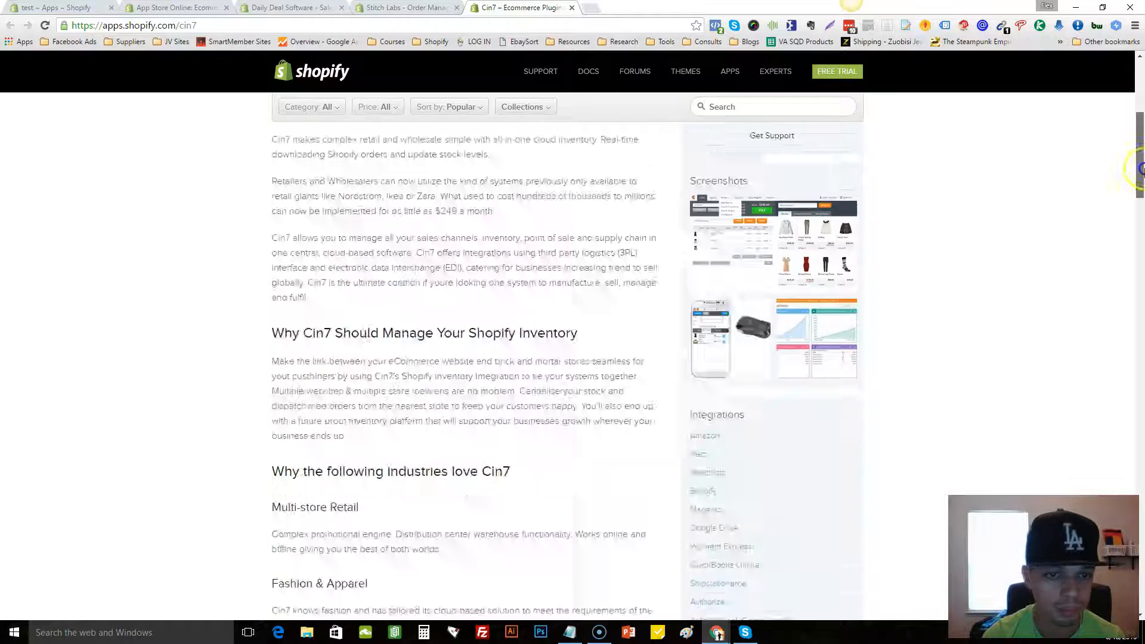
pyautogui.scroll(-3)
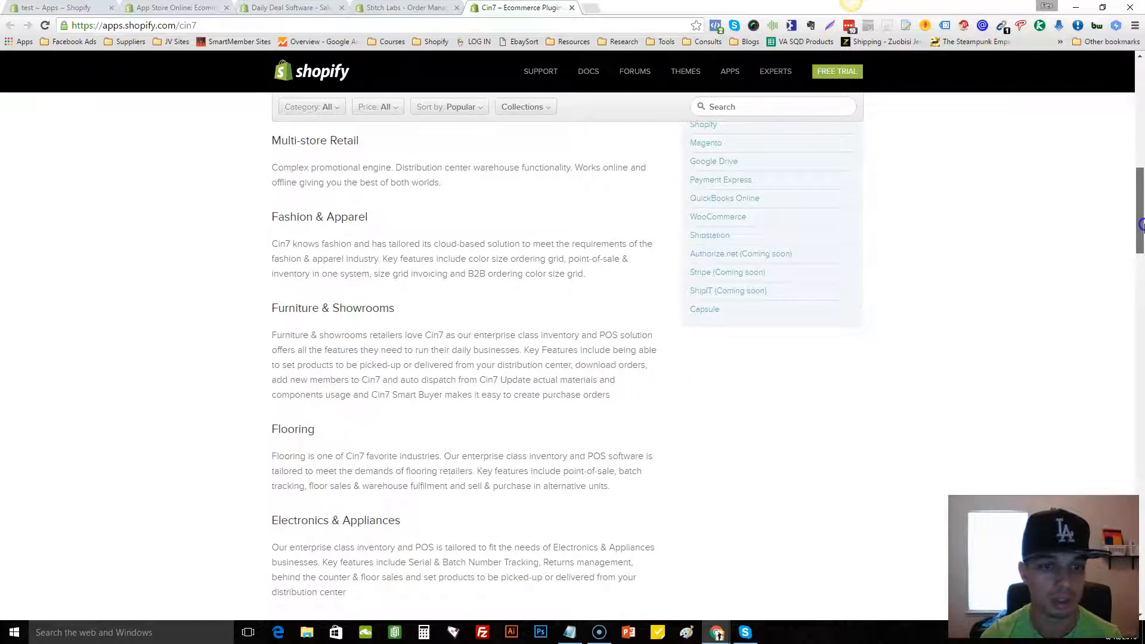
pyautogui.scroll(-3)
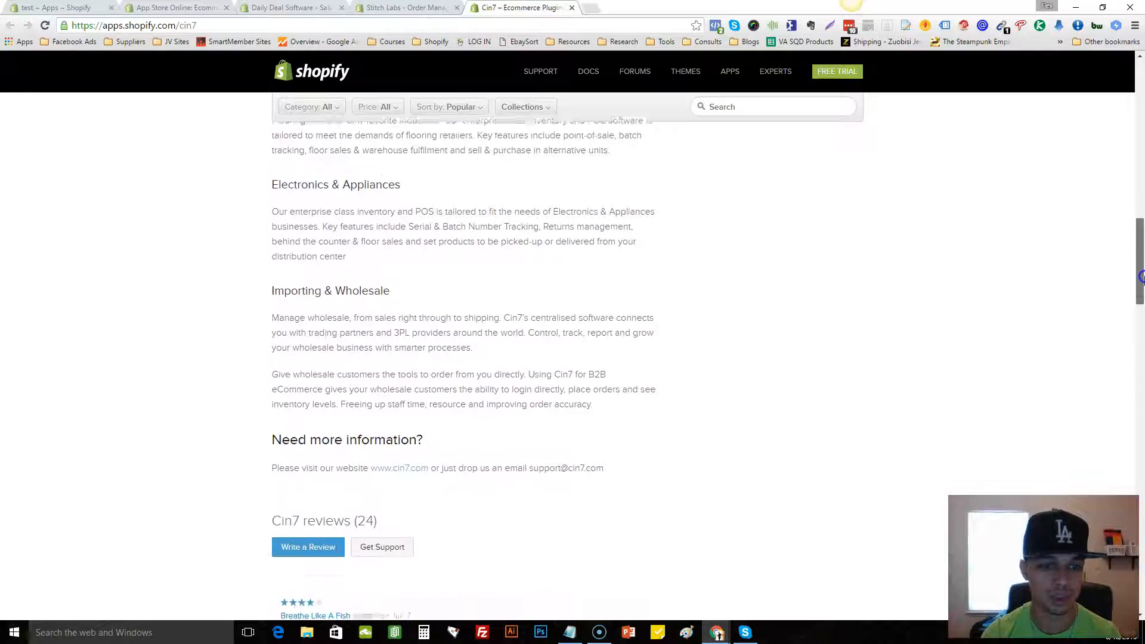
pyautogui.scroll(-3)
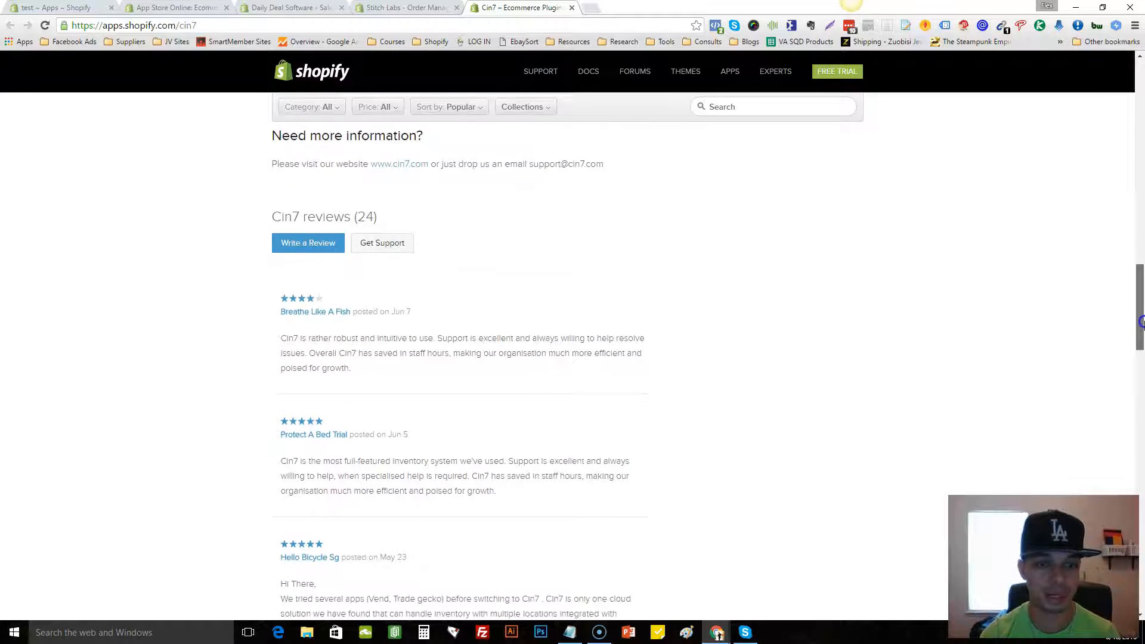
pyautogui.scroll(-3)
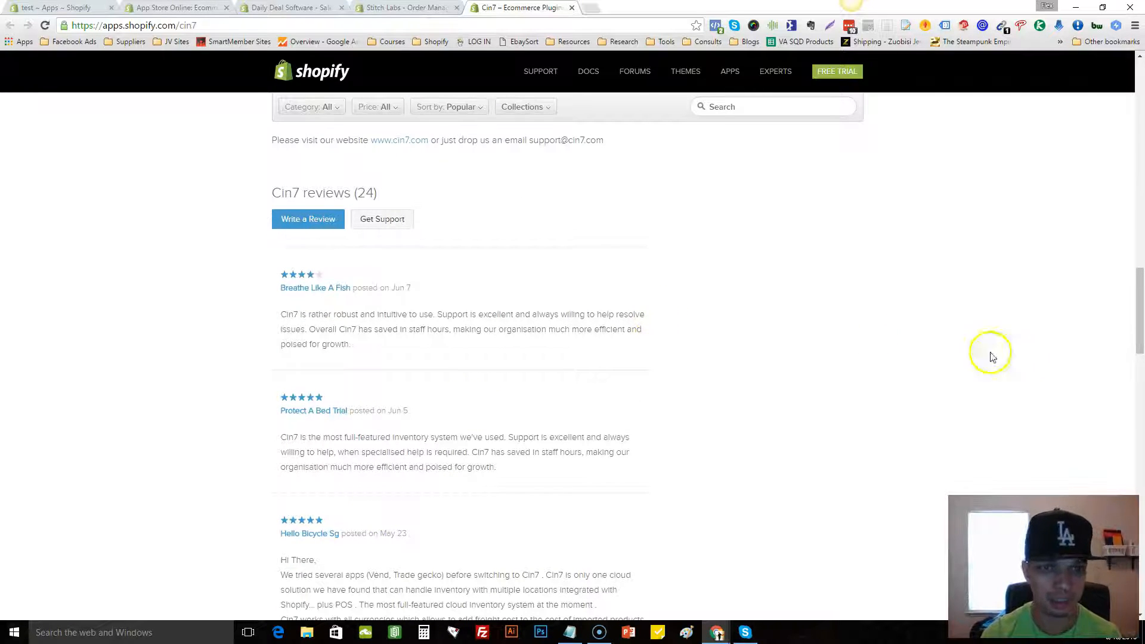
pyautogui.scroll(3)
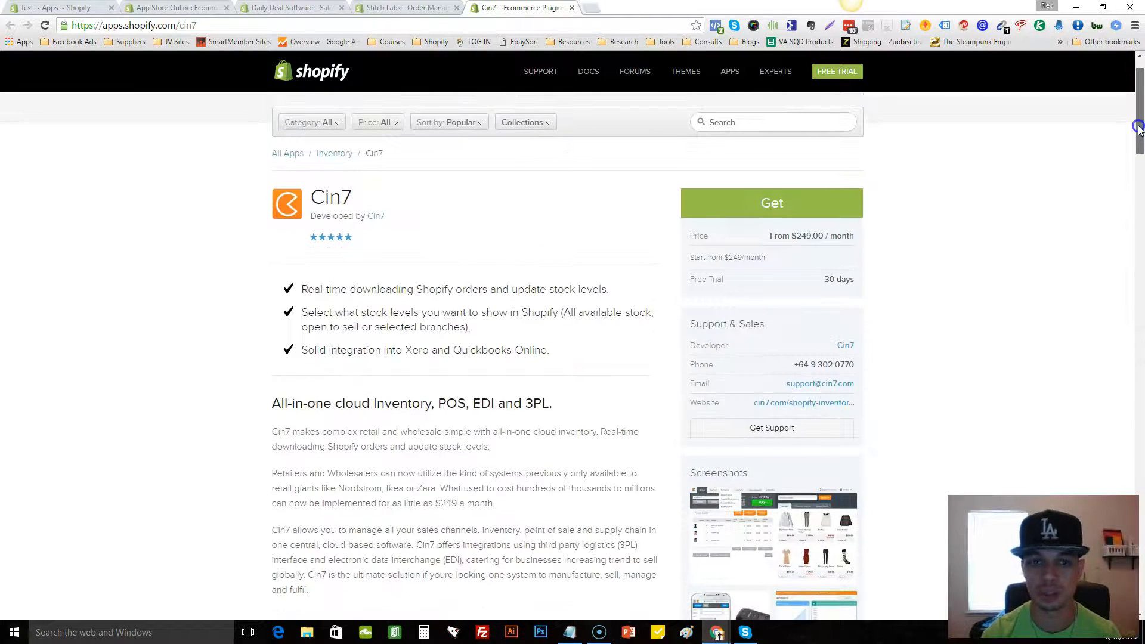
pyautogui.scroll(-3)
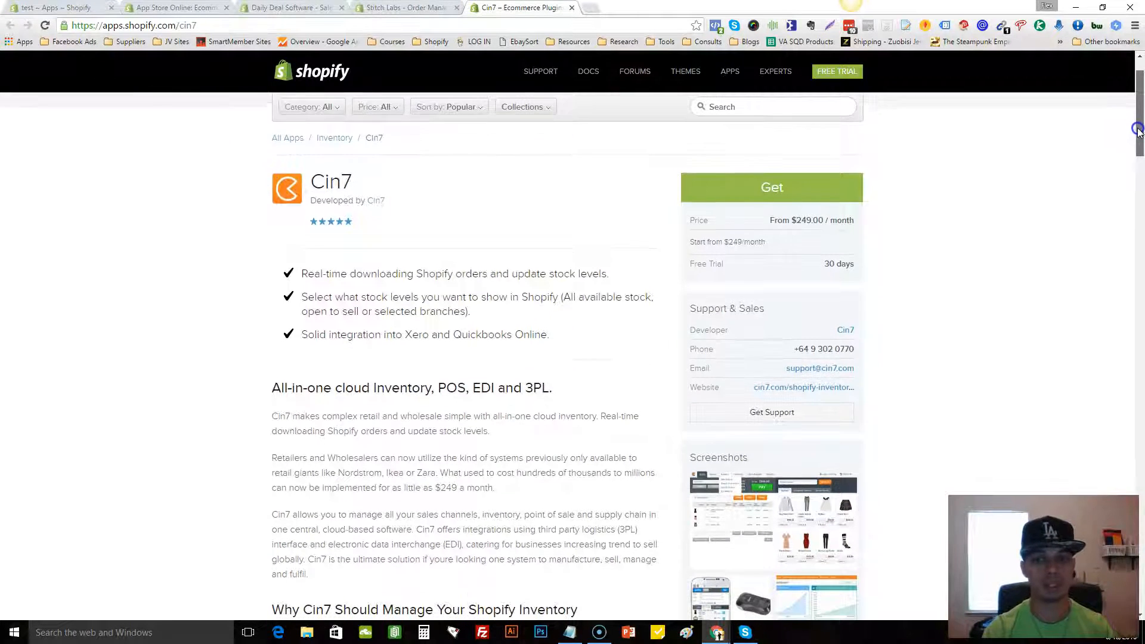
pyautogui.scroll(-3)
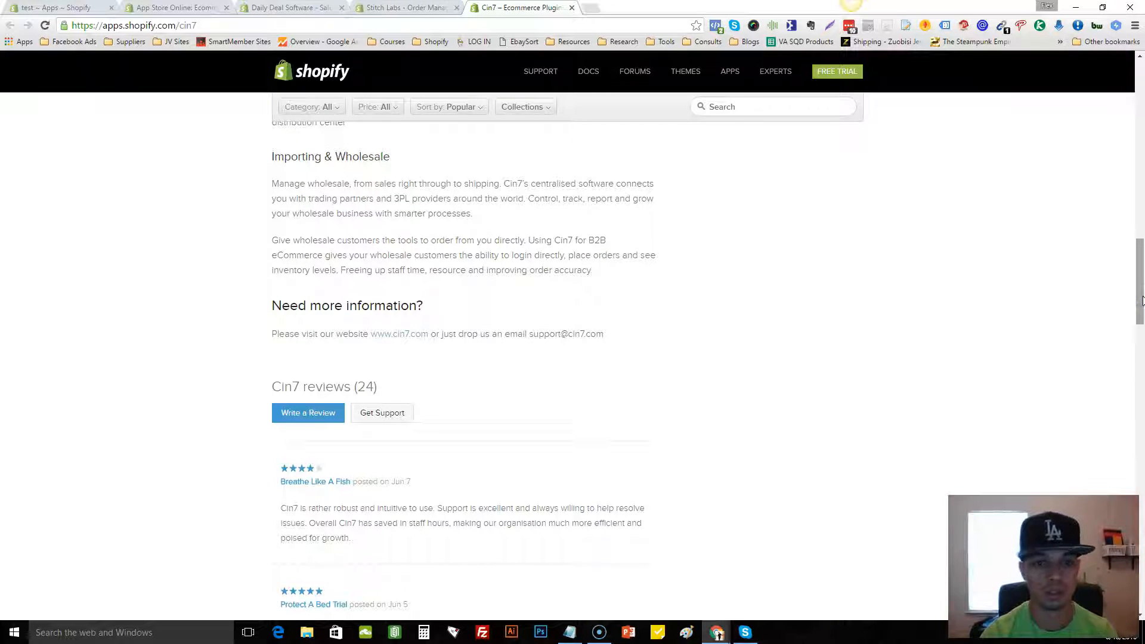
pyautogui.scroll(-3)
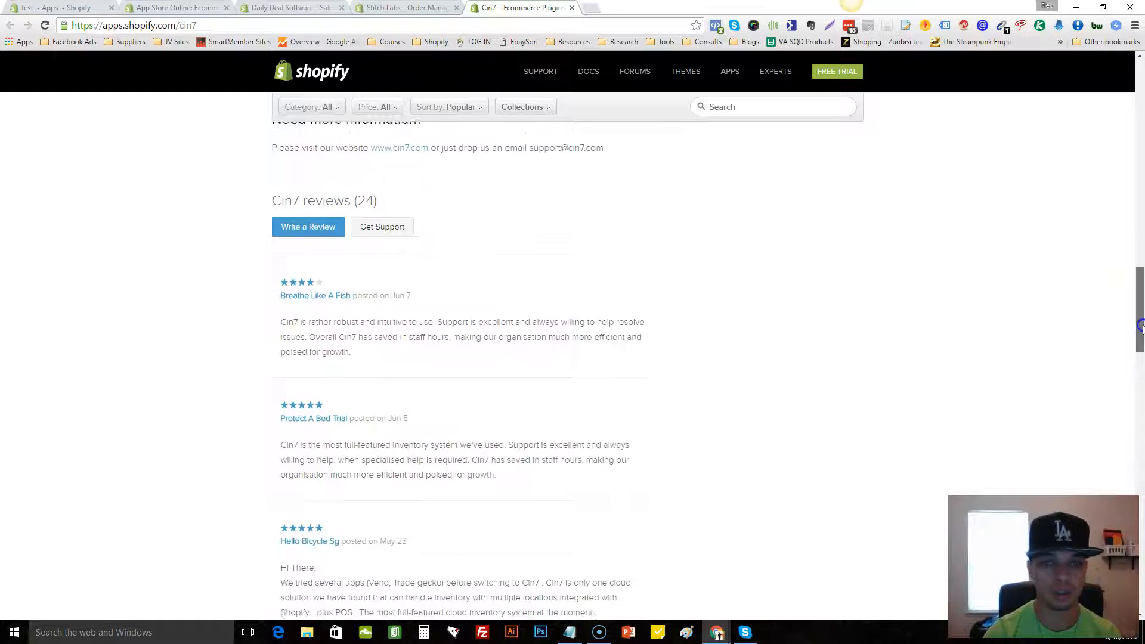
pyautogui.scroll(-3)
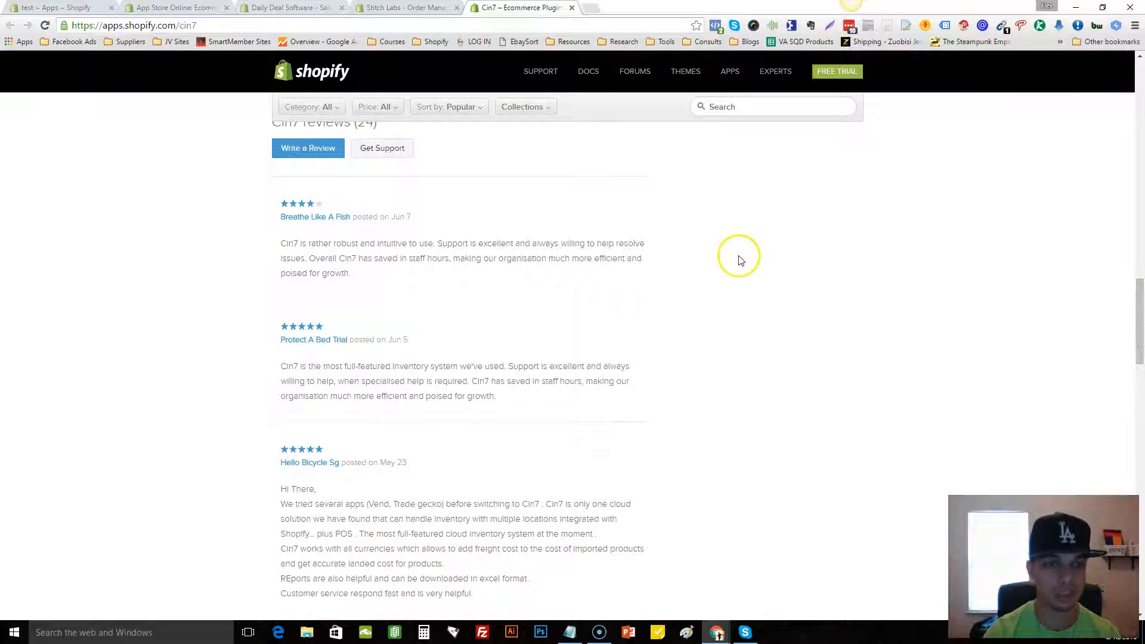
pyautogui.moveTo(413, 219)
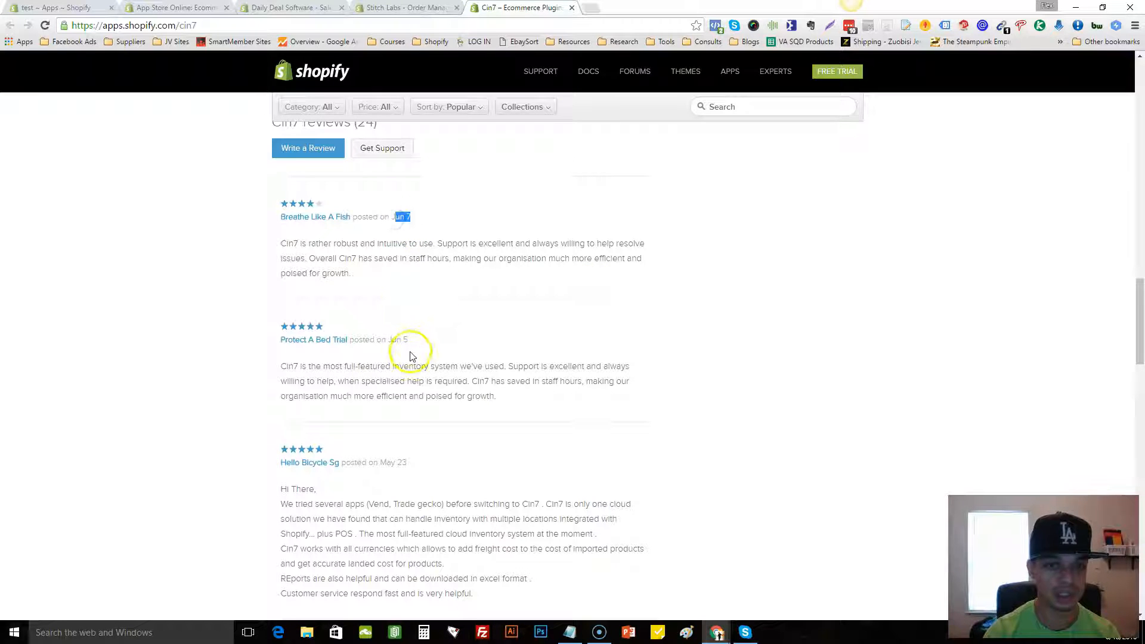
# - Open the Hello Bicycle Sg reviewer's store in a new tab from the Cin7 reviews
pyautogui.rightClick(308, 463)
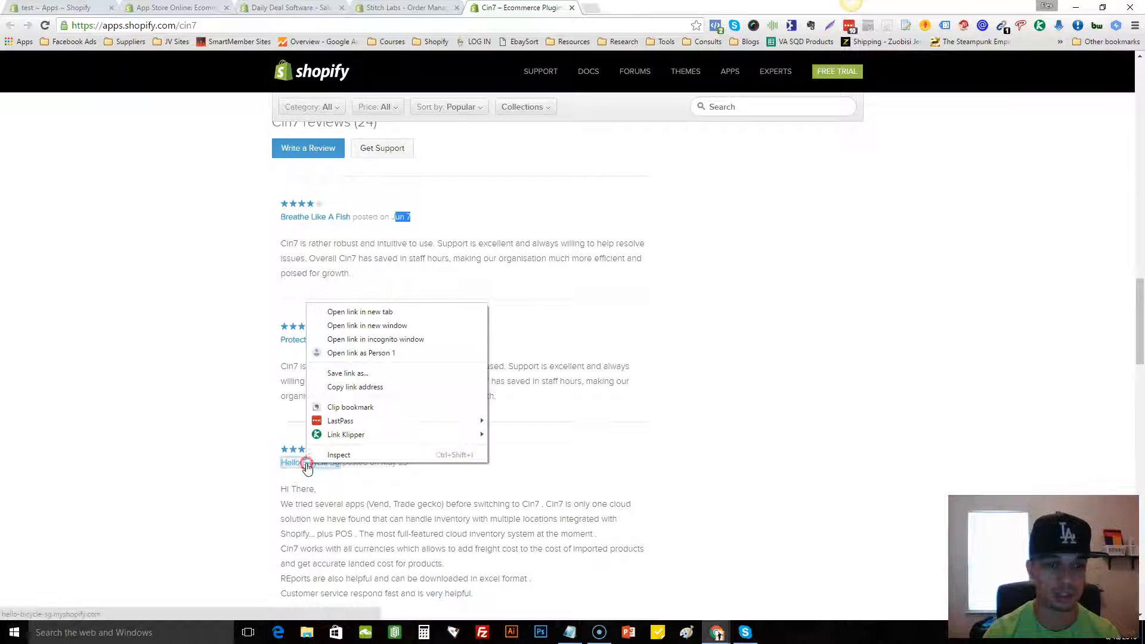
pyautogui.click(359, 311)
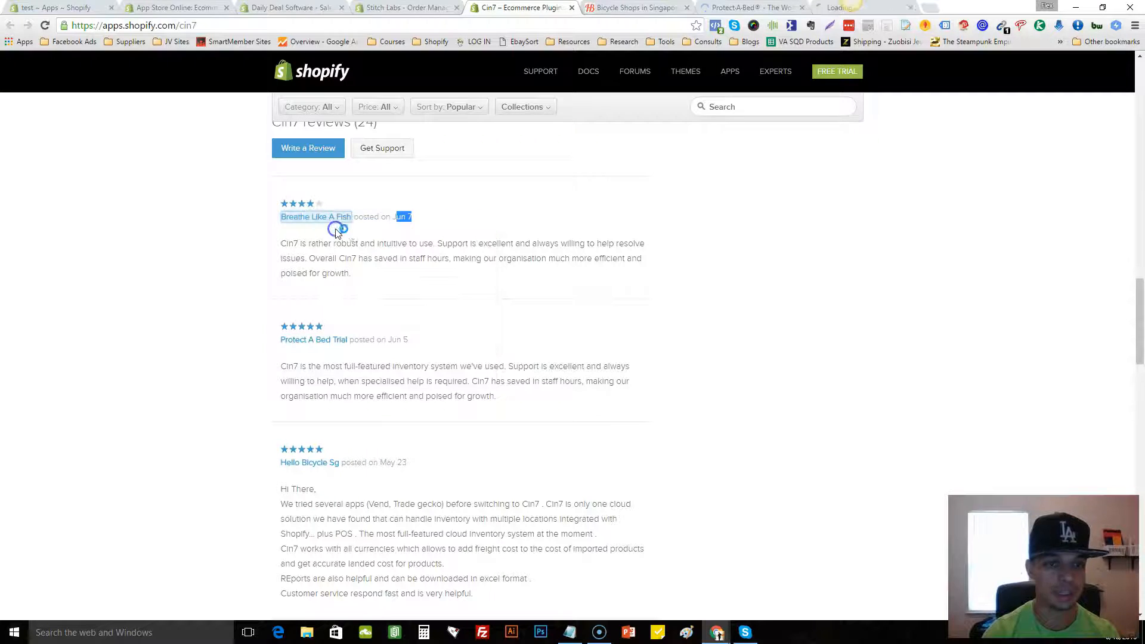
pyautogui.scroll(-3)
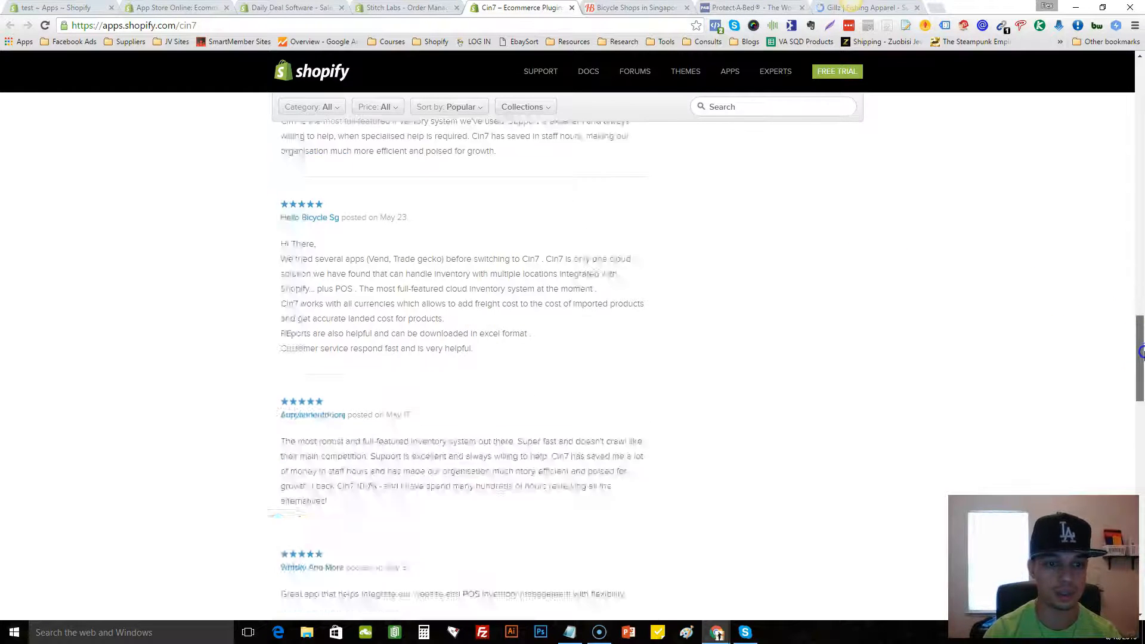
pyautogui.scroll(-3)
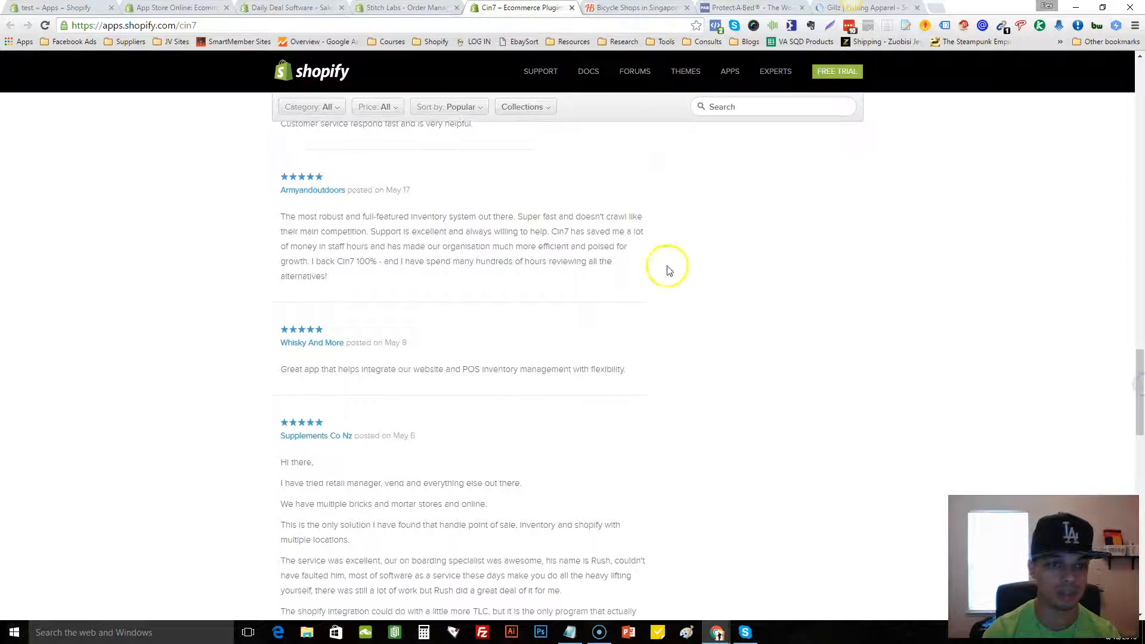
# - Open the Whisky And More reviewer's store in a new tab and switch to the Hello Bicycle tab
pyautogui.rightClick(312, 189)
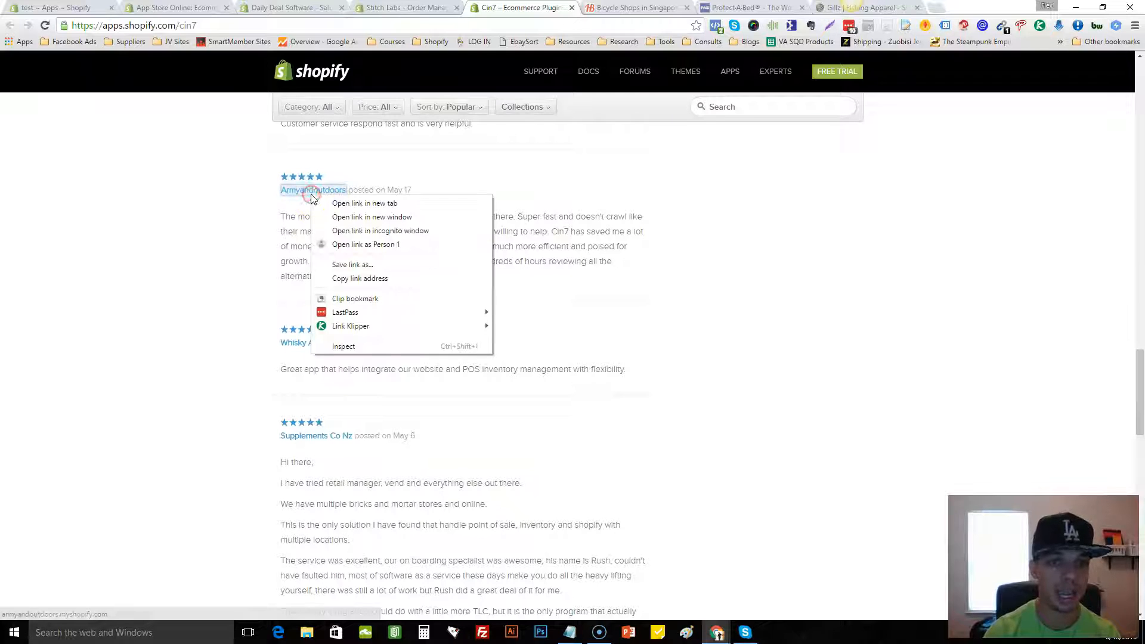
pyautogui.rightClick(302, 342)
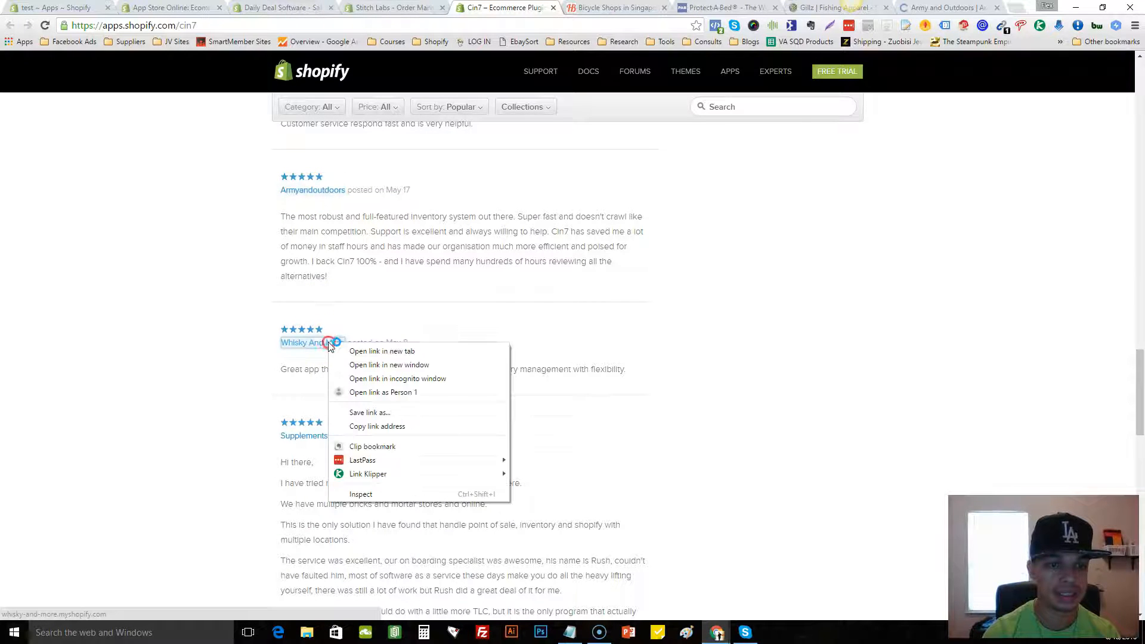
pyautogui.click(382, 351)
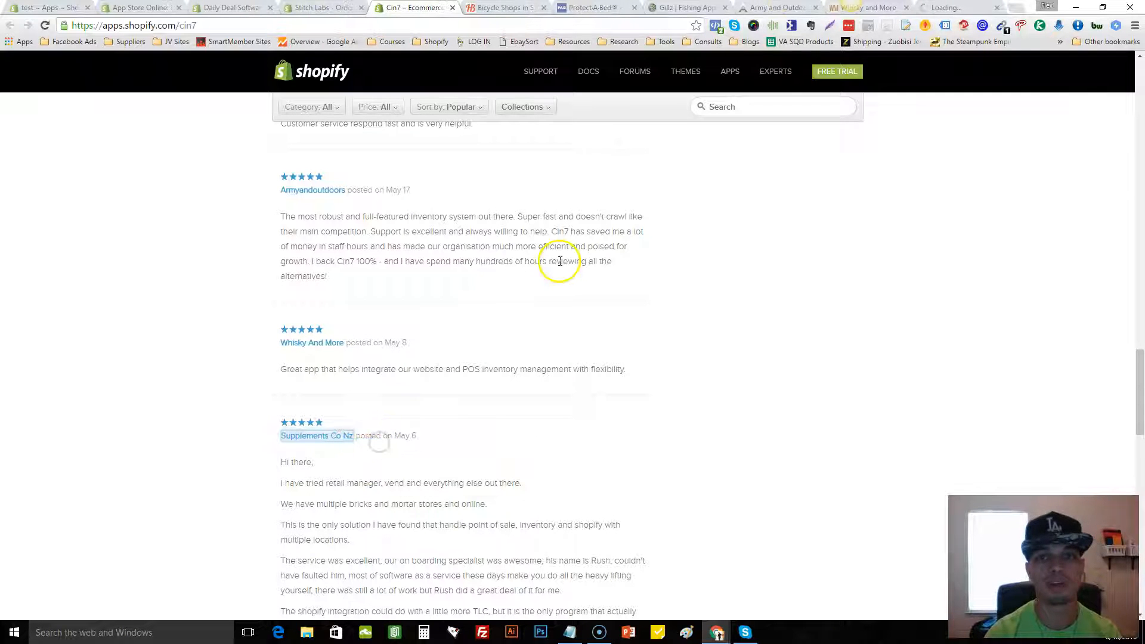
pyautogui.click(499, 7)
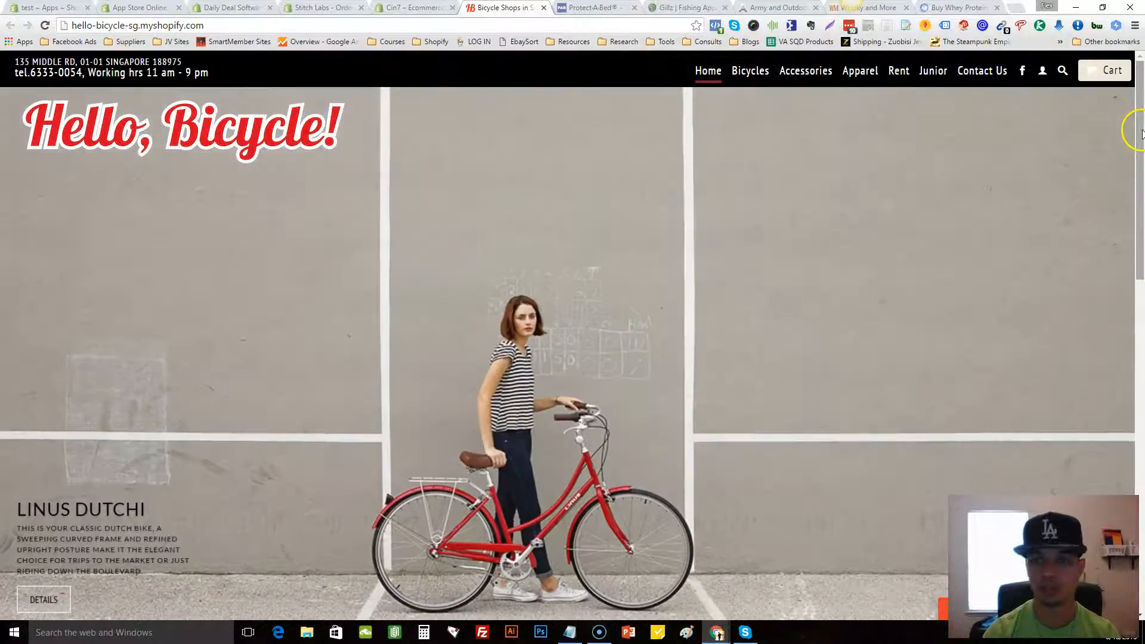
pyautogui.scroll(-3)
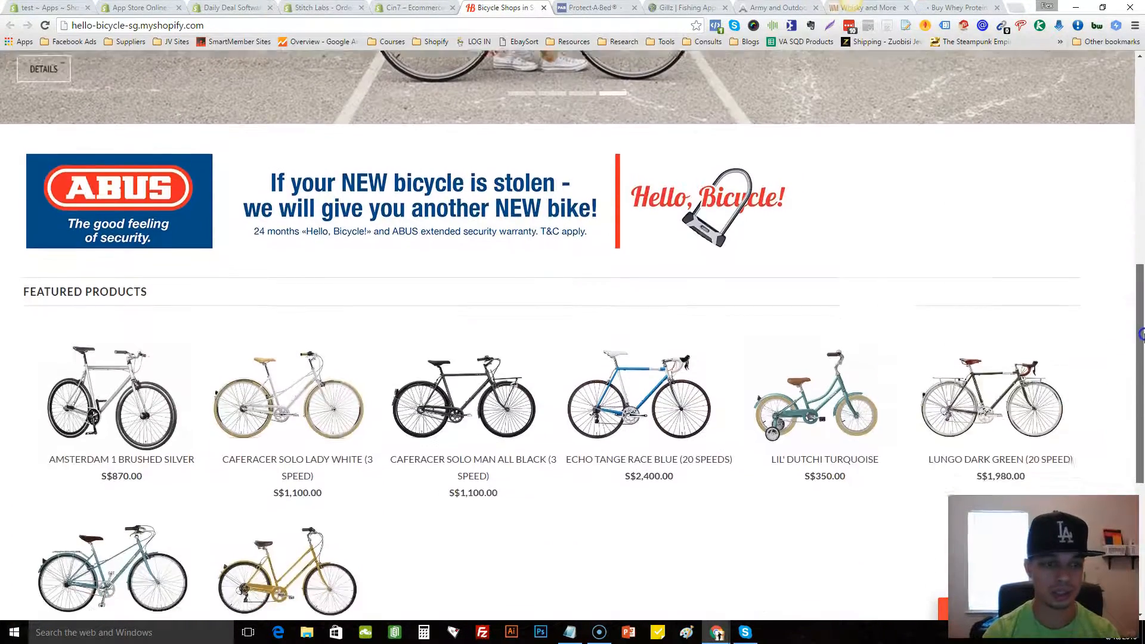
pyautogui.scroll(-3)
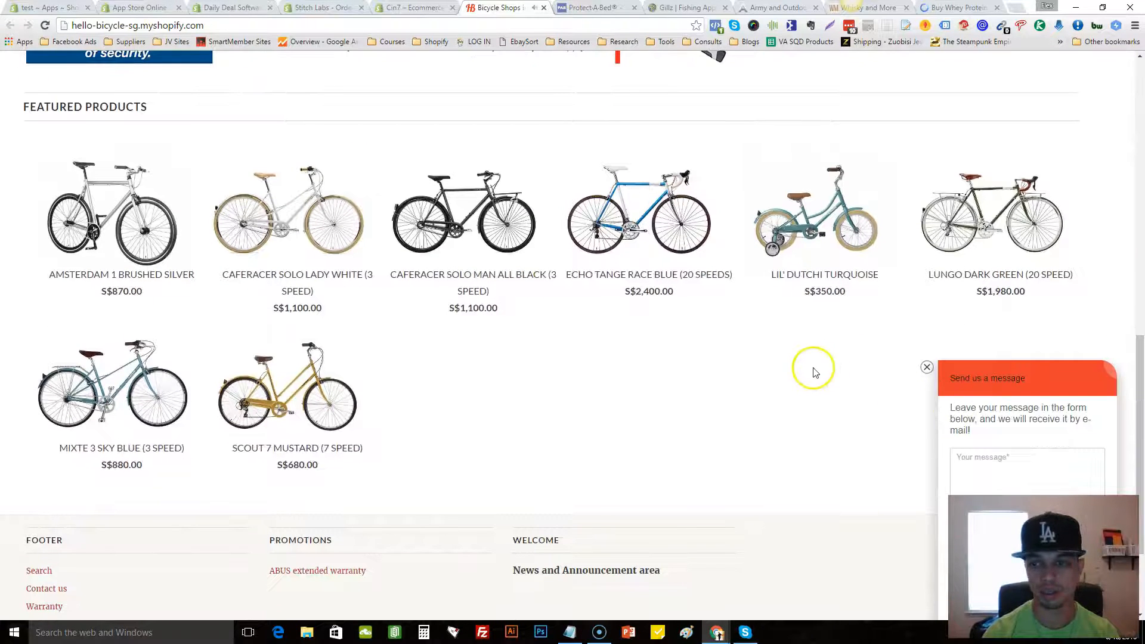
pyautogui.click(927, 366)
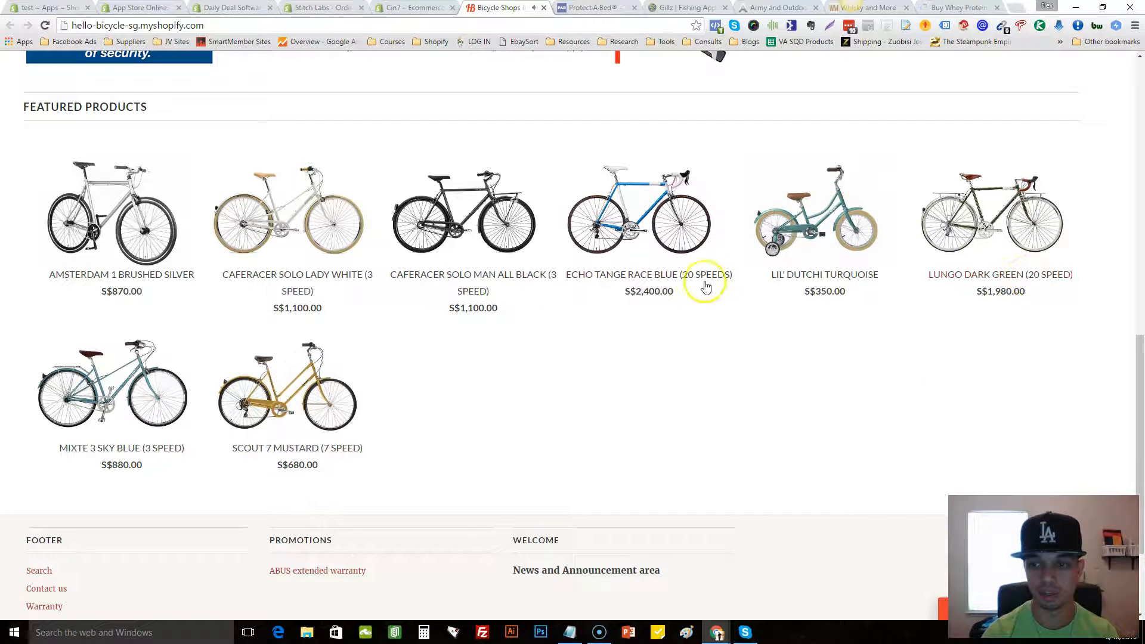
pyautogui.moveTo(741, 370)
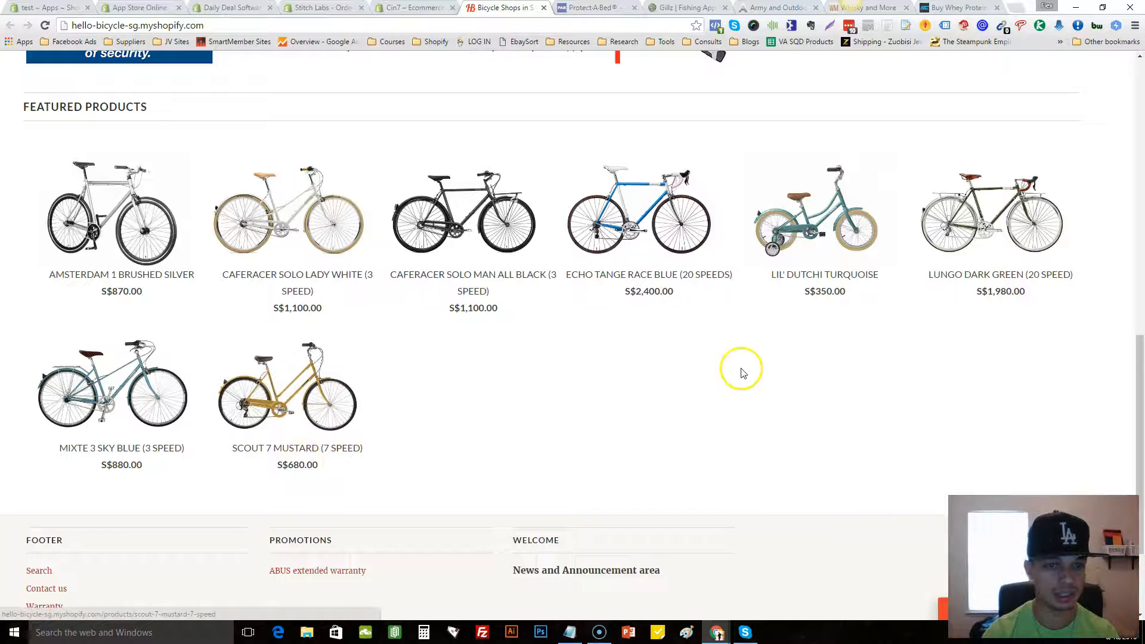
pyautogui.scroll(3)
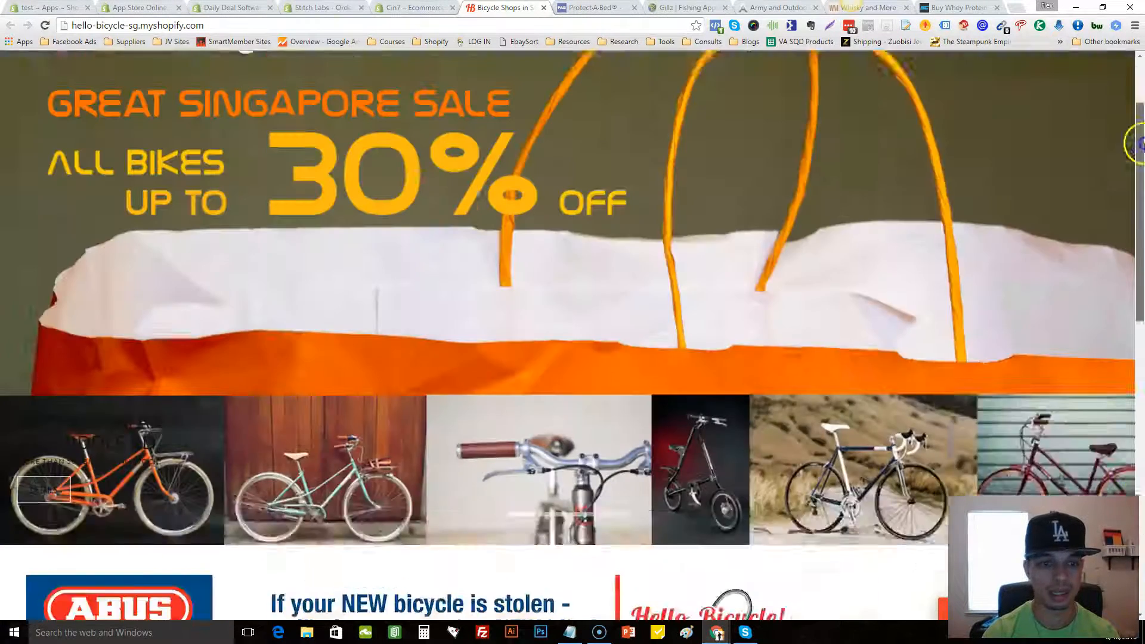
pyautogui.scroll(3)
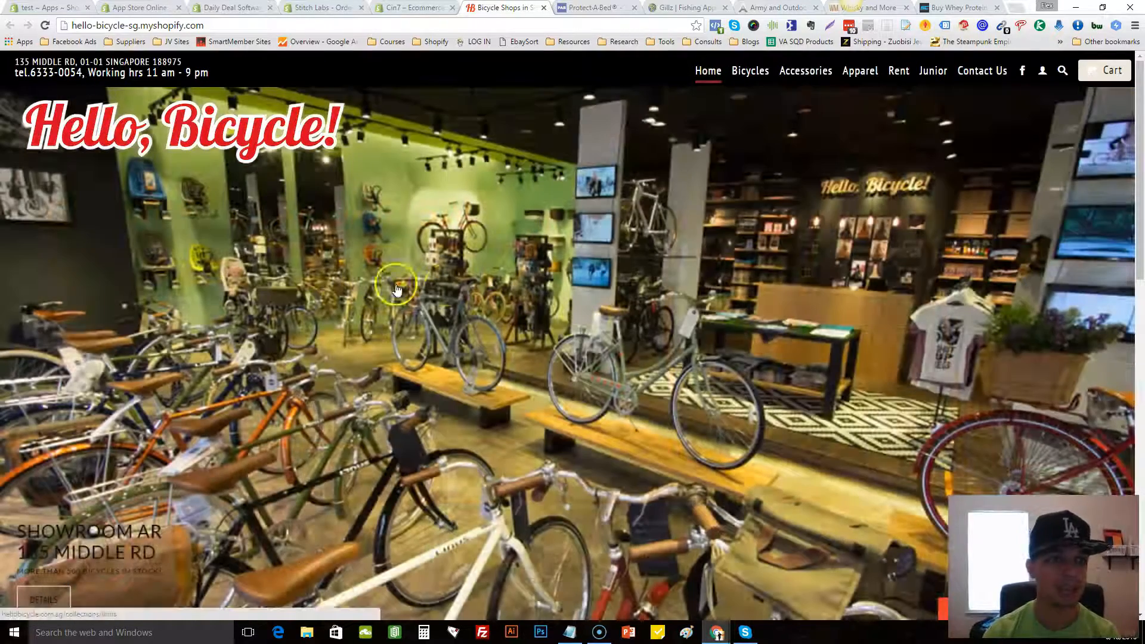
pyautogui.scroll(-3)
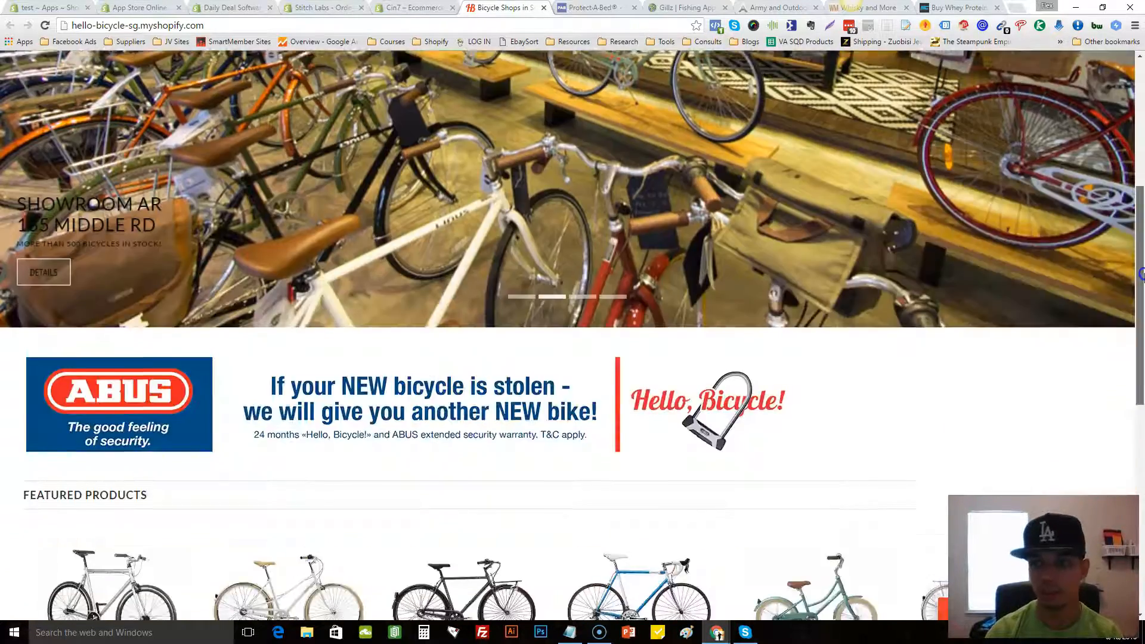
pyautogui.scroll(3)
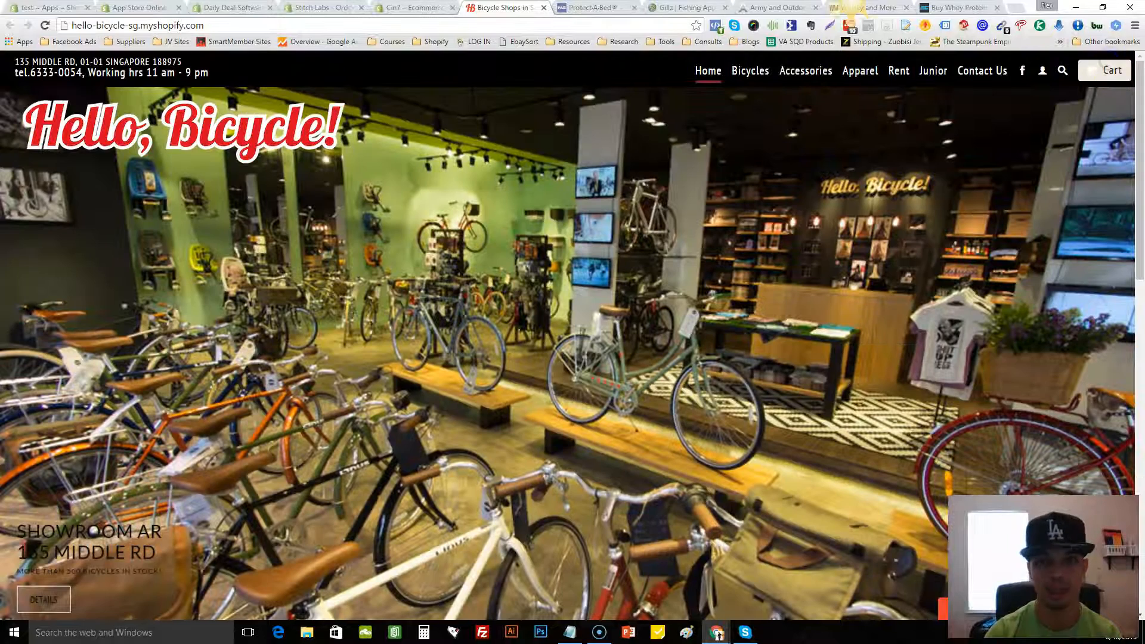
# - Show Protect-A-Bed's all-products page via SHOP NOW and sort it by Best Selling
pyautogui.click(504, 7)
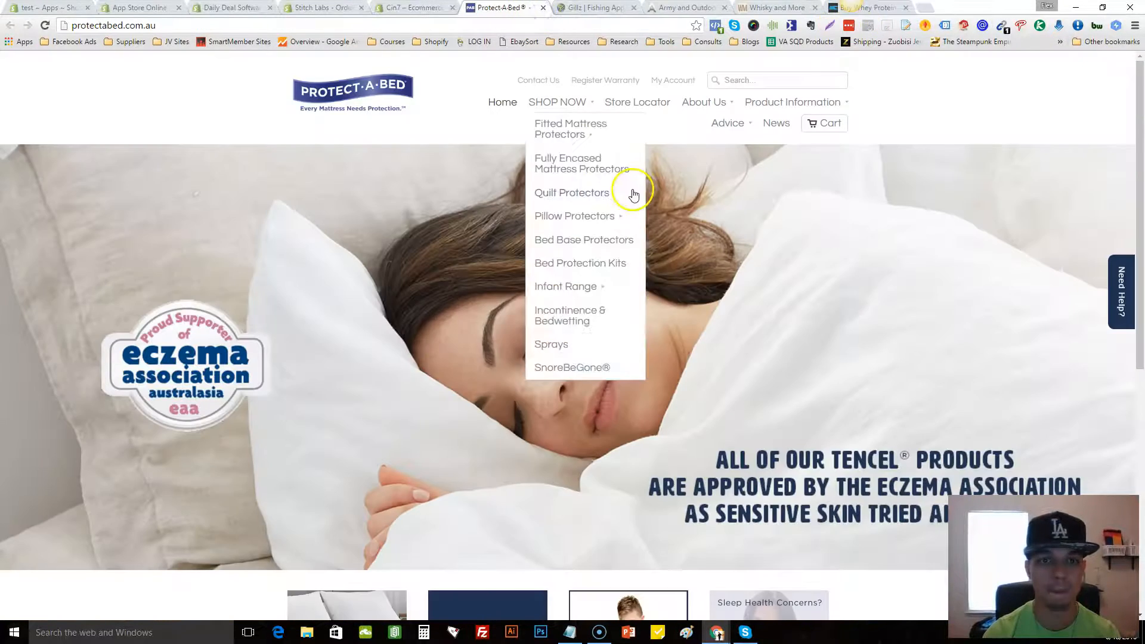
pyautogui.scroll(-3)
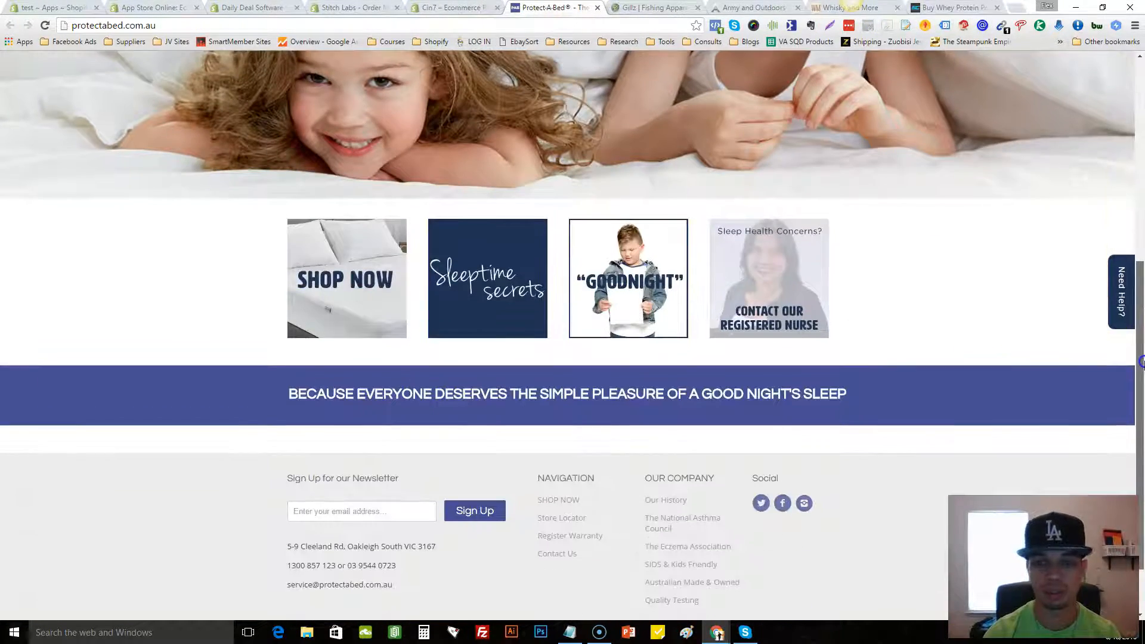
pyautogui.scroll(-3)
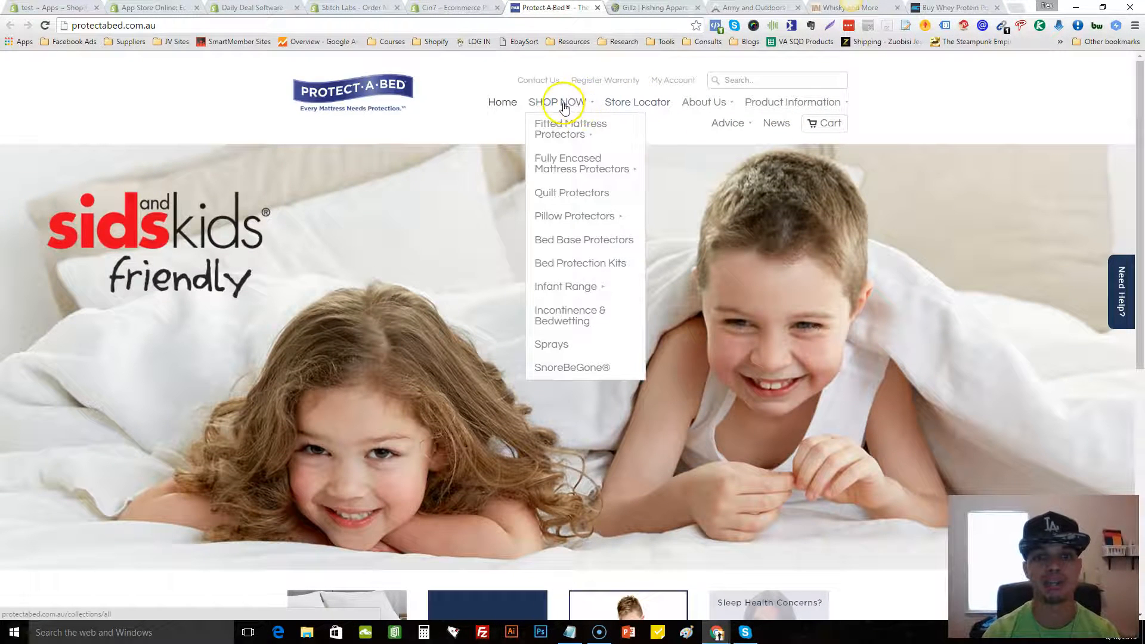
pyautogui.click(557, 102)
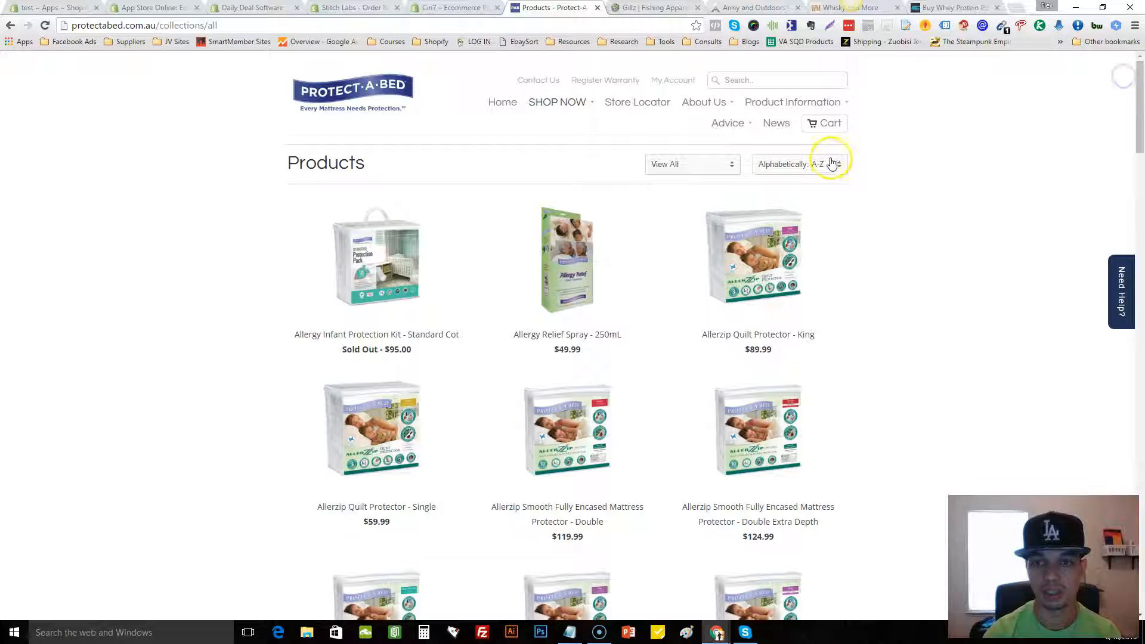
pyautogui.click(800, 163)
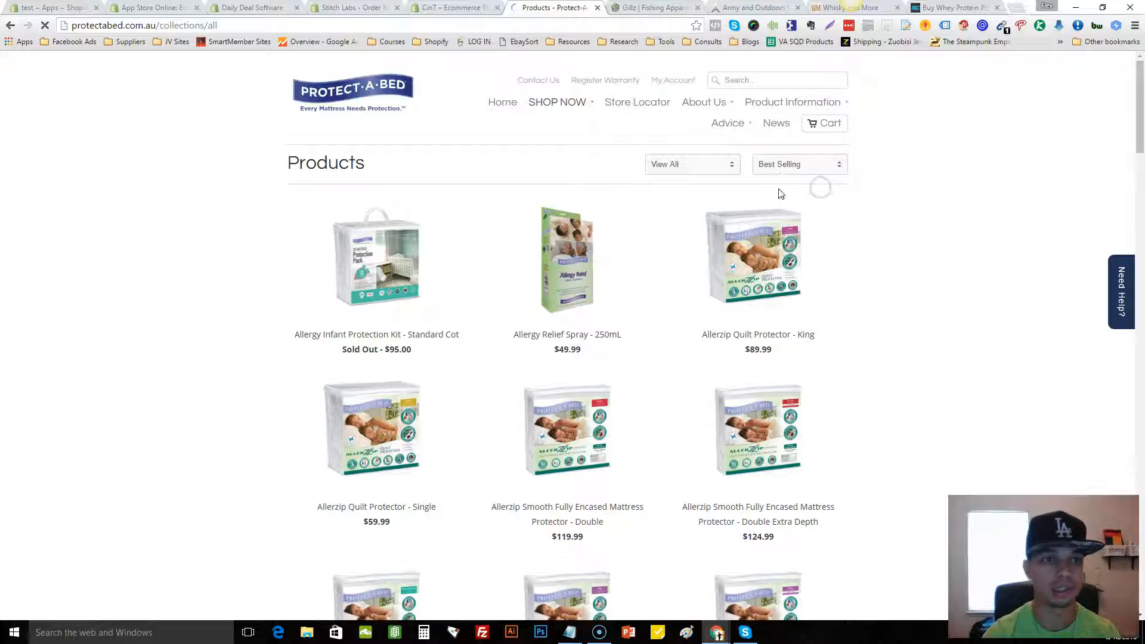
pyautogui.click(800, 163)
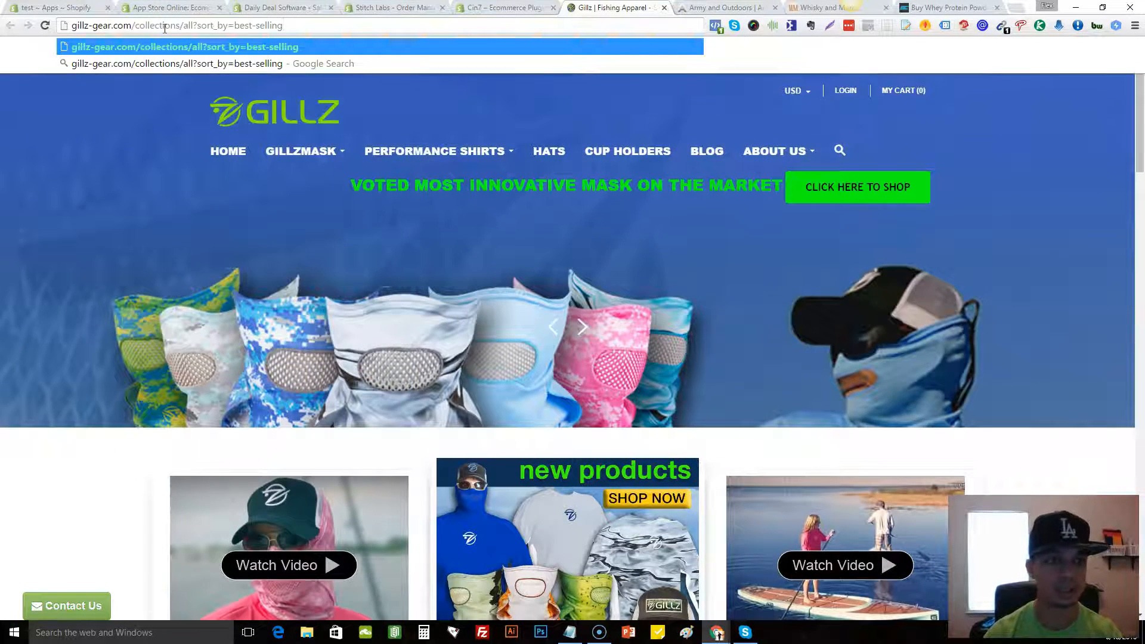
# - Load Gillz's /collections/all?sort_by=best-selling page and dismiss the email signup popup
pyautogui.press('Return')
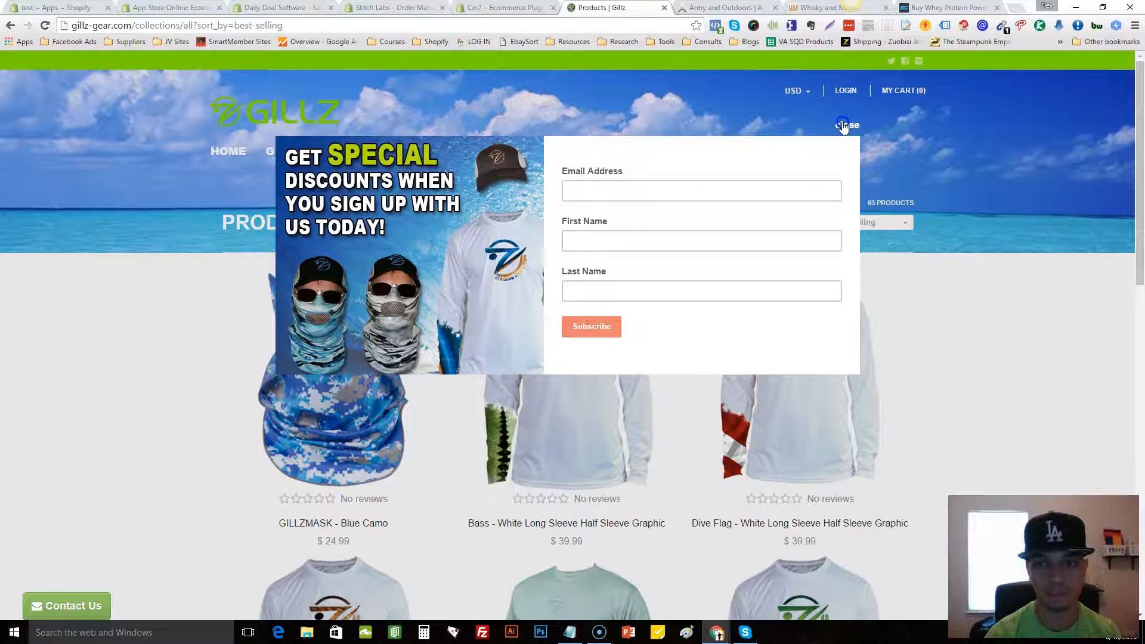
pyautogui.click(847, 126)
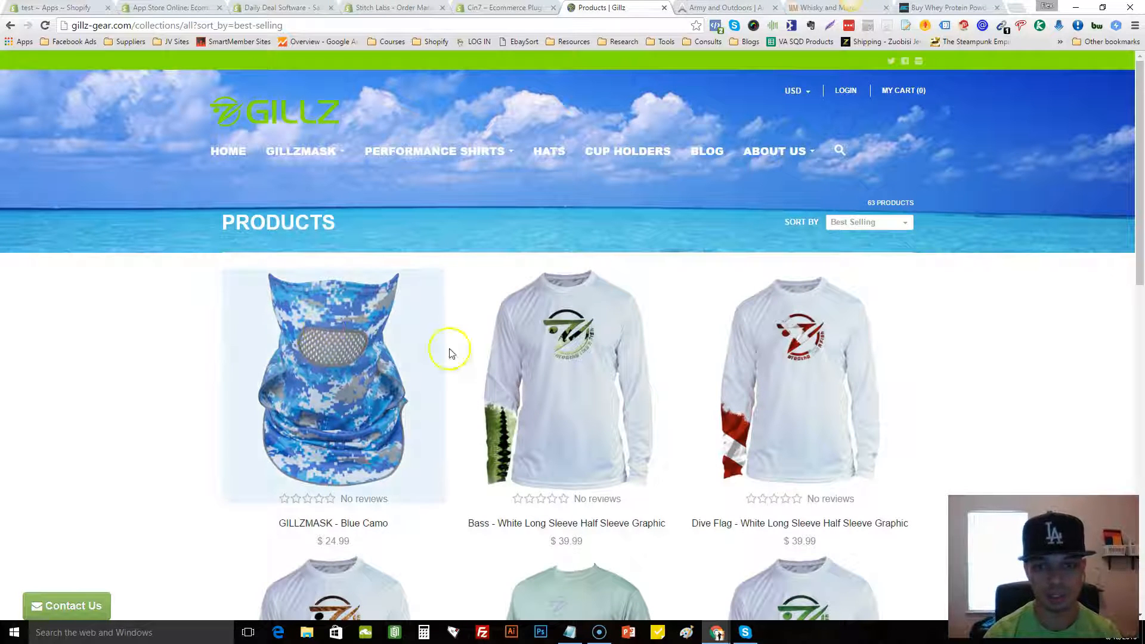
pyautogui.scroll(-3)
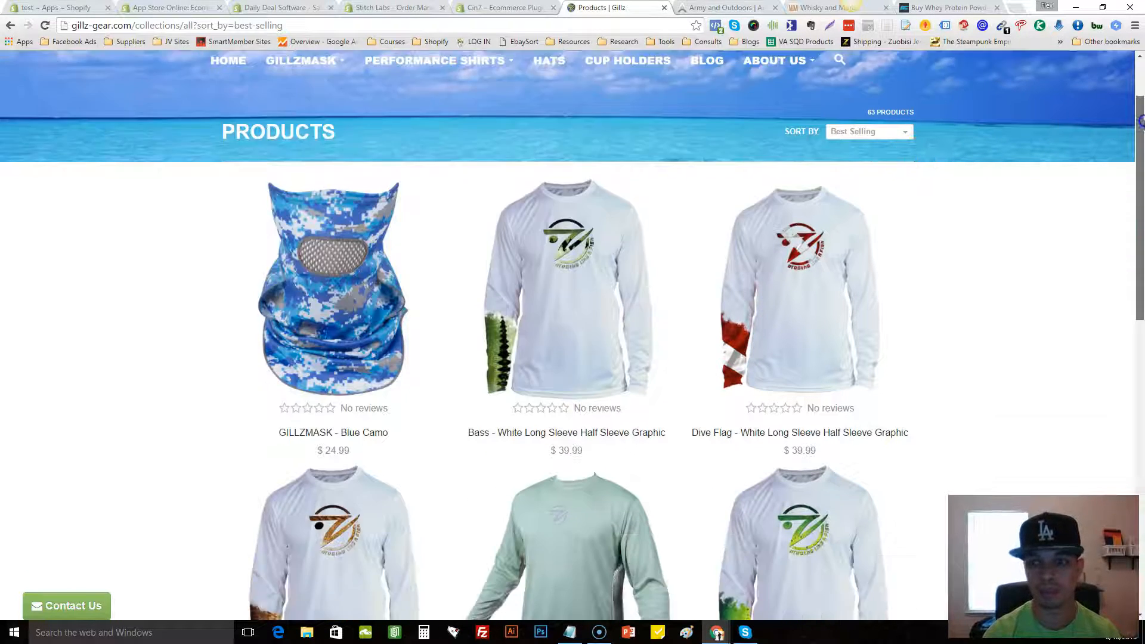
pyautogui.scroll(3)
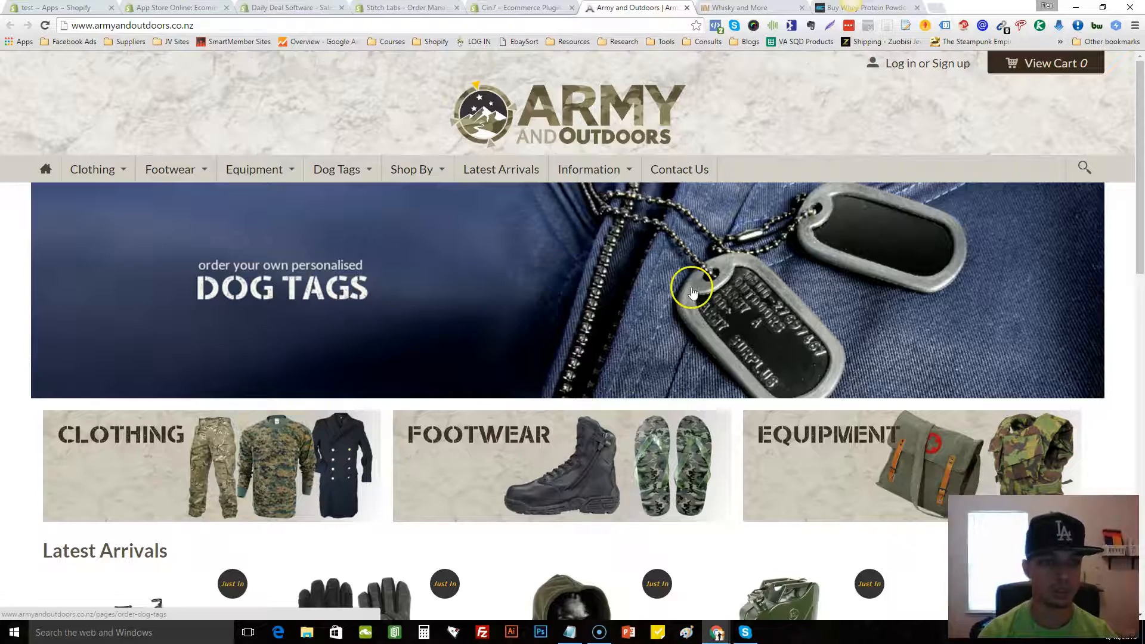
# - Load Army and Outdoors' /collections/all?sort_by=best-selling page, led by the Paracord 1 Kg Value Pack
pyautogui.scroll(-3)
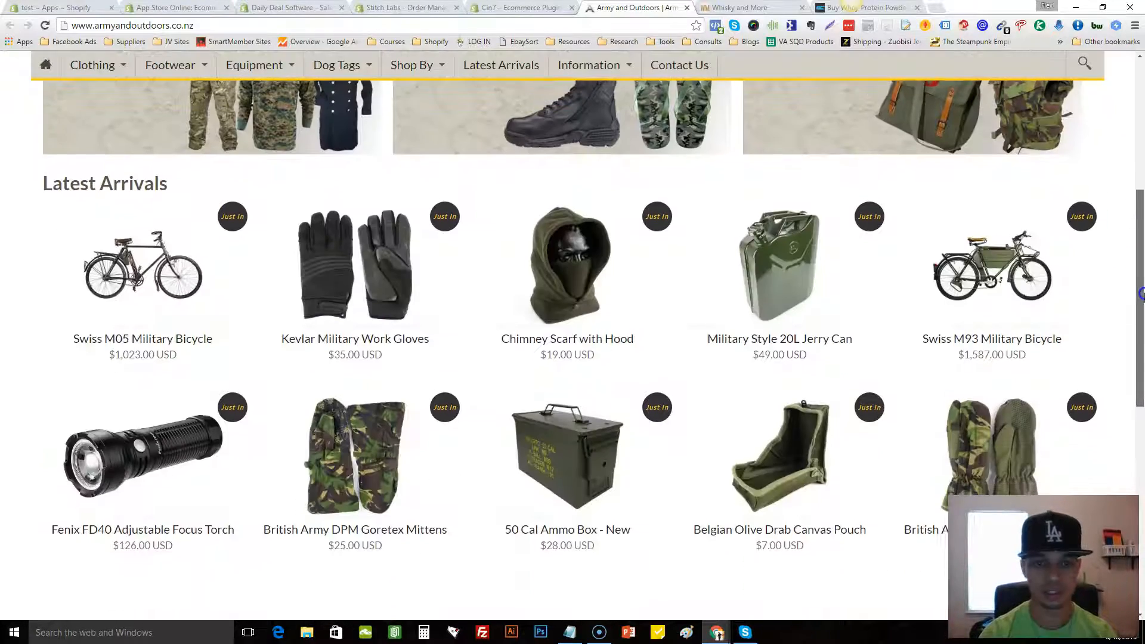
pyautogui.scroll(-3)
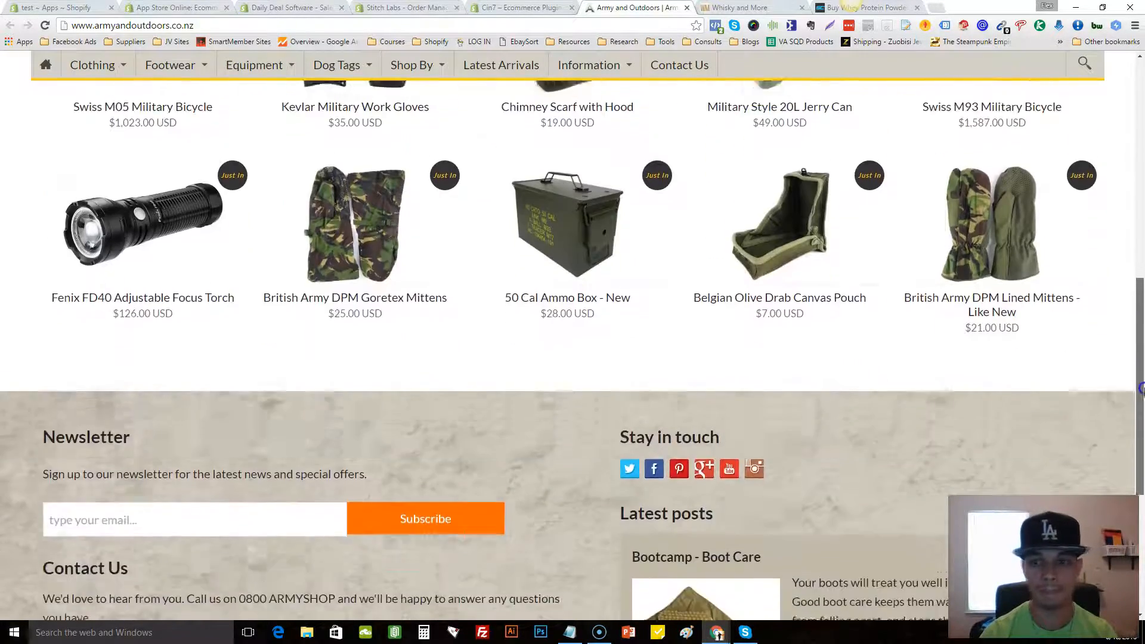
pyautogui.scroll(3)
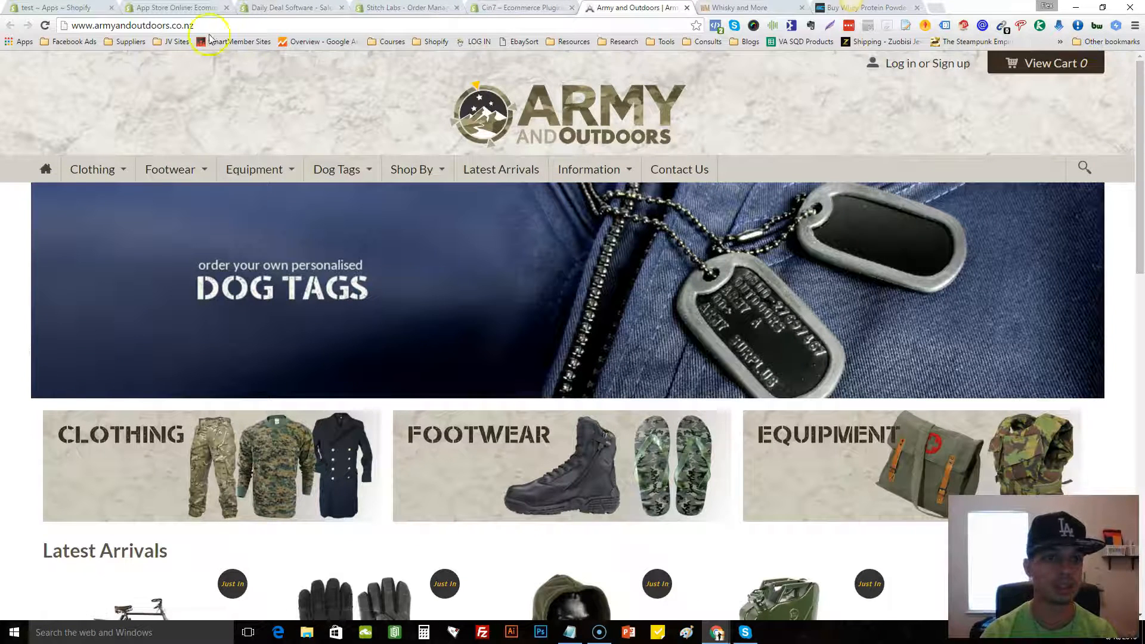
pyautogui.click(131, 25)
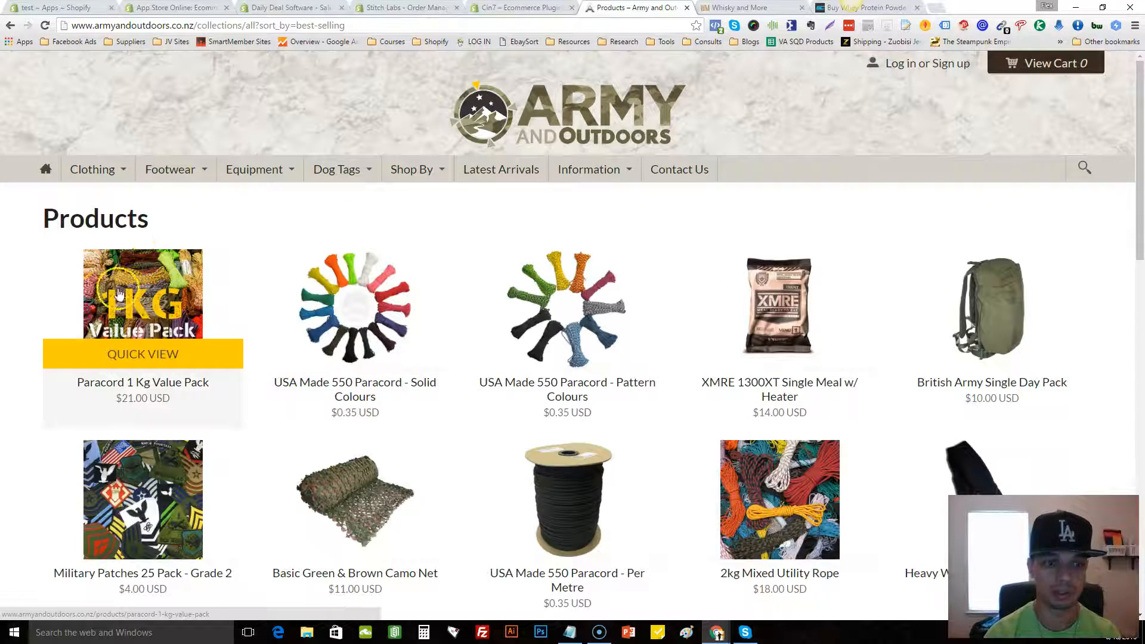
pyautogui.moveTo(237, 285)
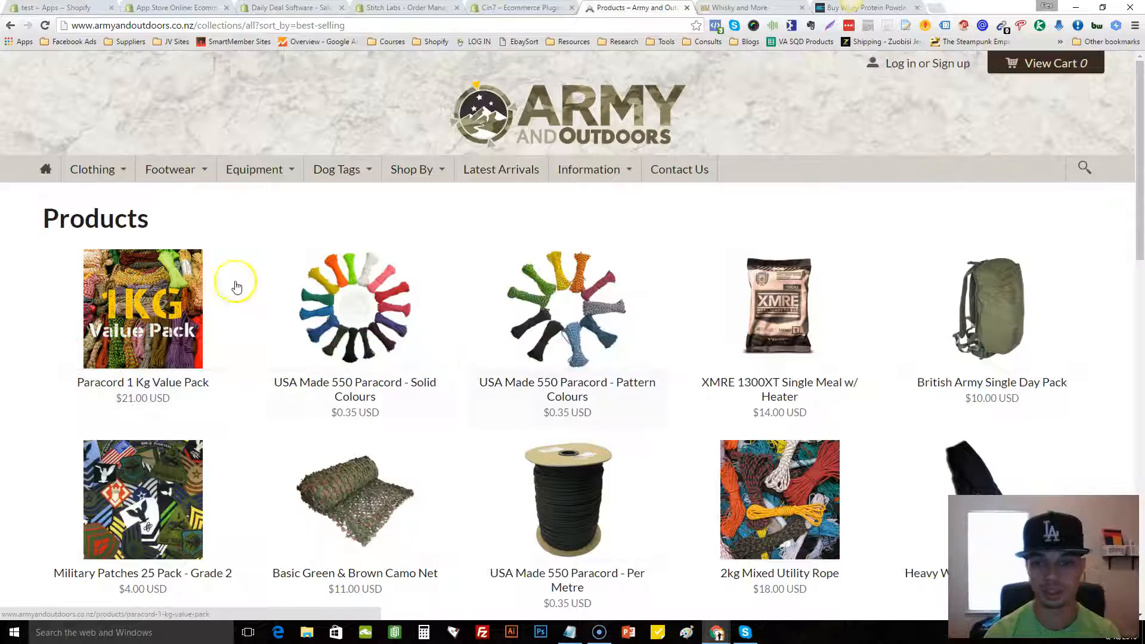
pyautogui.scroll(-3)
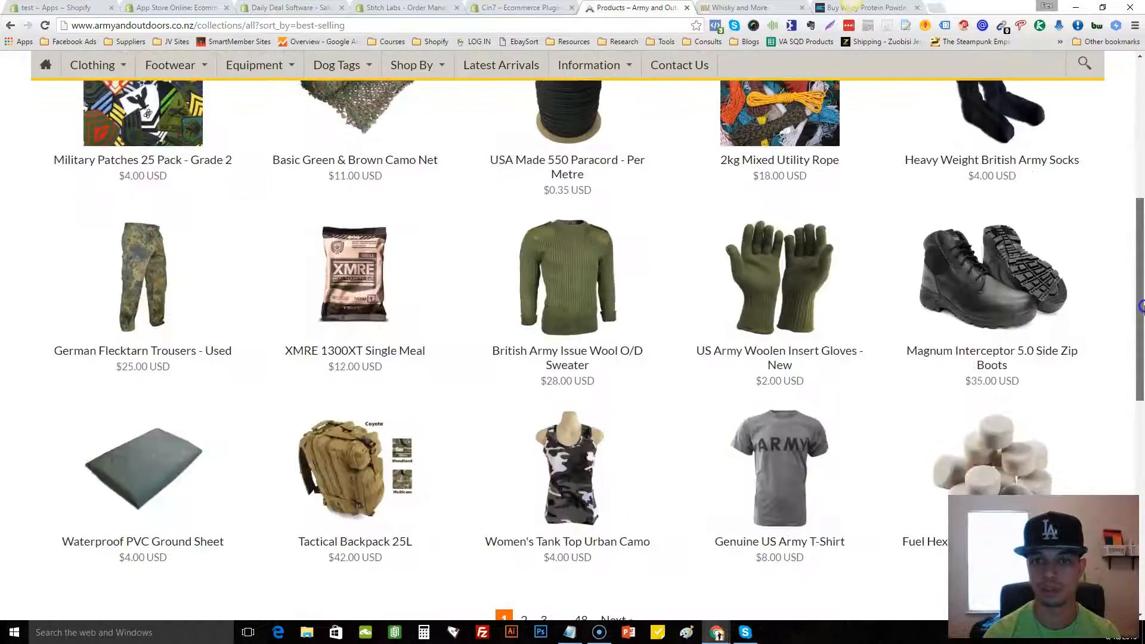
pyautogui.scroll(3)
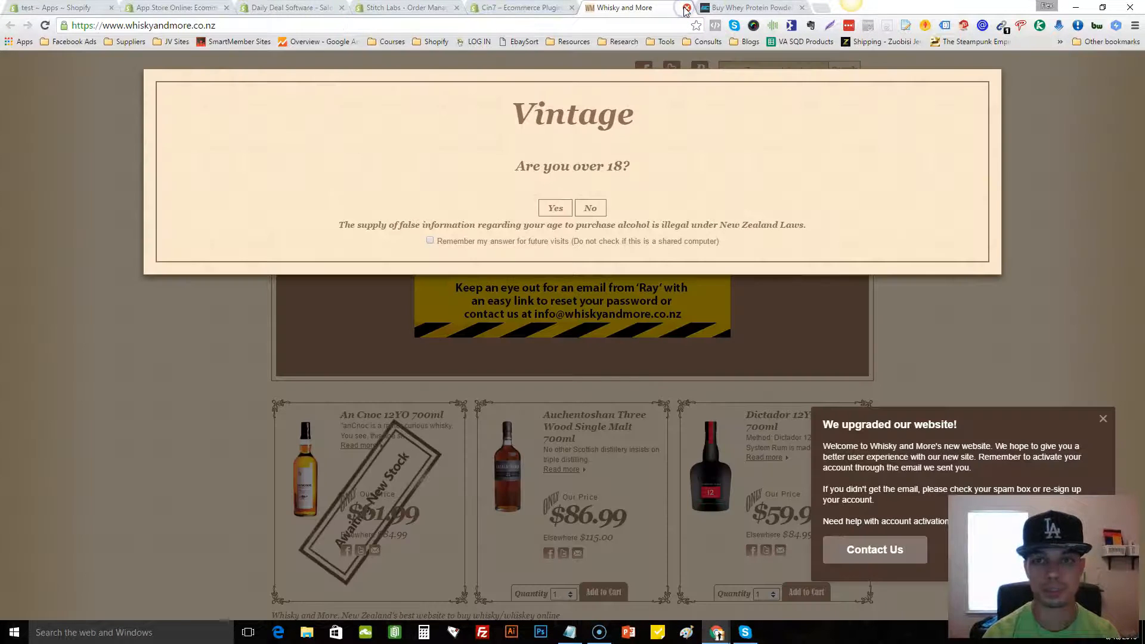
pyautogui.moveTo(554, 208)
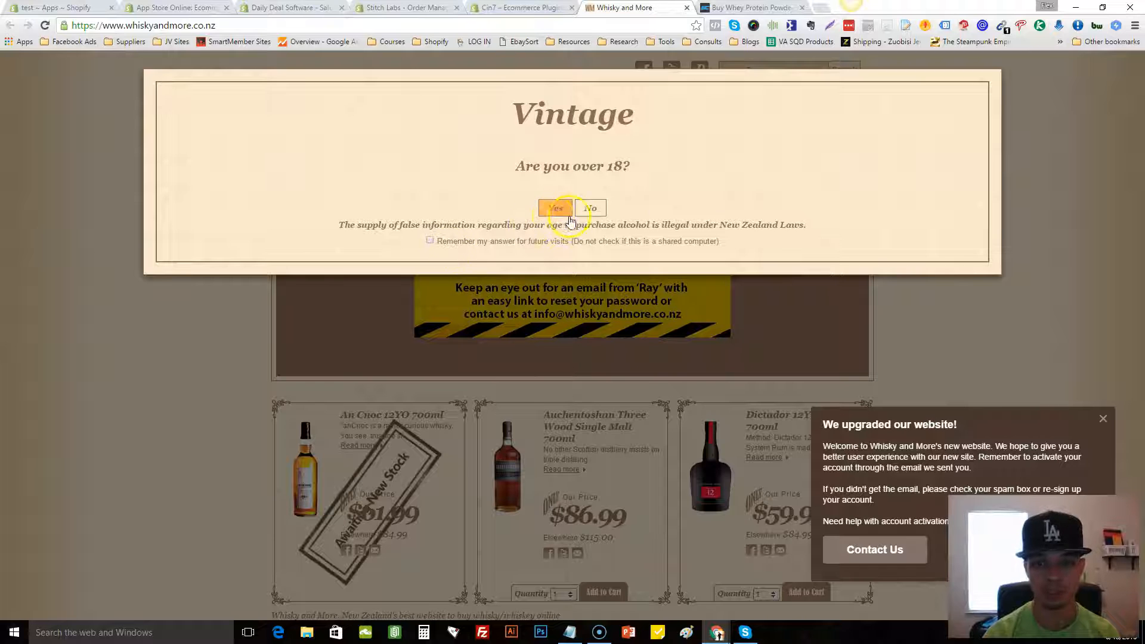
# - Answer Yes to the over-18 check and close the 'We upgraded our website!' notice
pyautogui.click(556, 207)
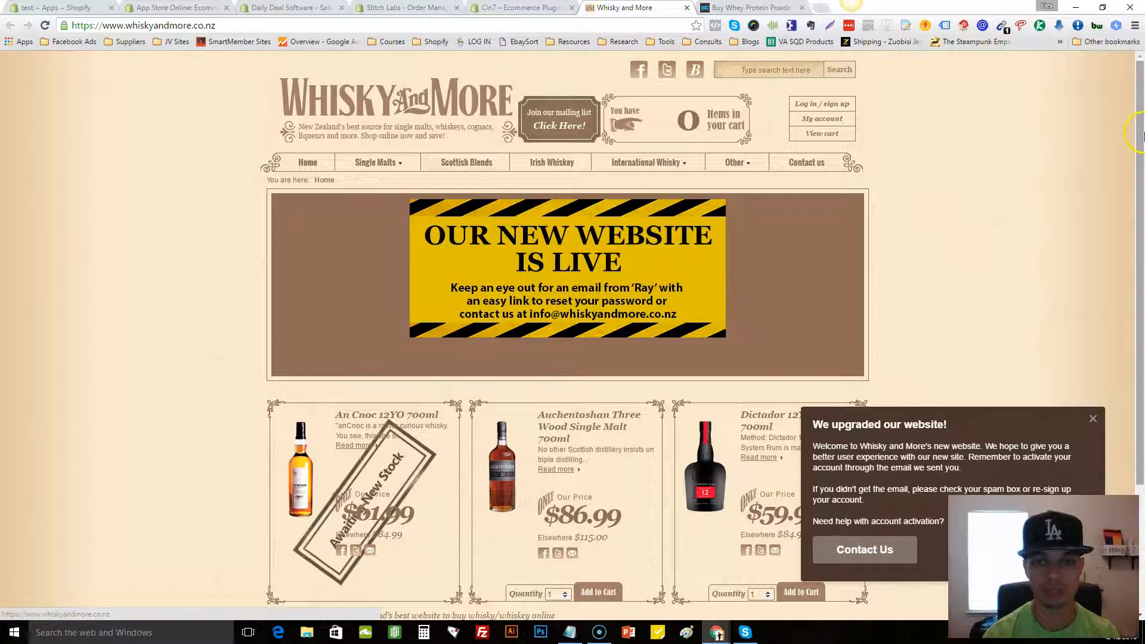
pyautogui.moveTo(1000, 400)
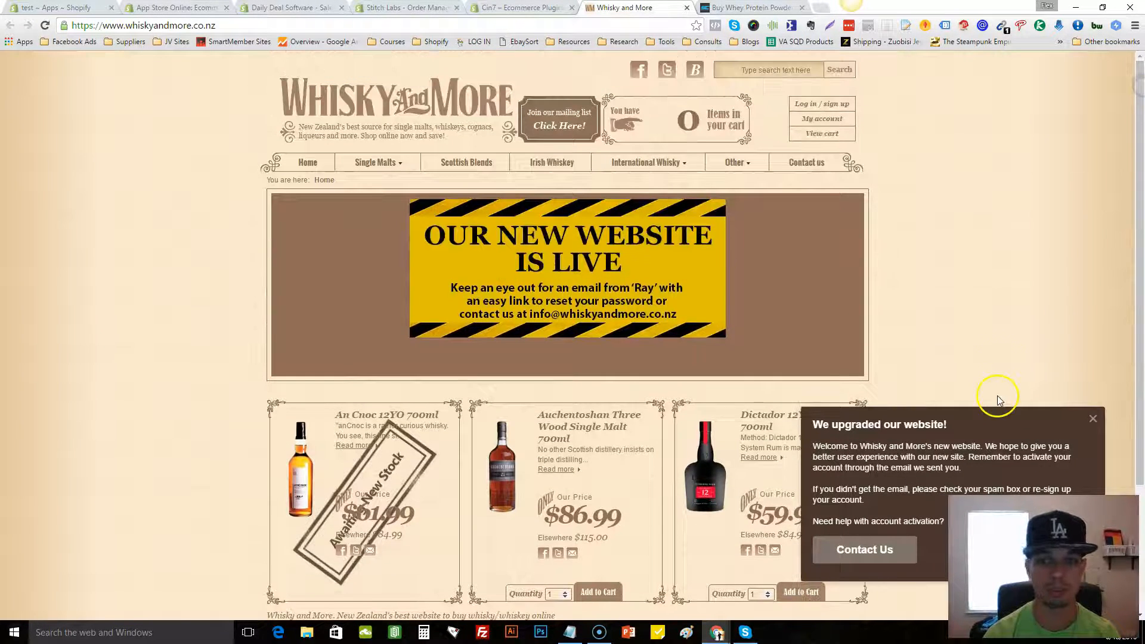
pyautogui.click(1093, 419)
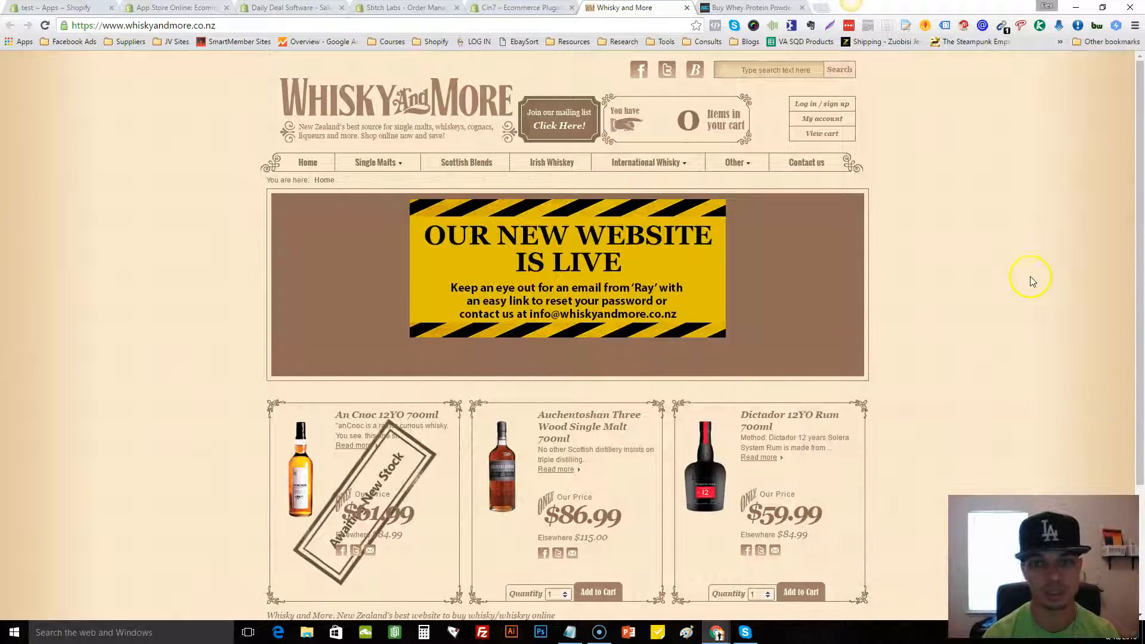
pyautogui.moveTo(981, 83)
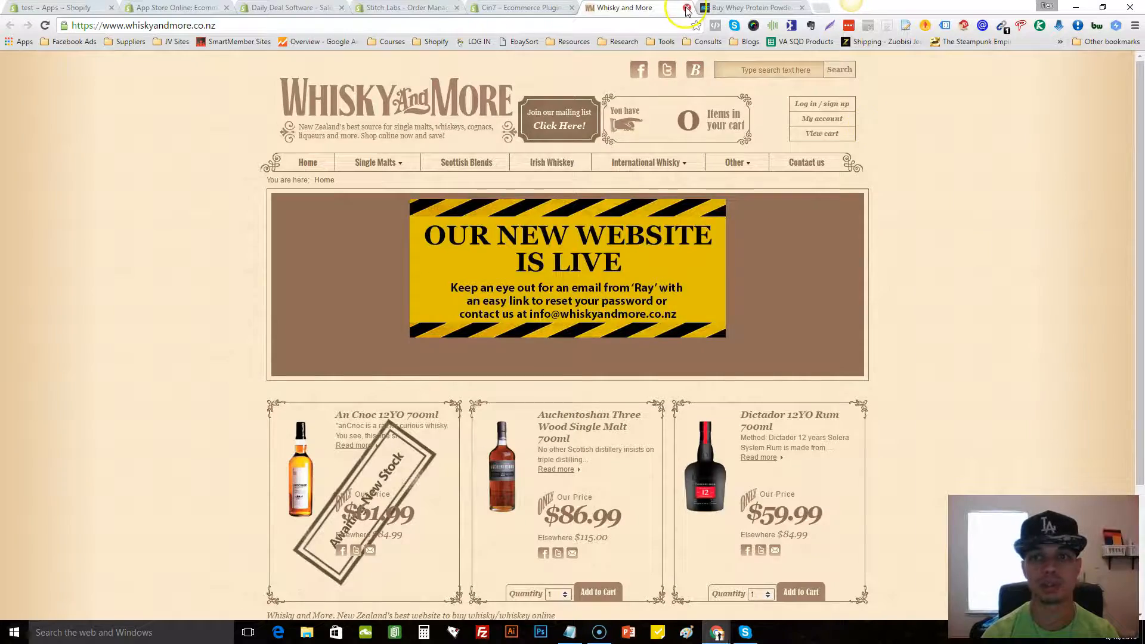
# - Close the Whisky and More tab and look over the Supplements.co.nz homepage
pyautogui.click(750, 7)
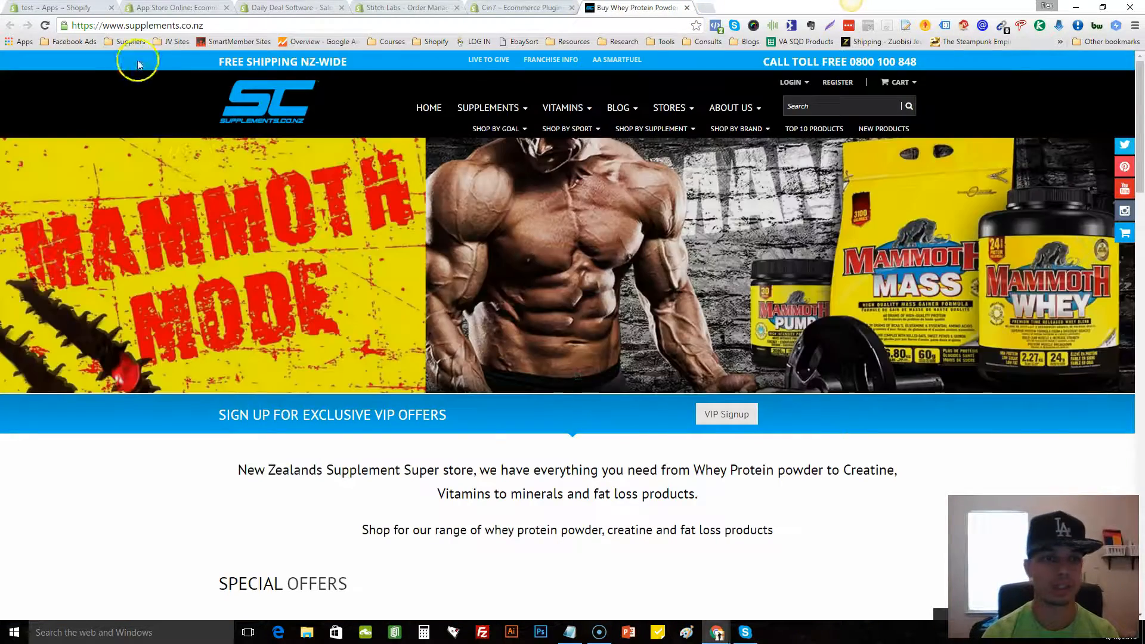
pyautogui.scroll(-3)
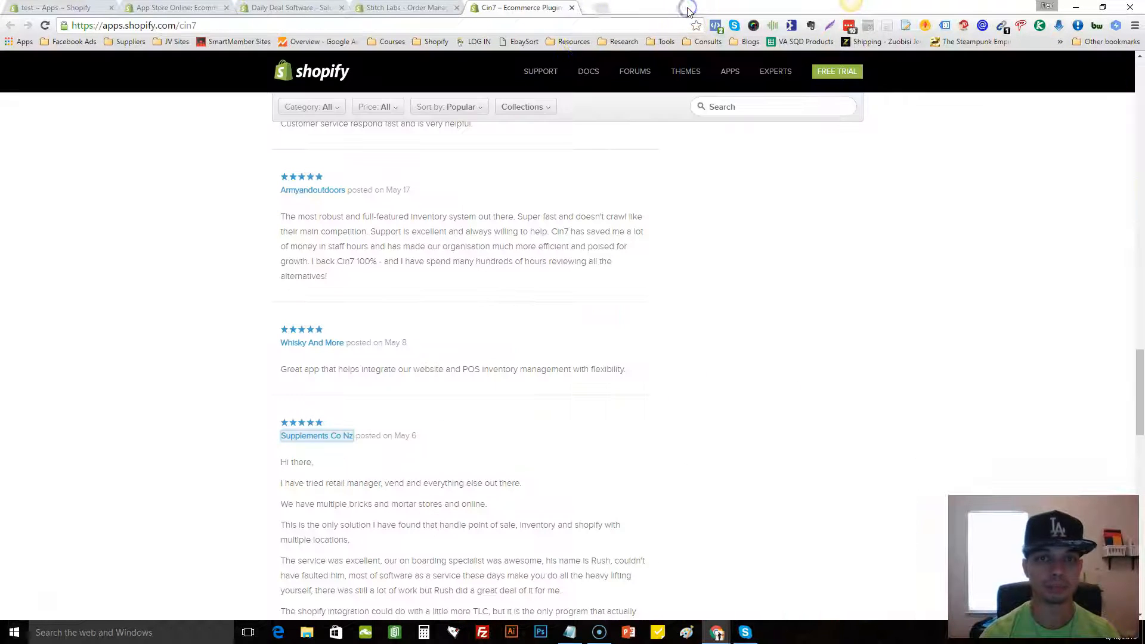
pyautogui.moveTo(500, 227)
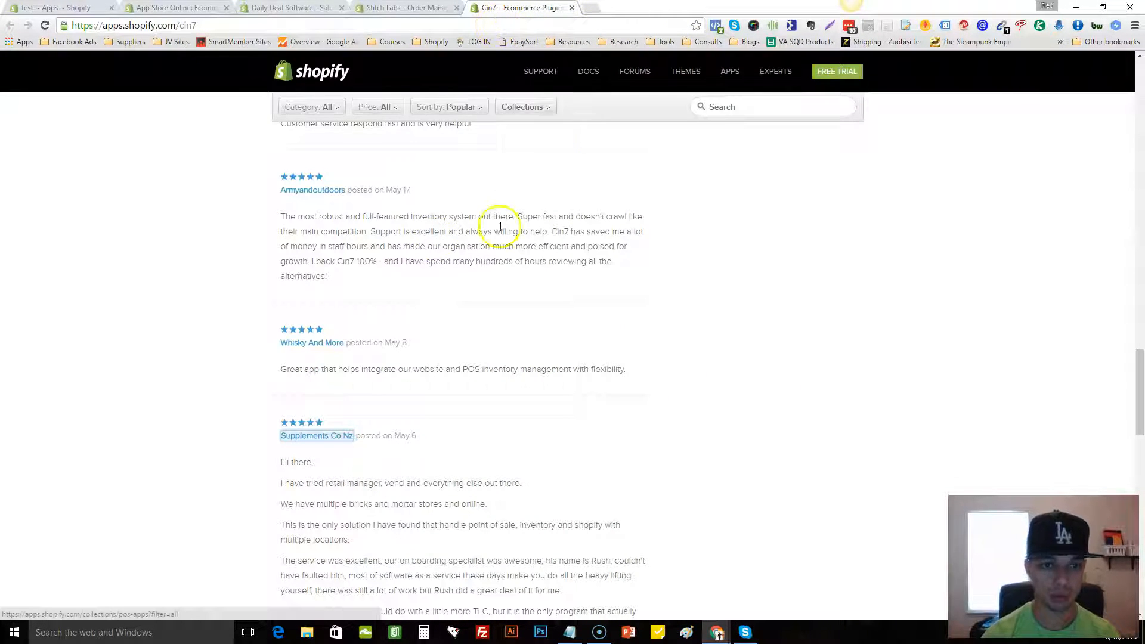
pyautogui.moveTo(561, 105)
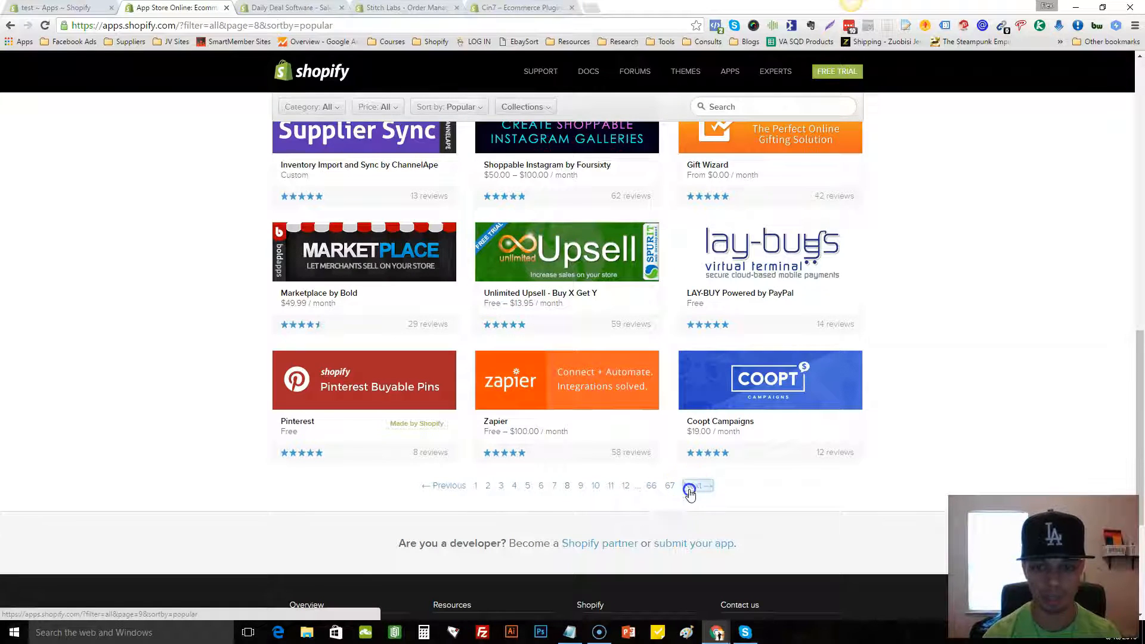
# - Advance through page 9 to page 10 of the popularity-sorted app listings and scroll to its end
pyautogui.click(694, 485)
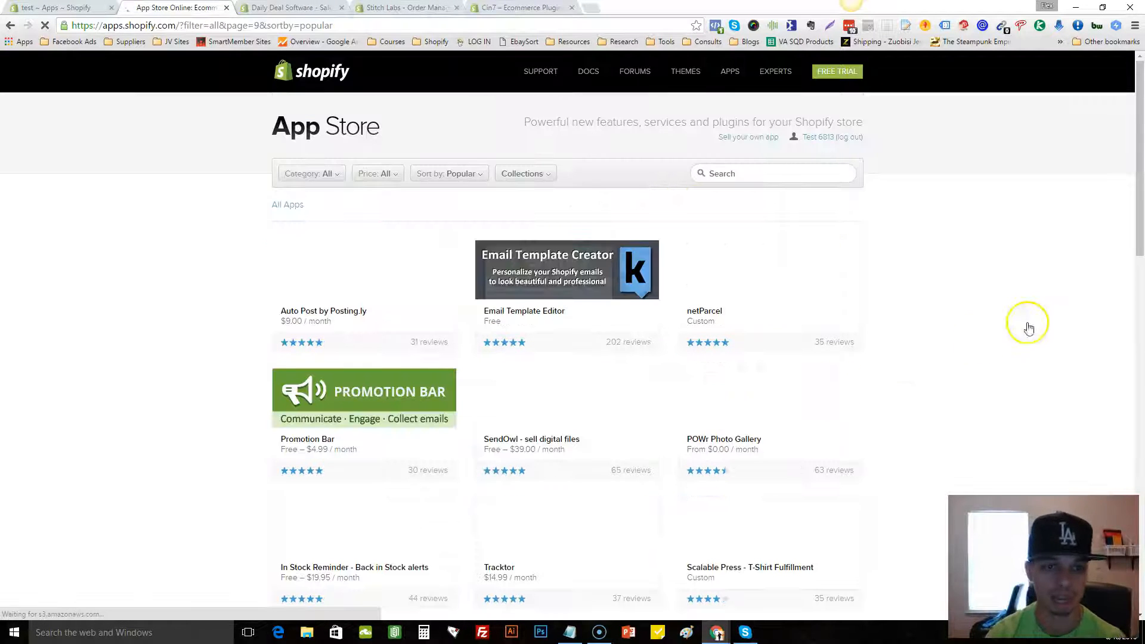
pyautogui.scroll(-3)
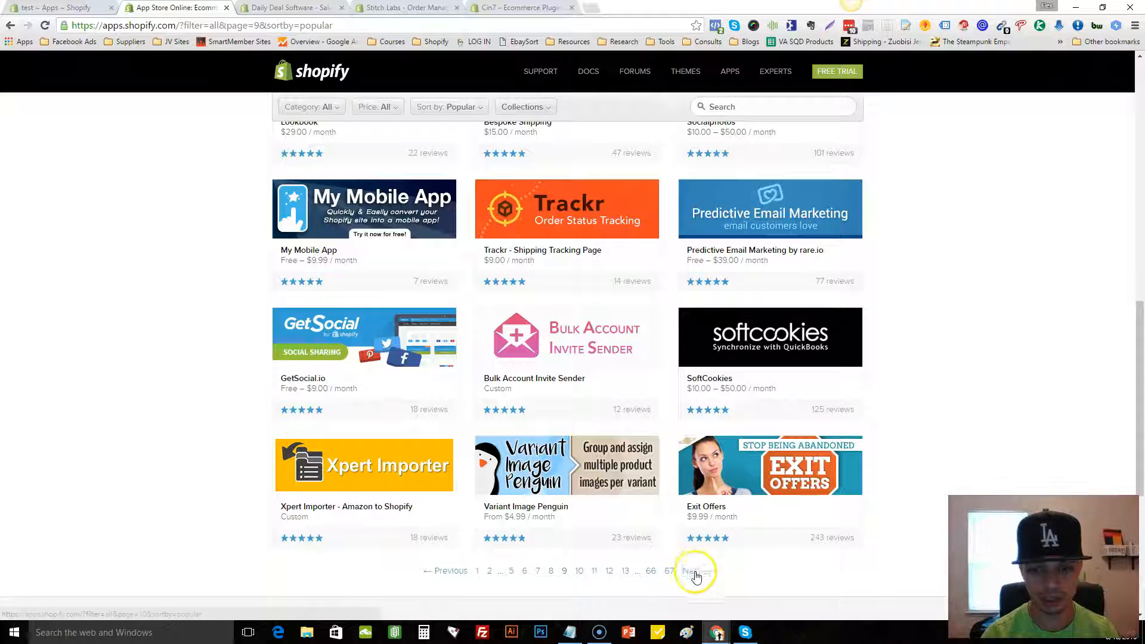
pyautogui.click(690, 571)
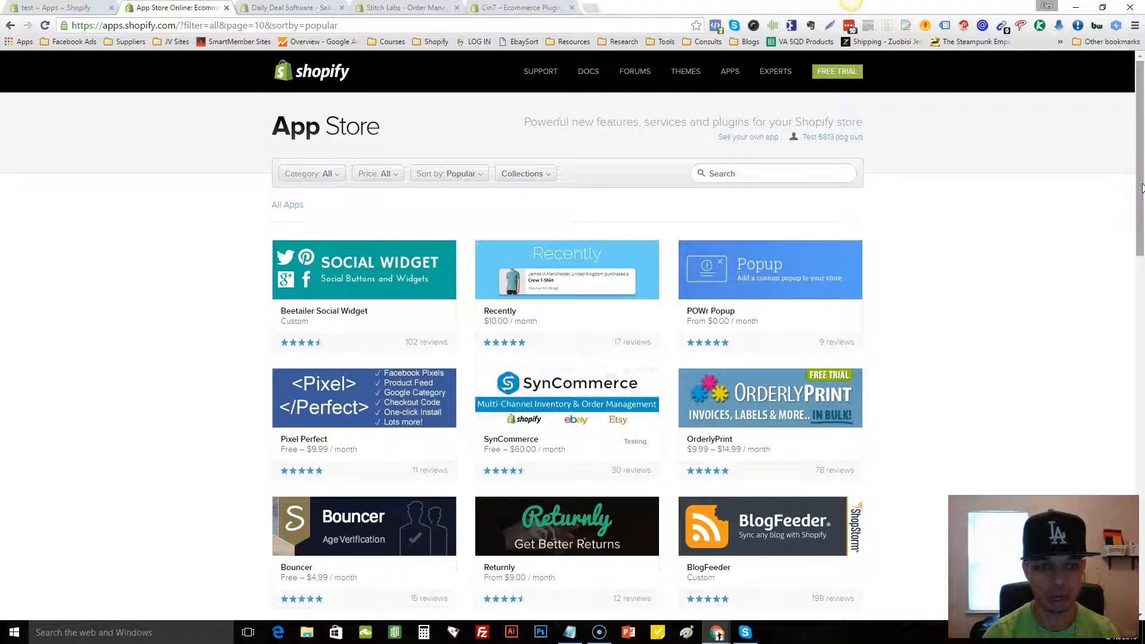
pyautogui.scroll(-3)
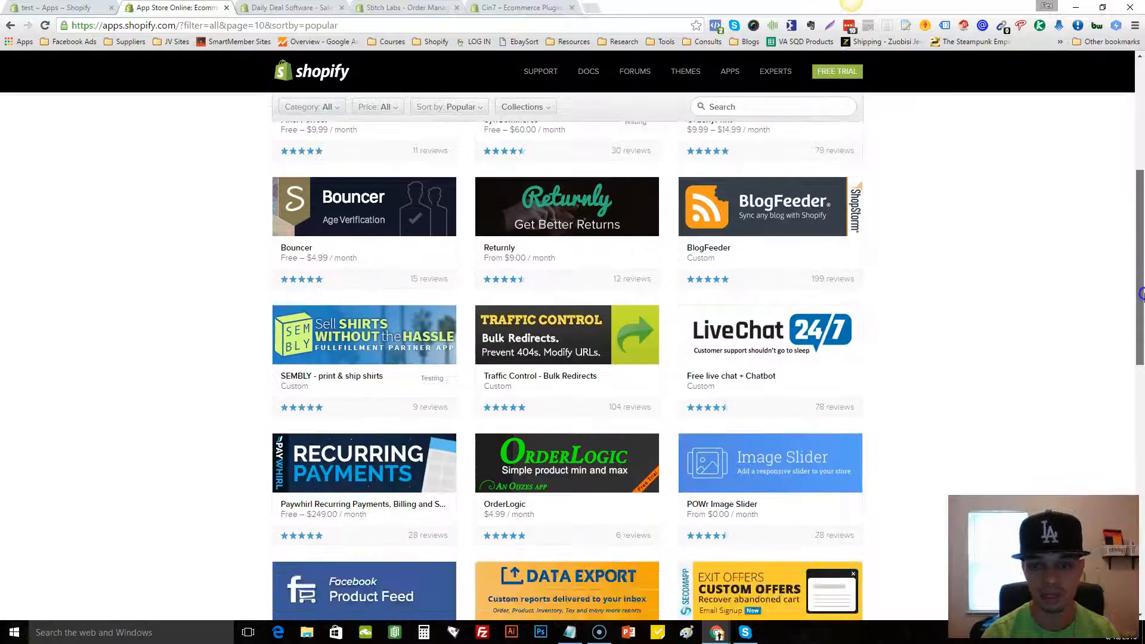
pyautogui.scroll(-3)
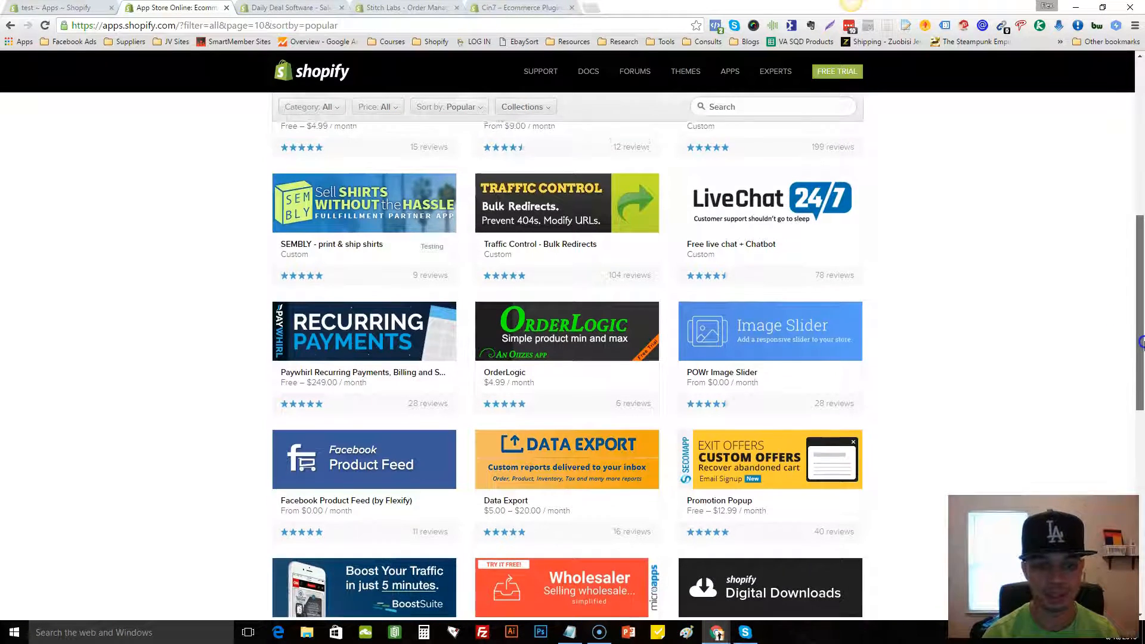
pyautogui.scroll(-3)
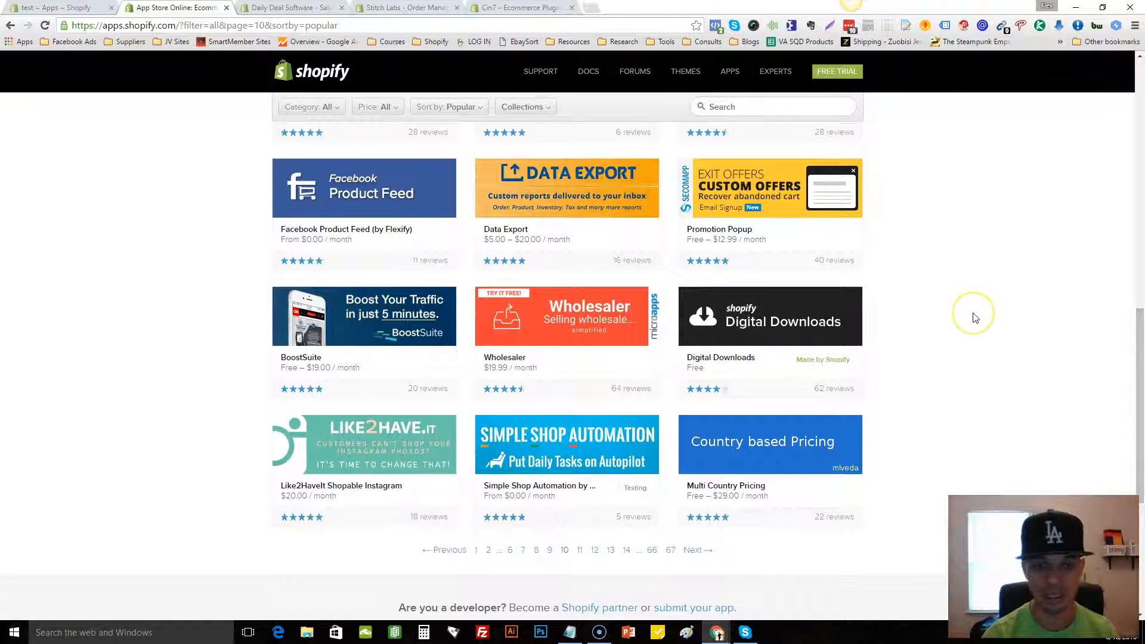
pyautogui.moveTo(48, 473)
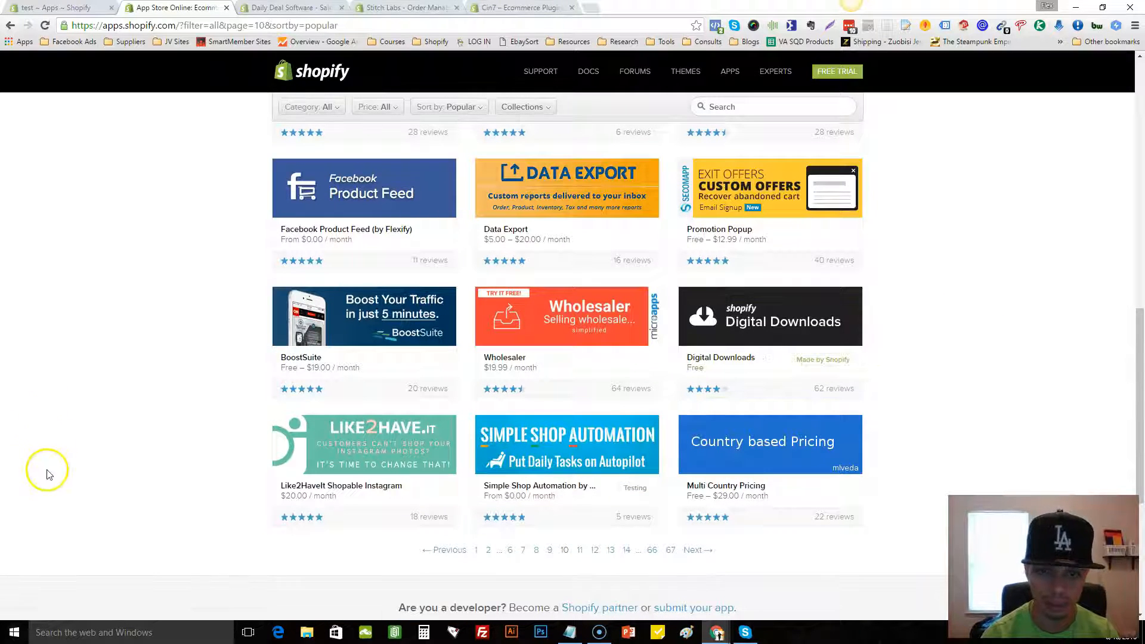